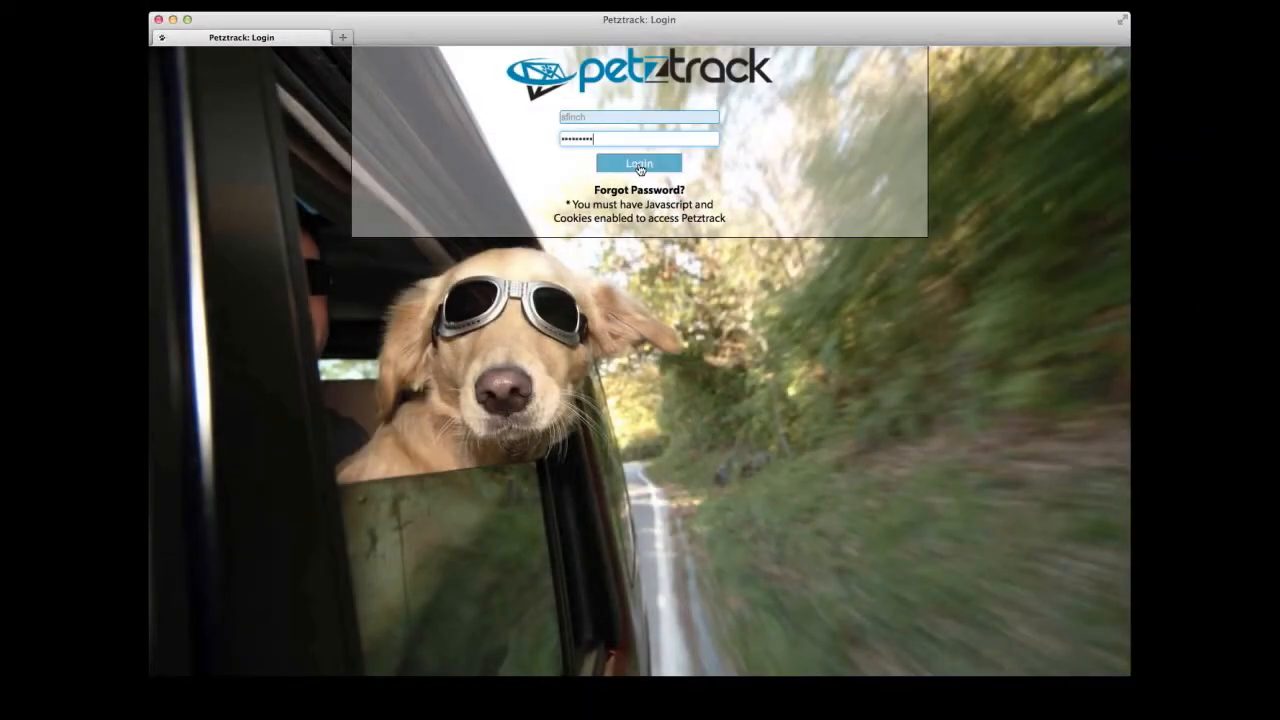
- Log in and search owners by last name Doe, finding John Doe at 123 Main Street
click(639, 163)
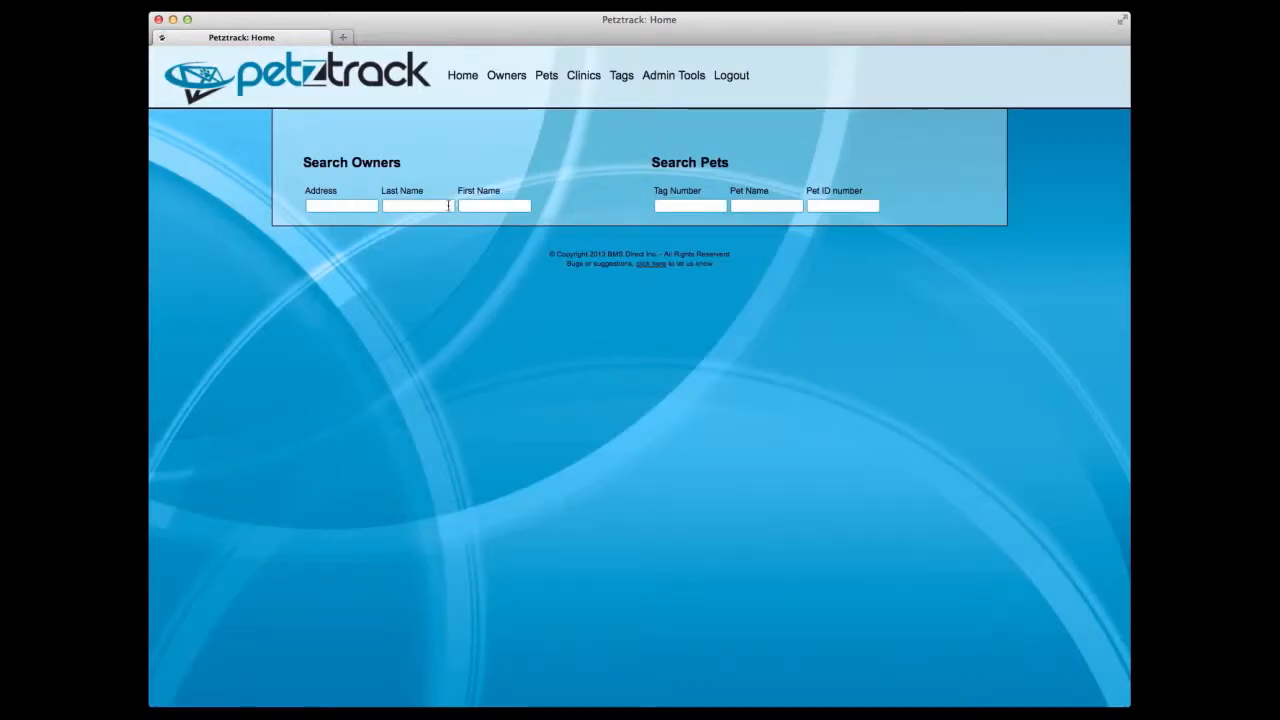
text(Doe)
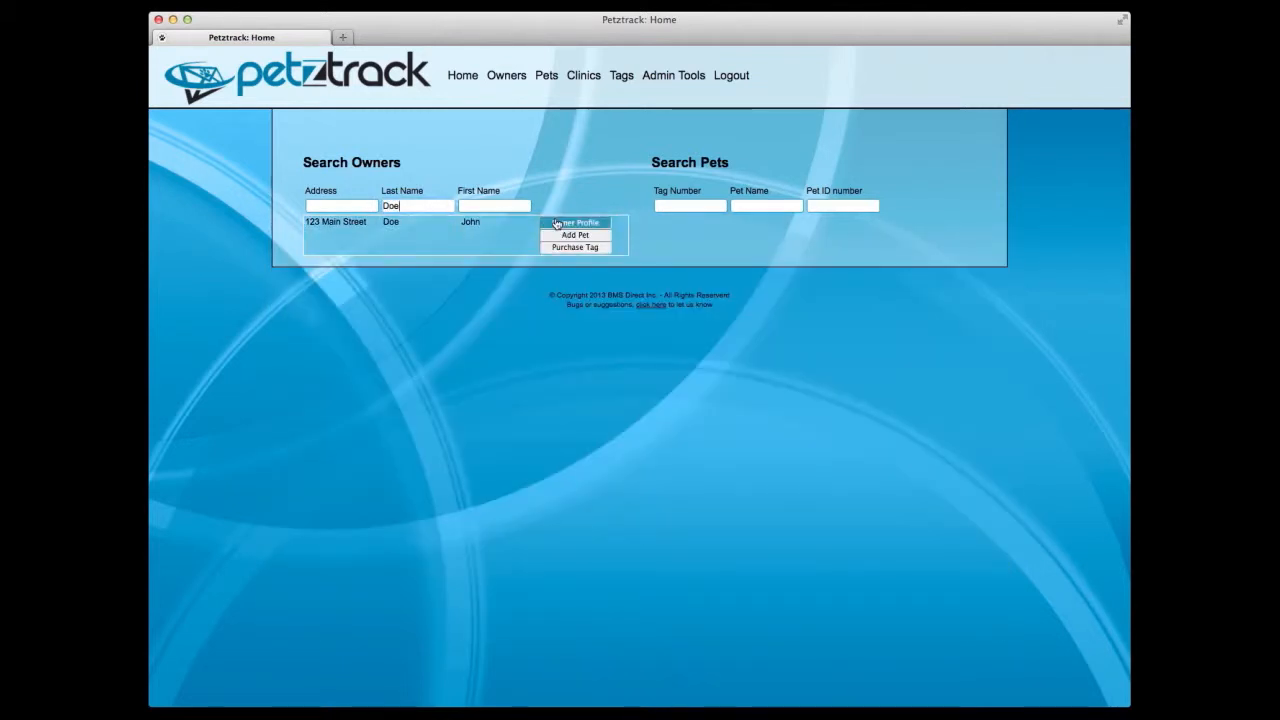
- Show John Doe's owner profile with his cat Jinx, vaccination and tag records
click(577, 222)
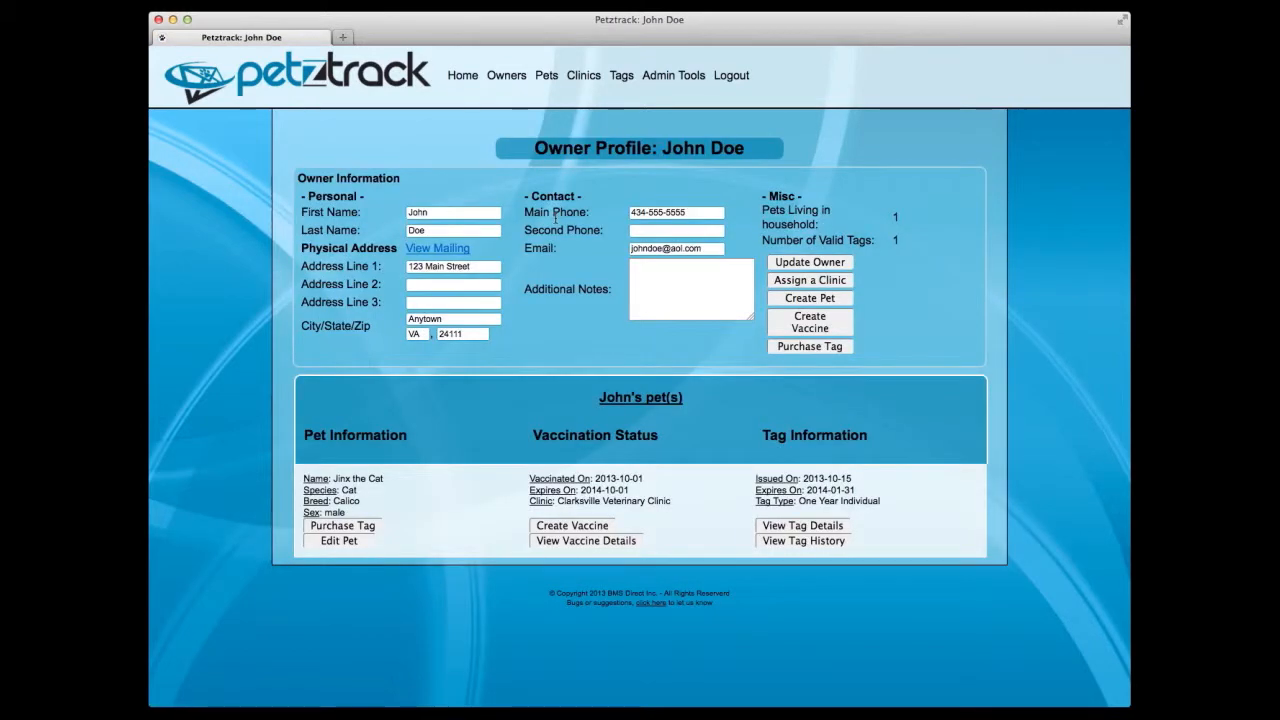
scroll(down, 3)
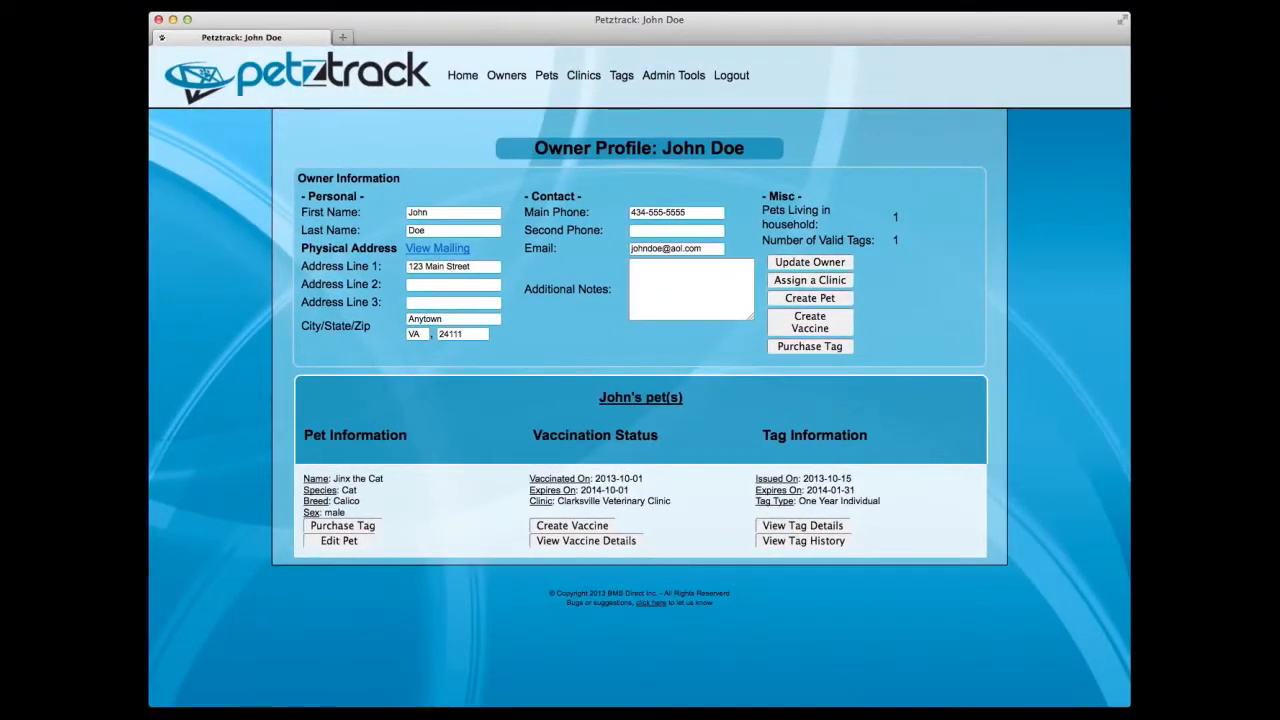
mouse_move(548, 285)
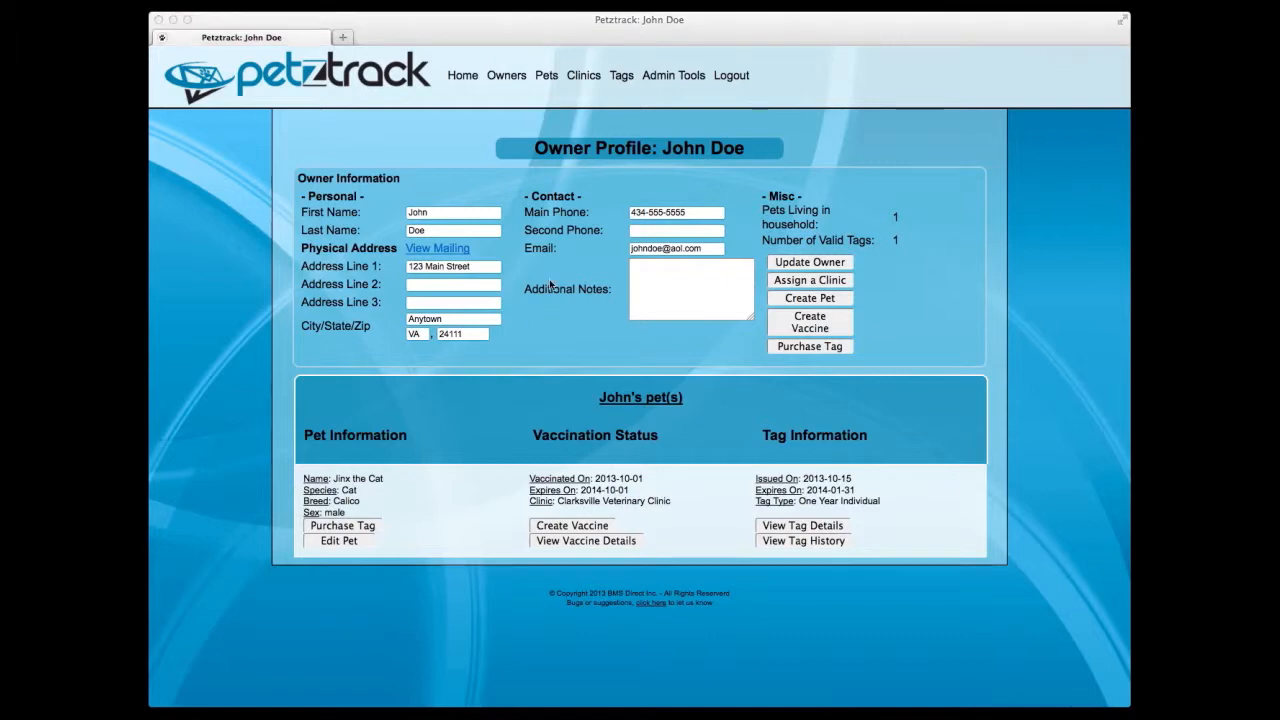
click(506, 75)
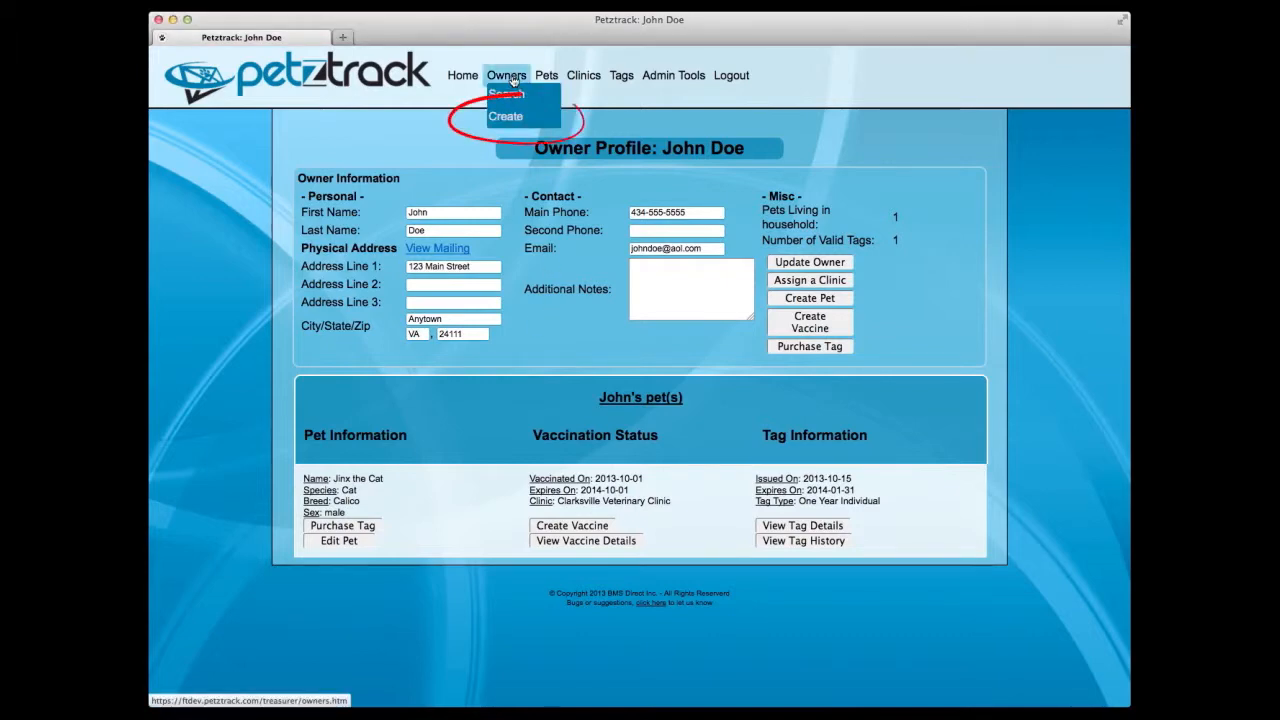
click(505, 116)
text(Doe)
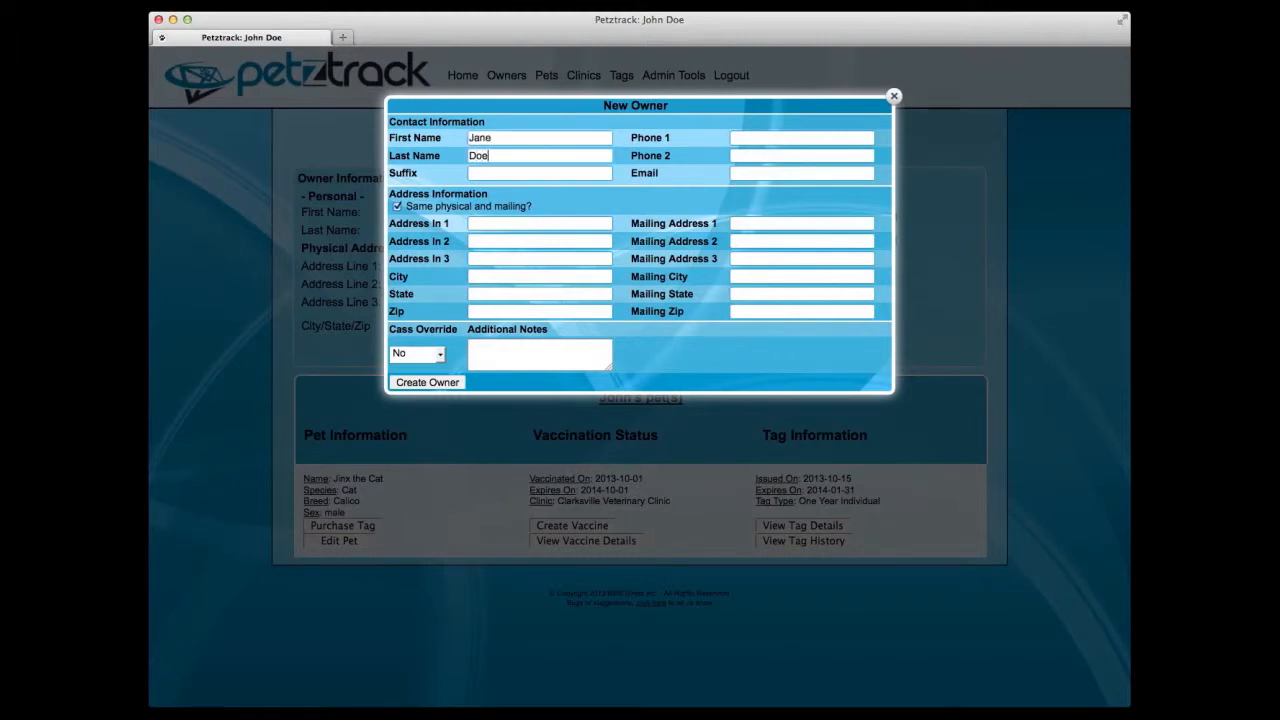
text(Mrs.)
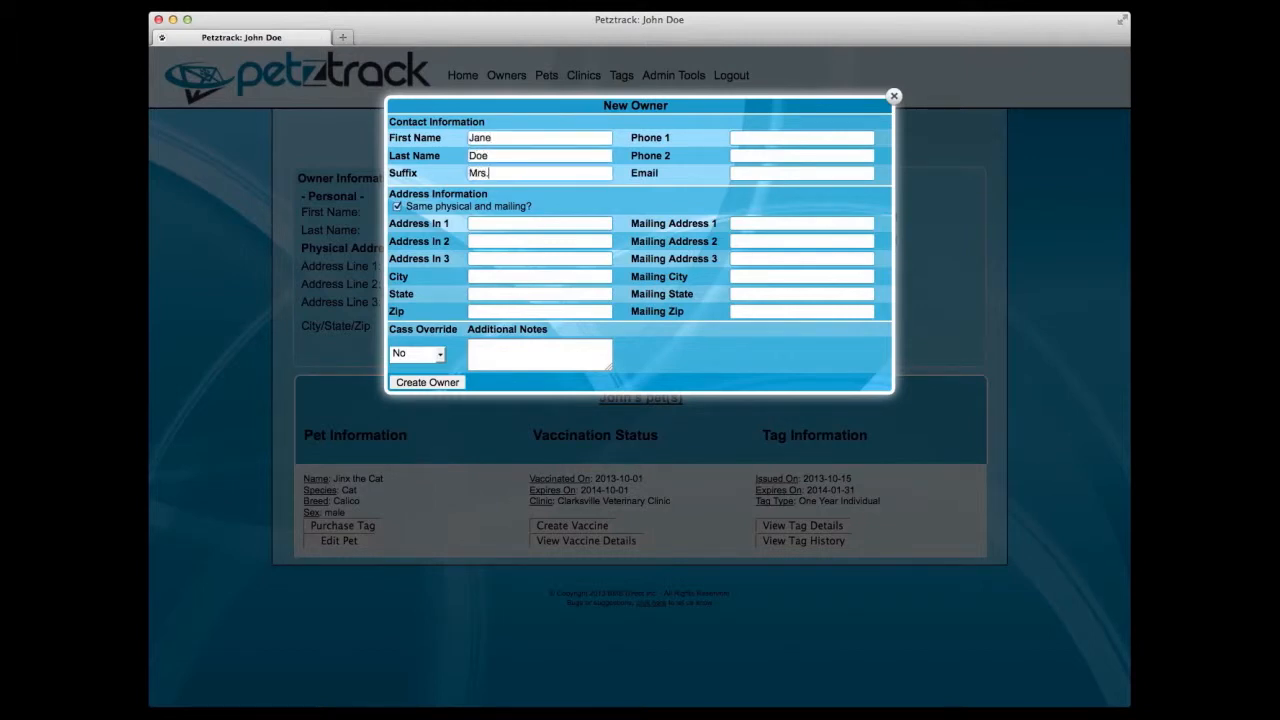
click(801, 138)
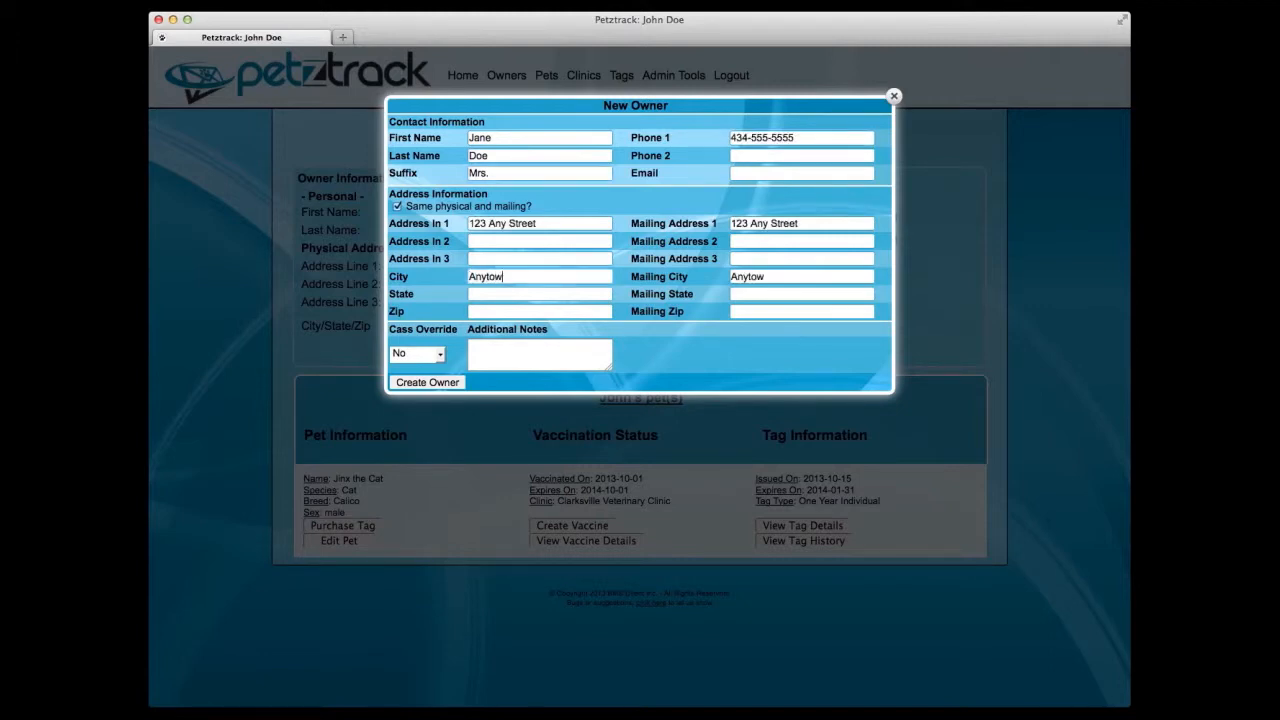
text(24511)
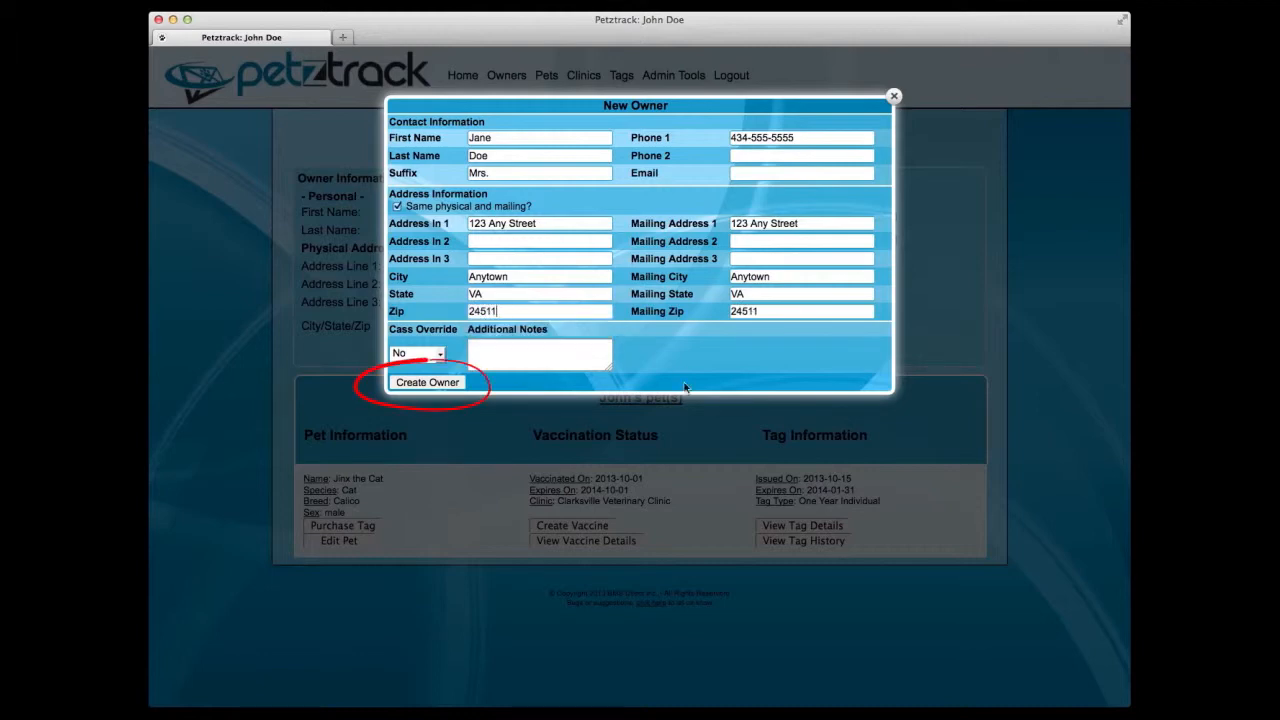
click(427, 382)
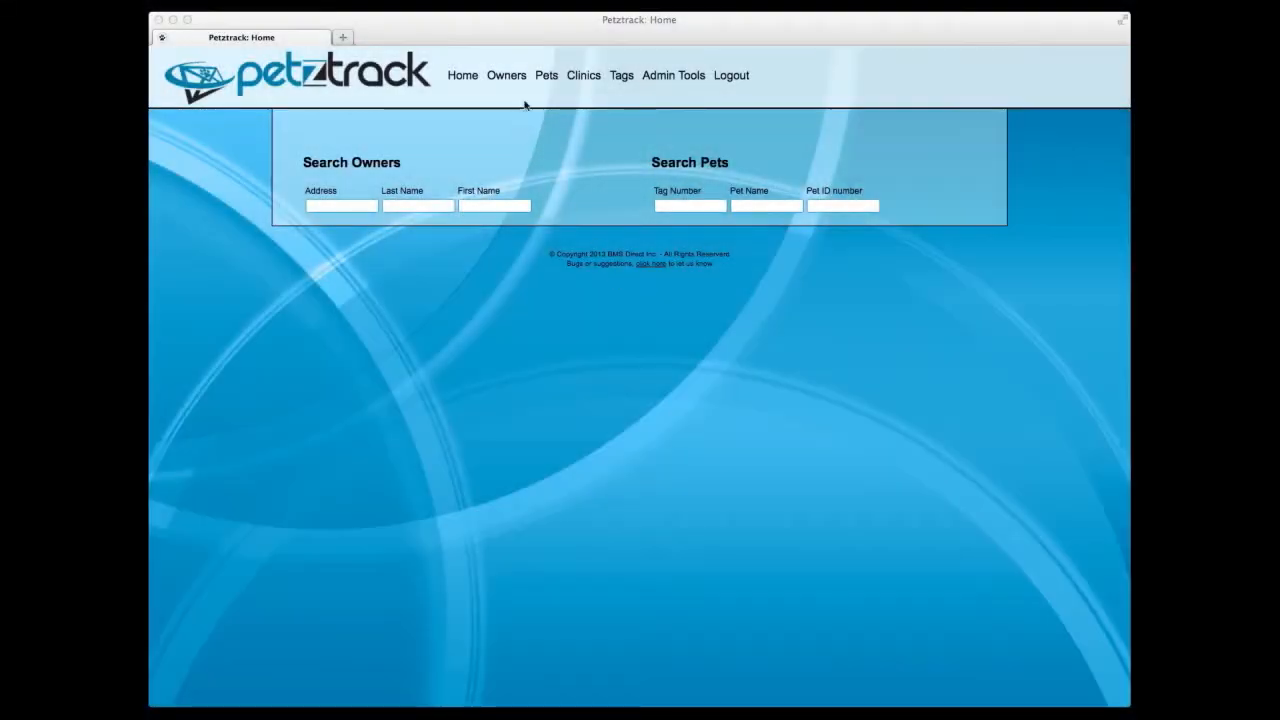
click(506, 75)
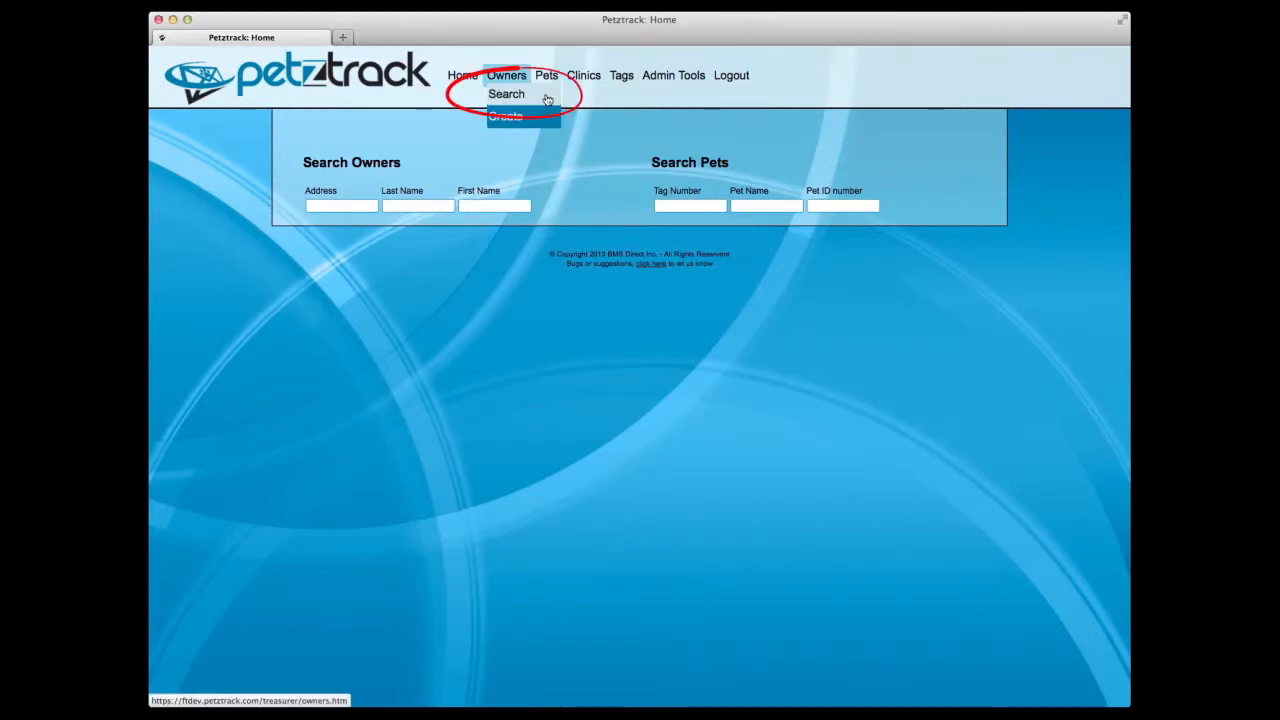
click(506, 94)
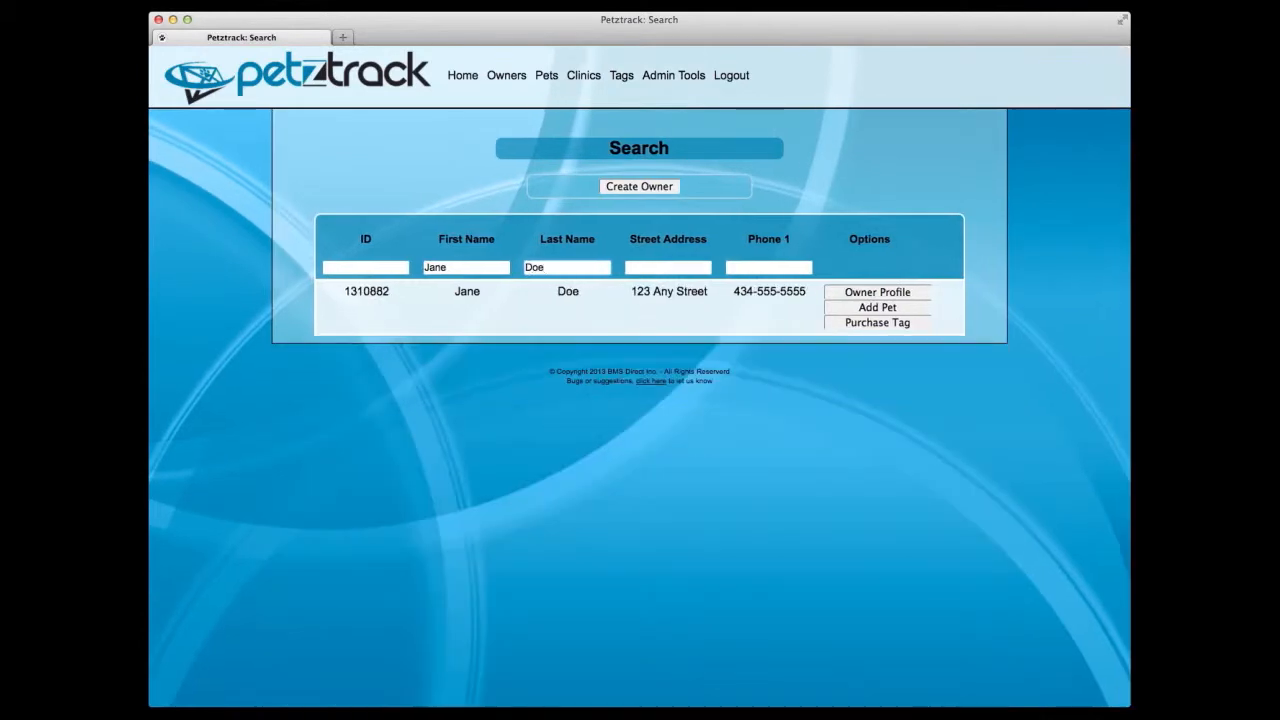
click(877, 292)
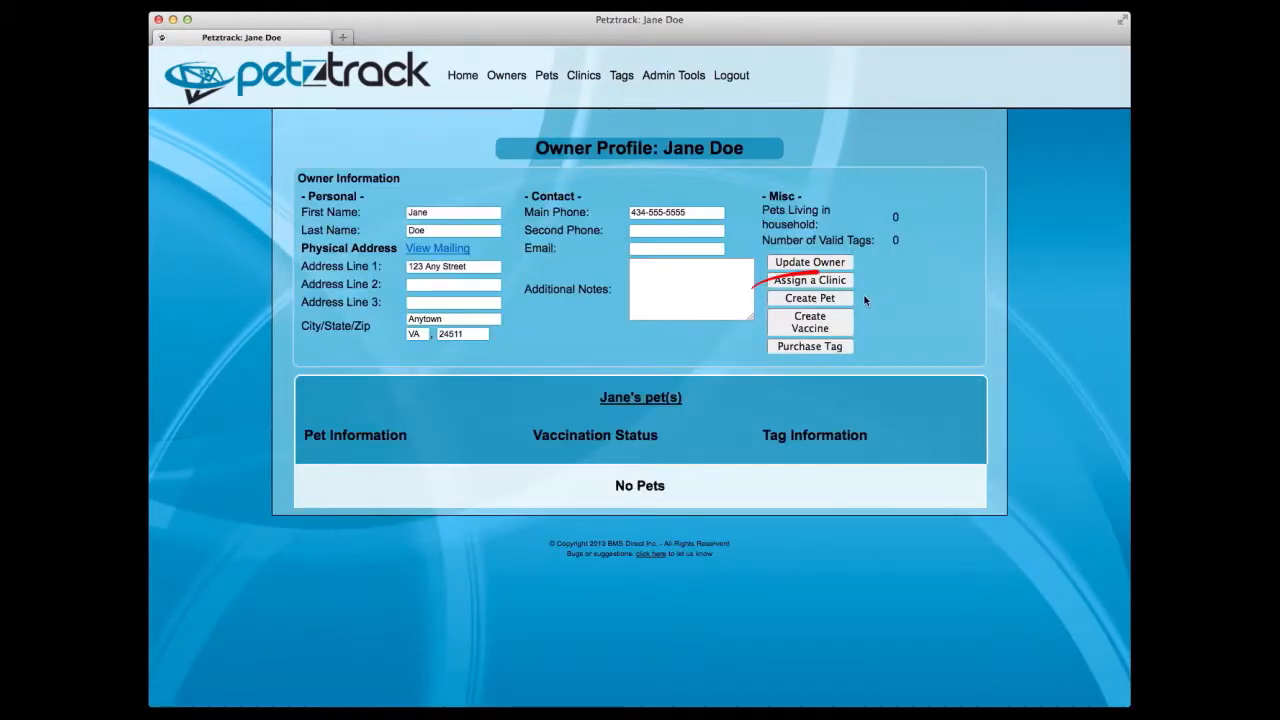
click(809, 298)
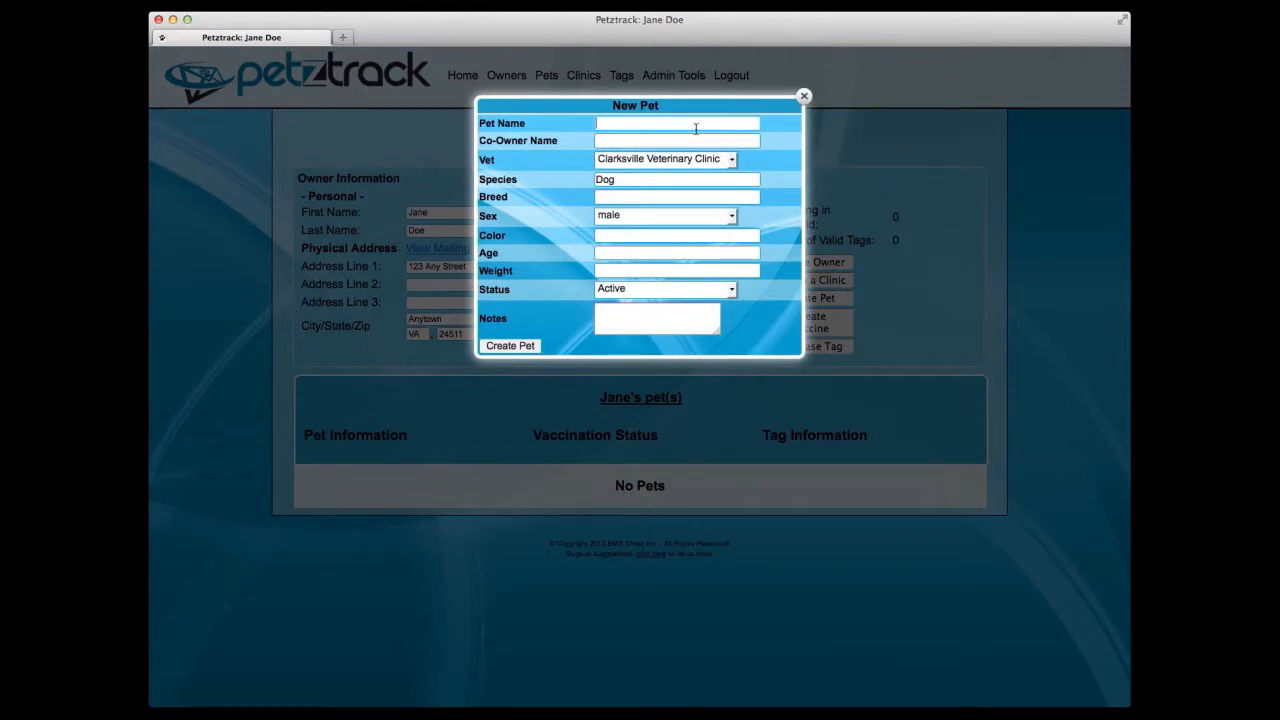
text(Hank)
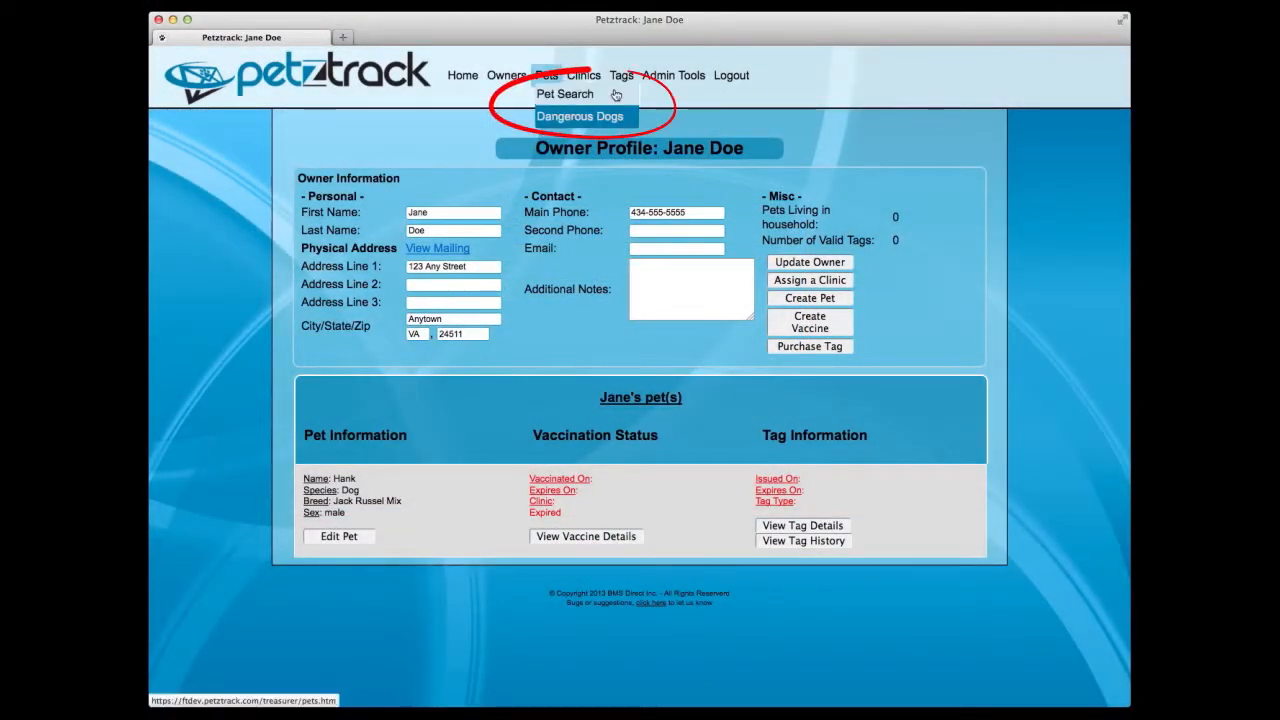
- Show the pet search list and save the dangerous dogs export as a CSV file
click(580, 116)
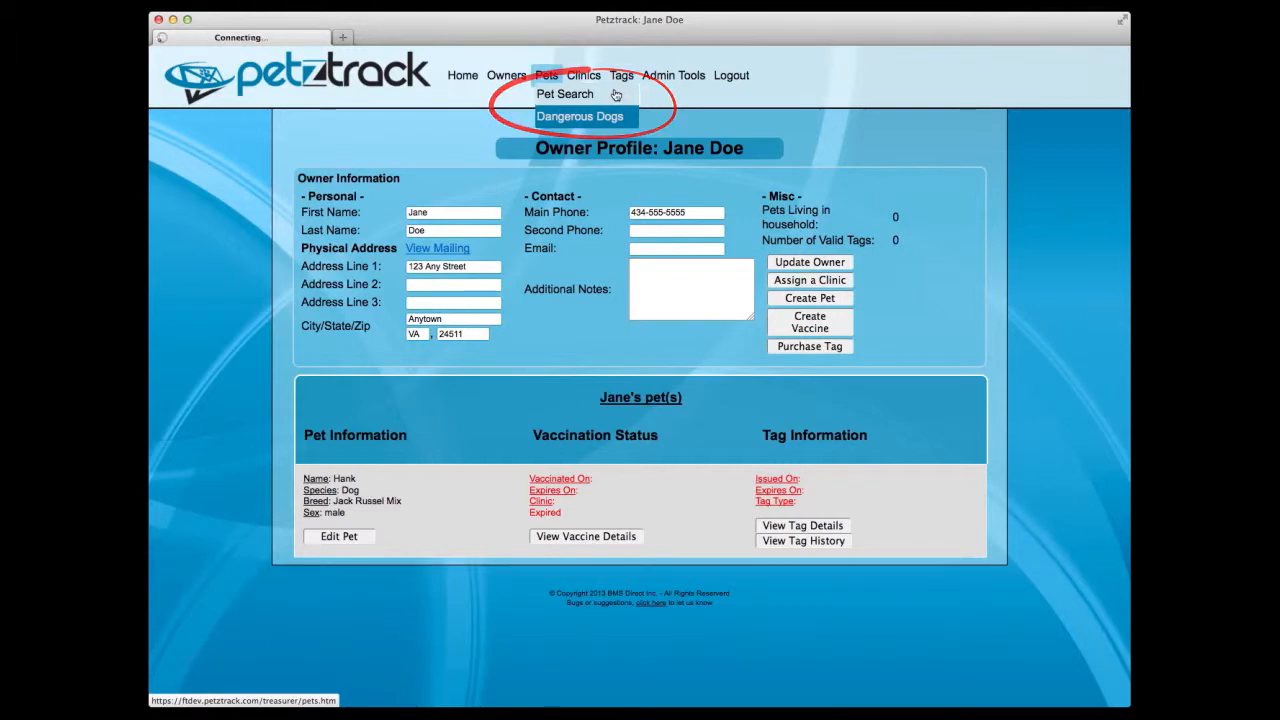
click(564, 93)
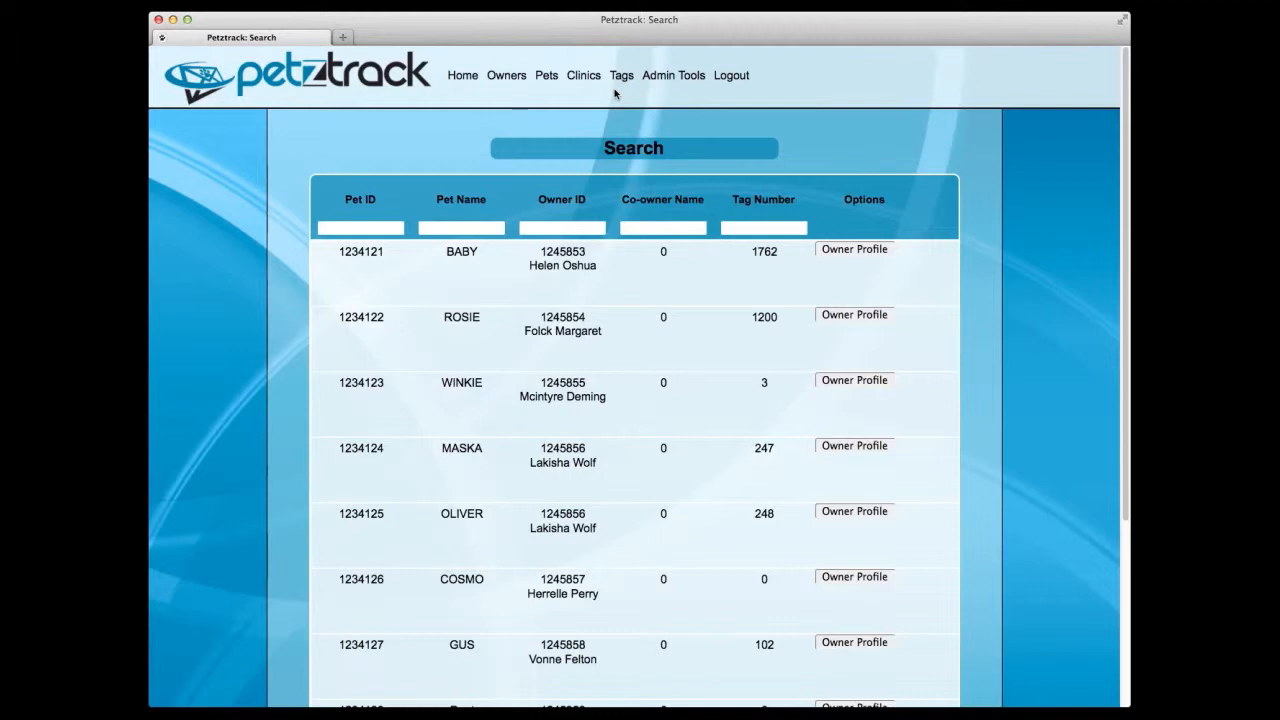
mouse_move(589, 93)
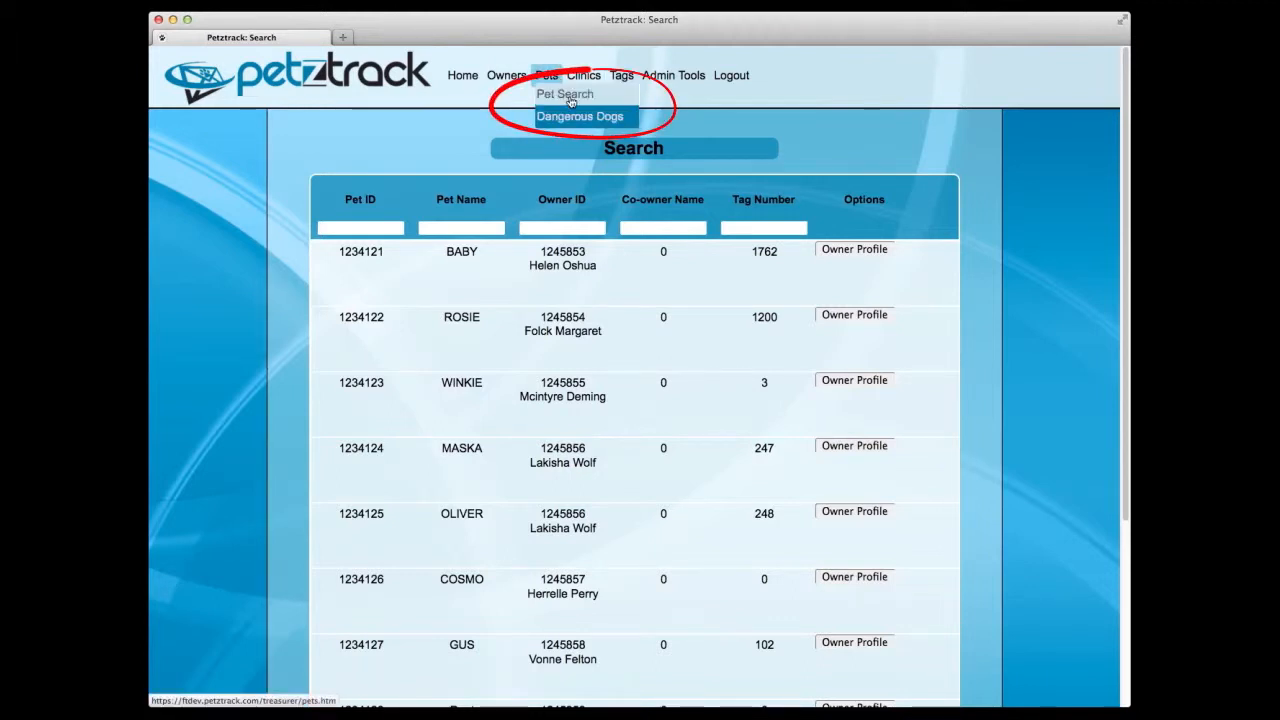
mouse_move(580, 116)
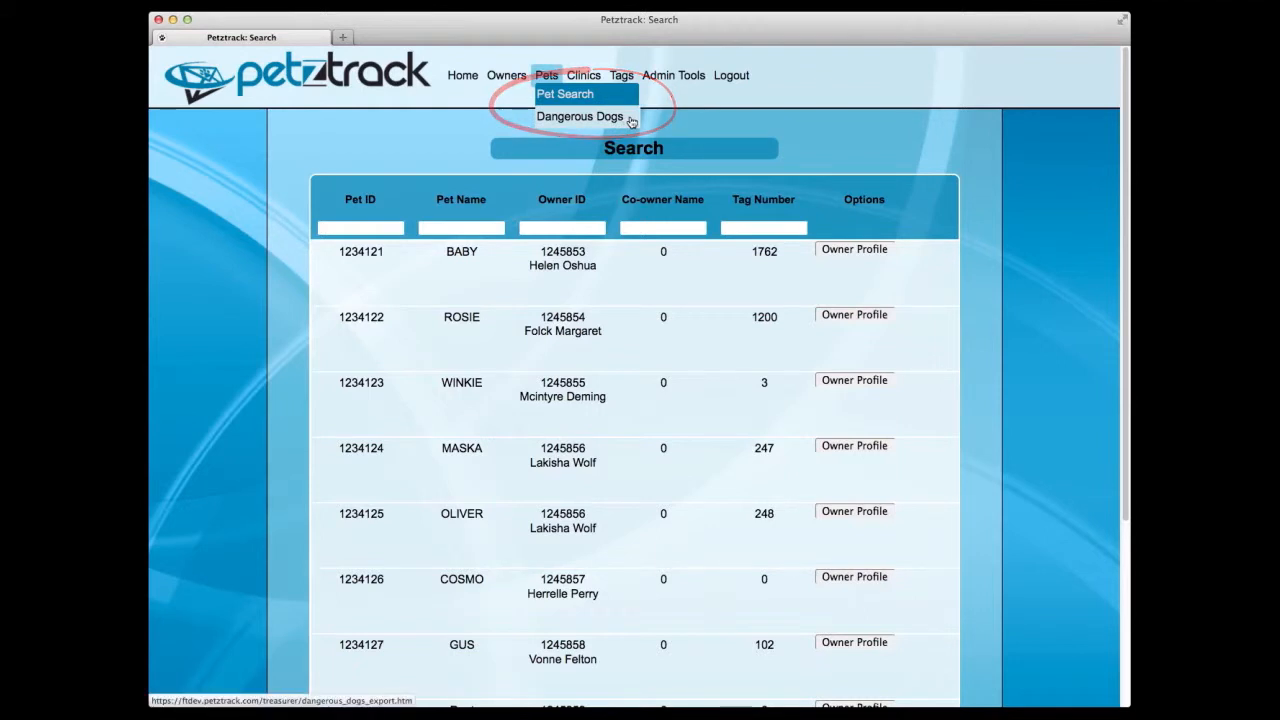
click(580, 116)
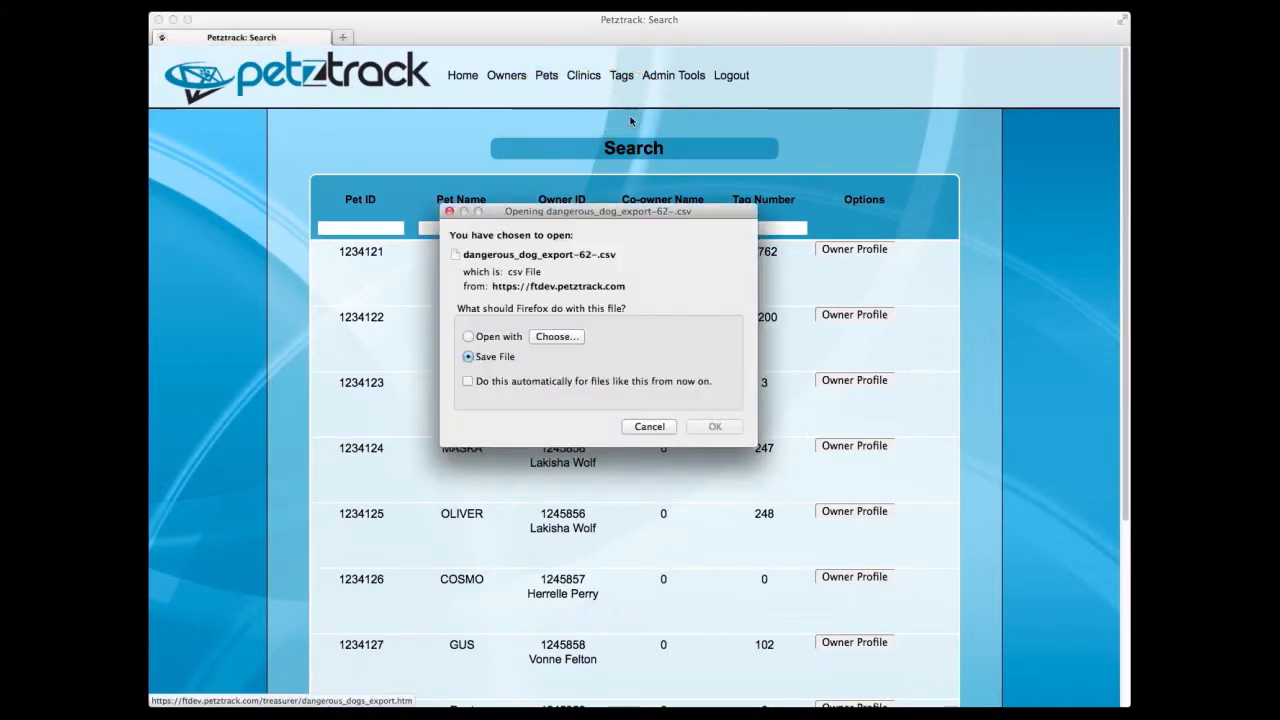
mouse_move(715, 426)
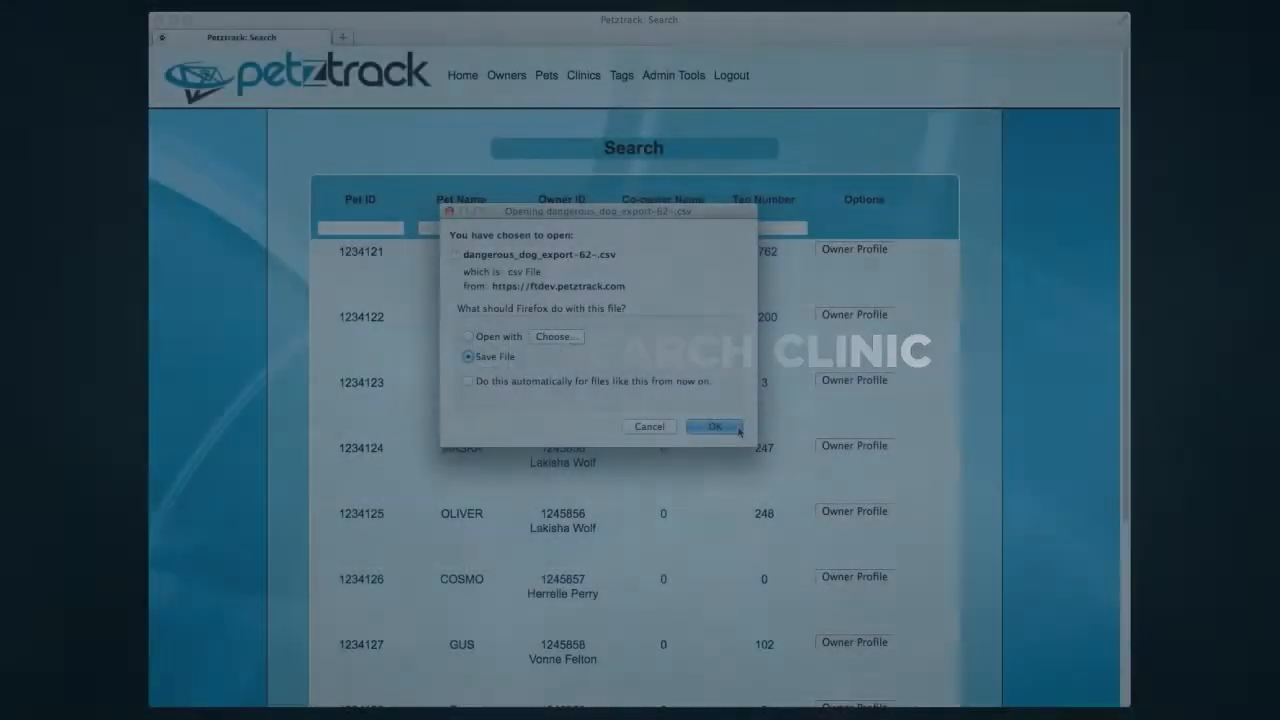
click(714, 426)
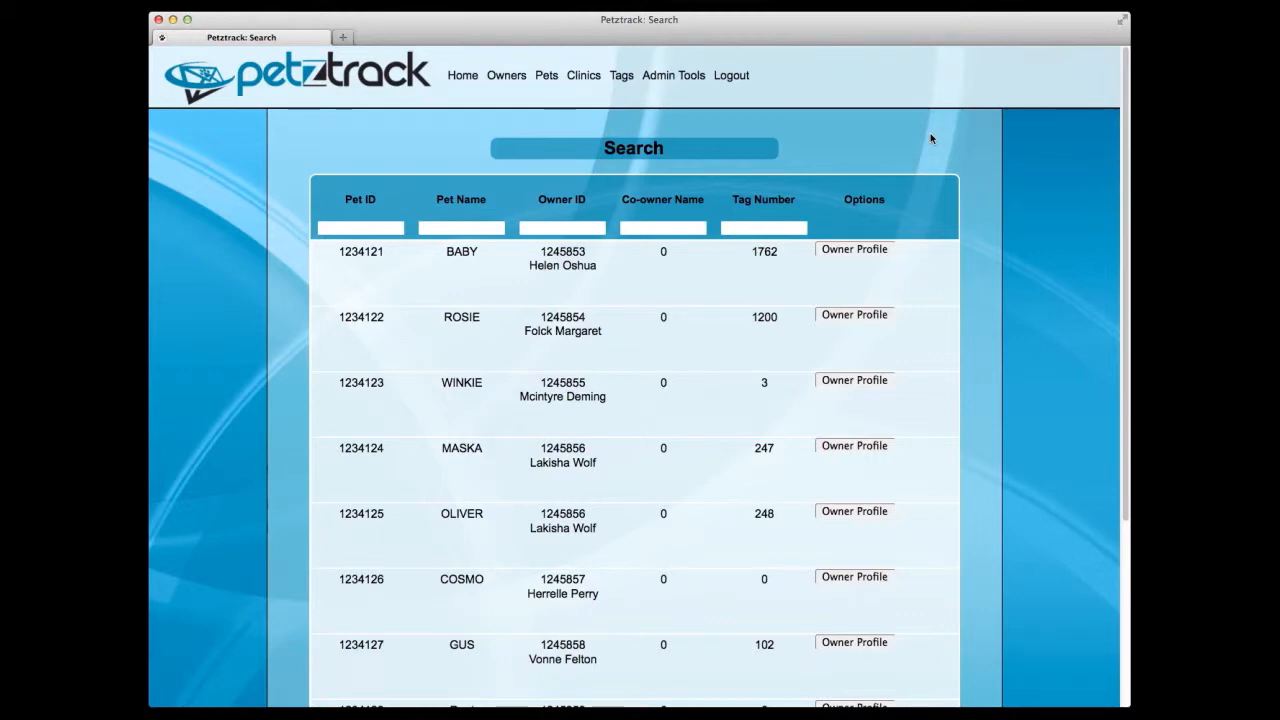
- List the local clinics and view the vets for Charlotte-Mecklenburg Vet Clinic
click(583, 75)
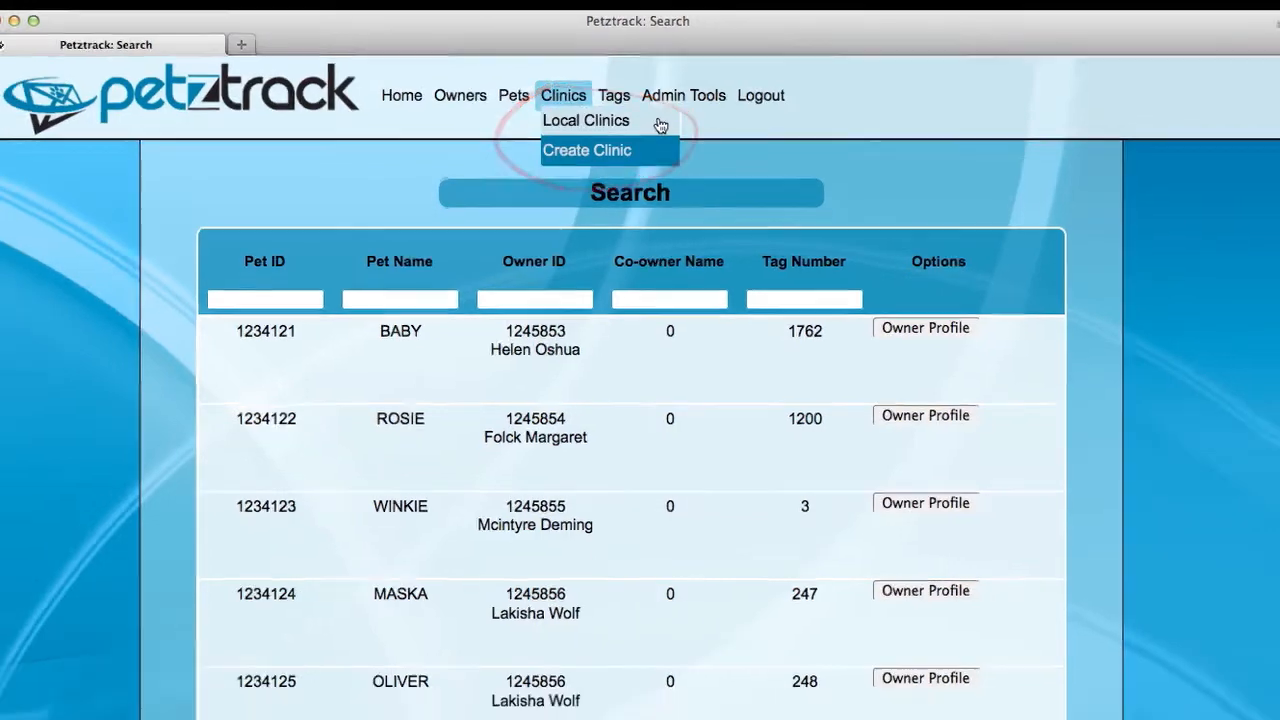
click(585, 120)
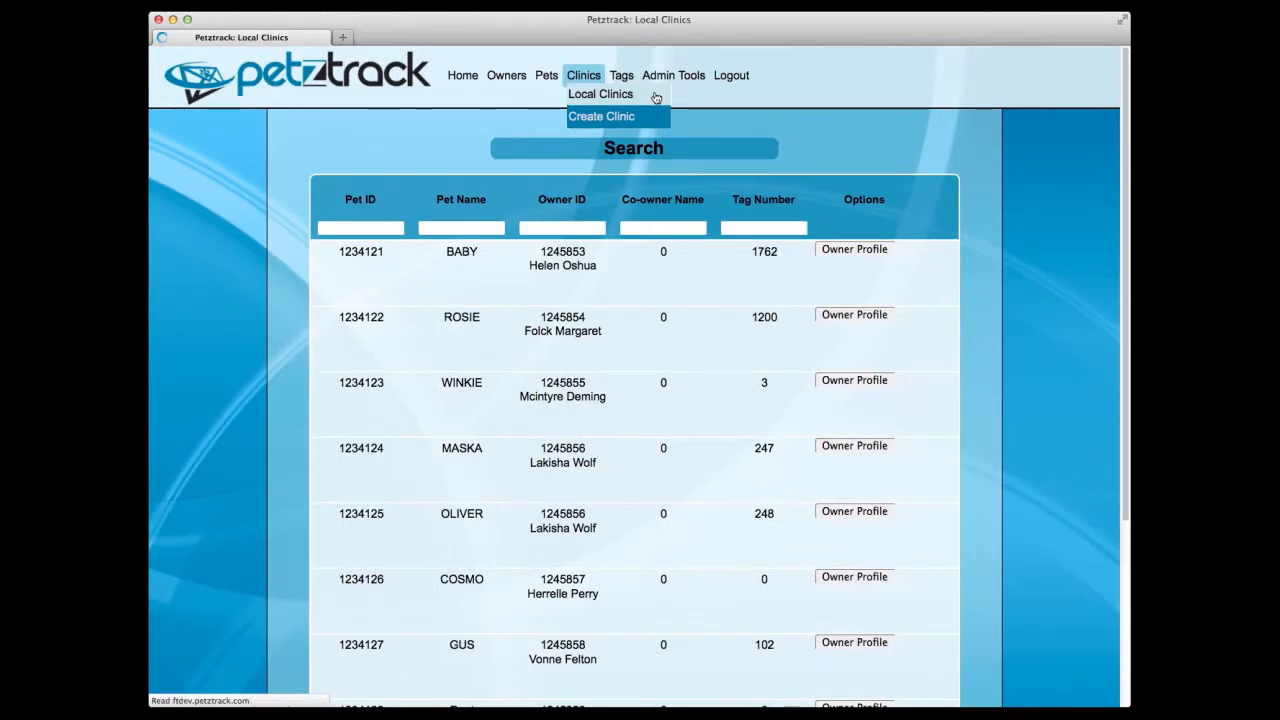
mouse_move(656, 98)
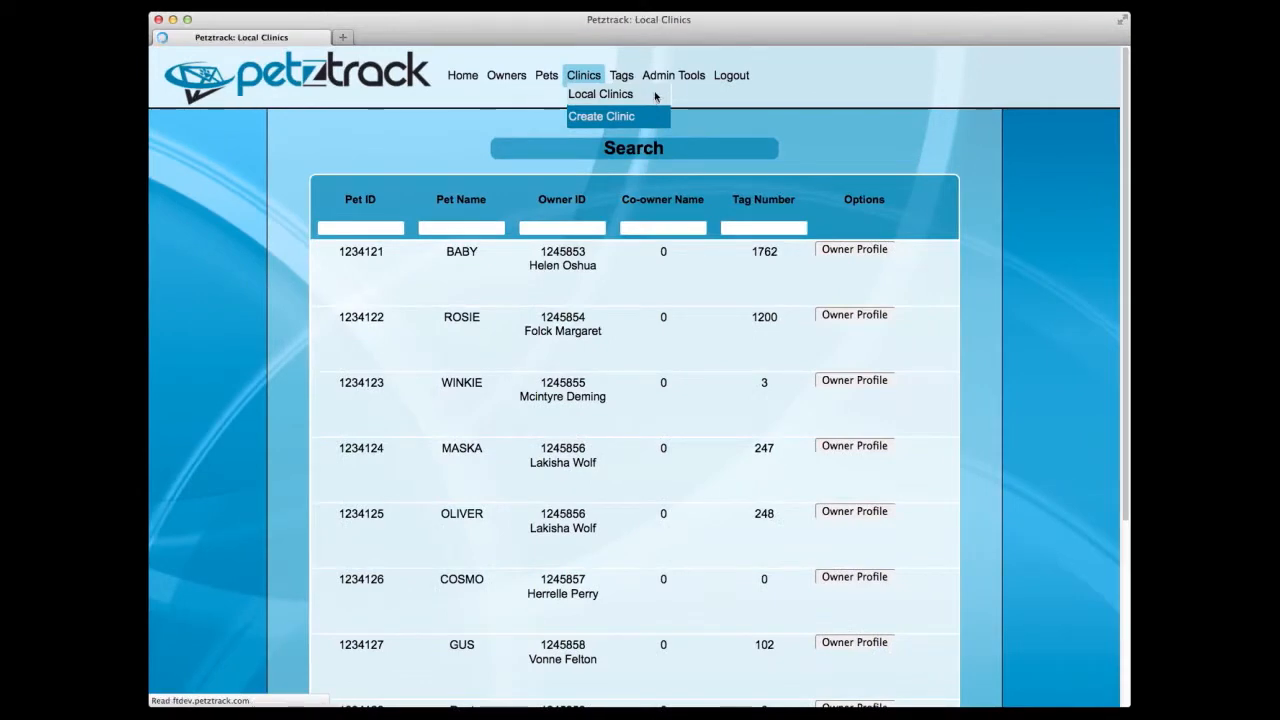
click(600, 93)
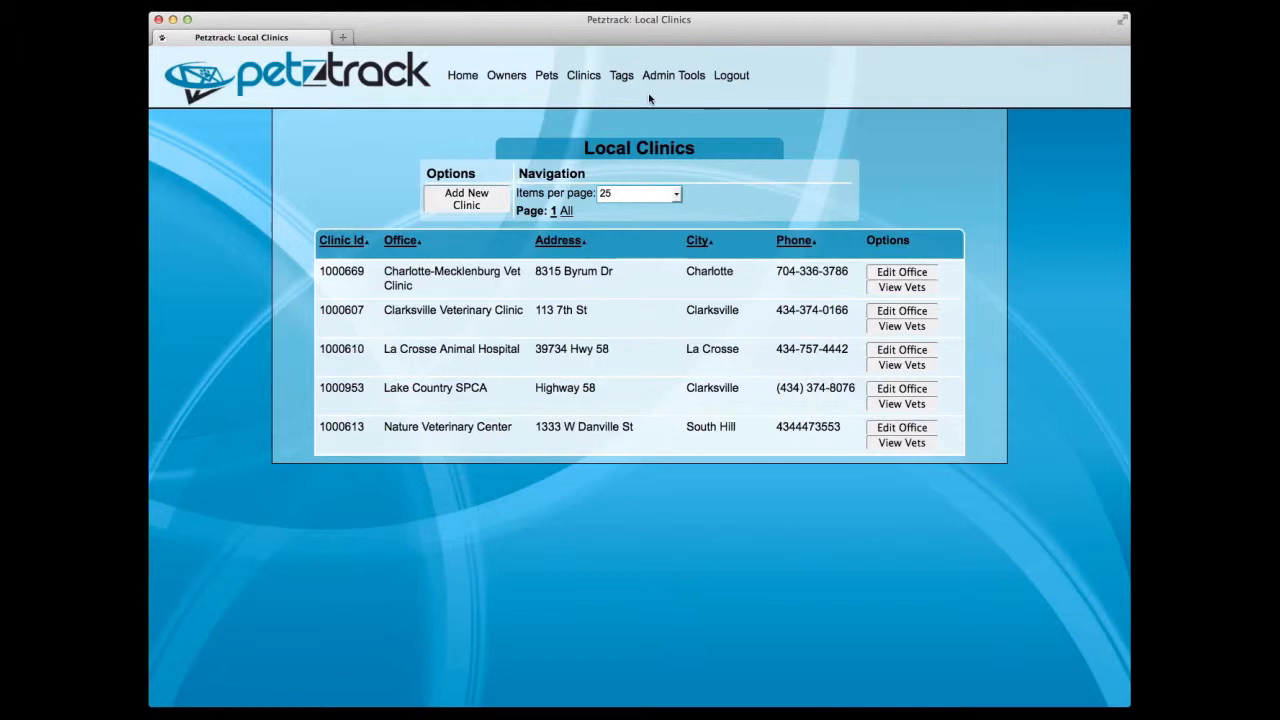
click(901, 287)
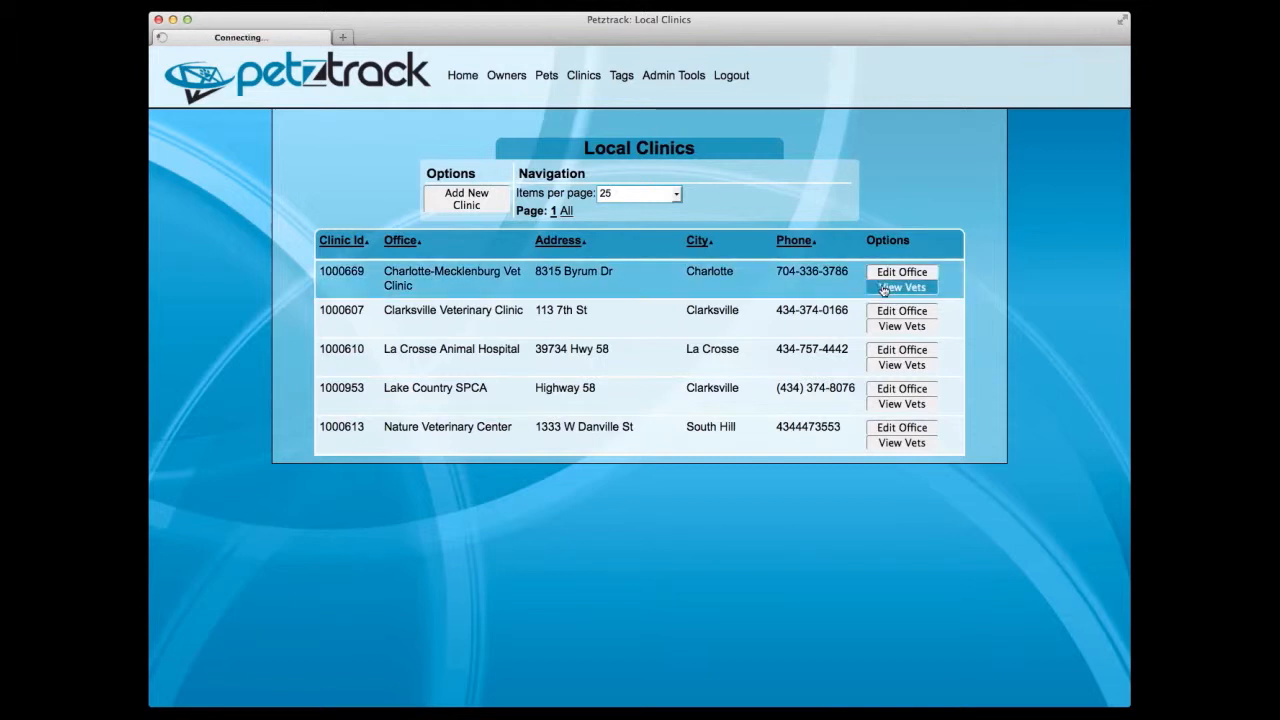
click(901, 287)
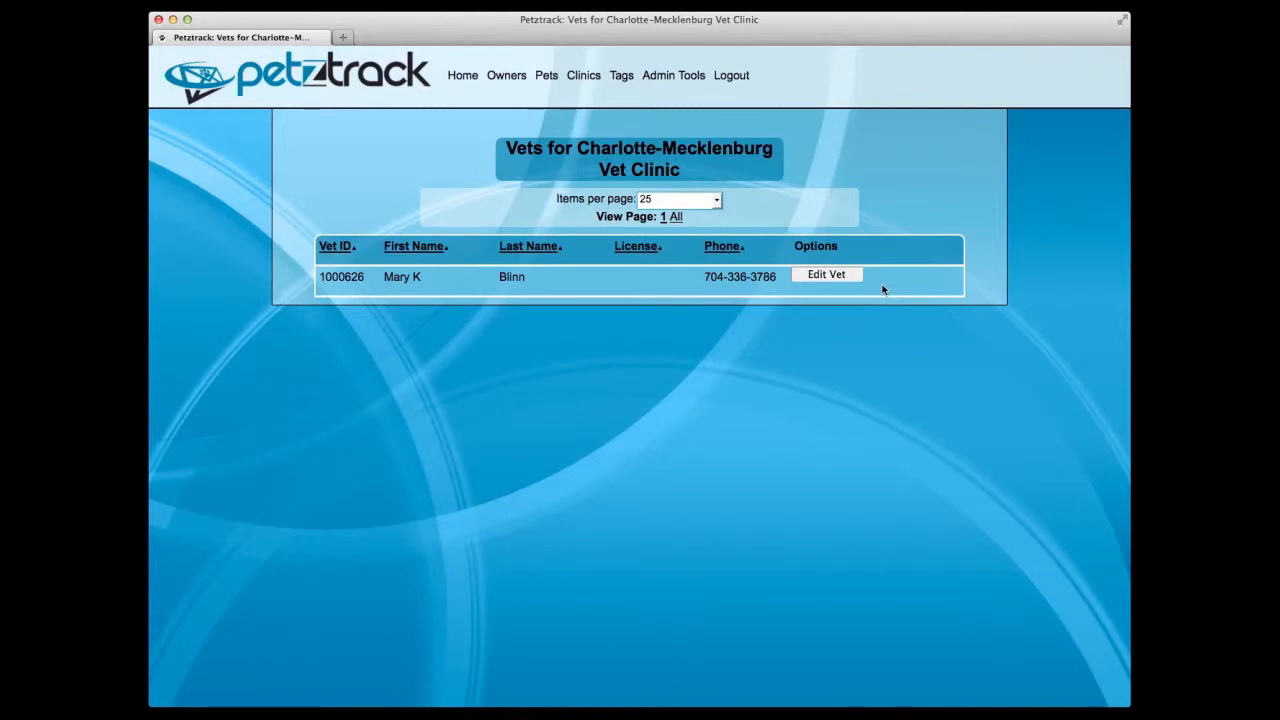
mouse_move(957, 146)
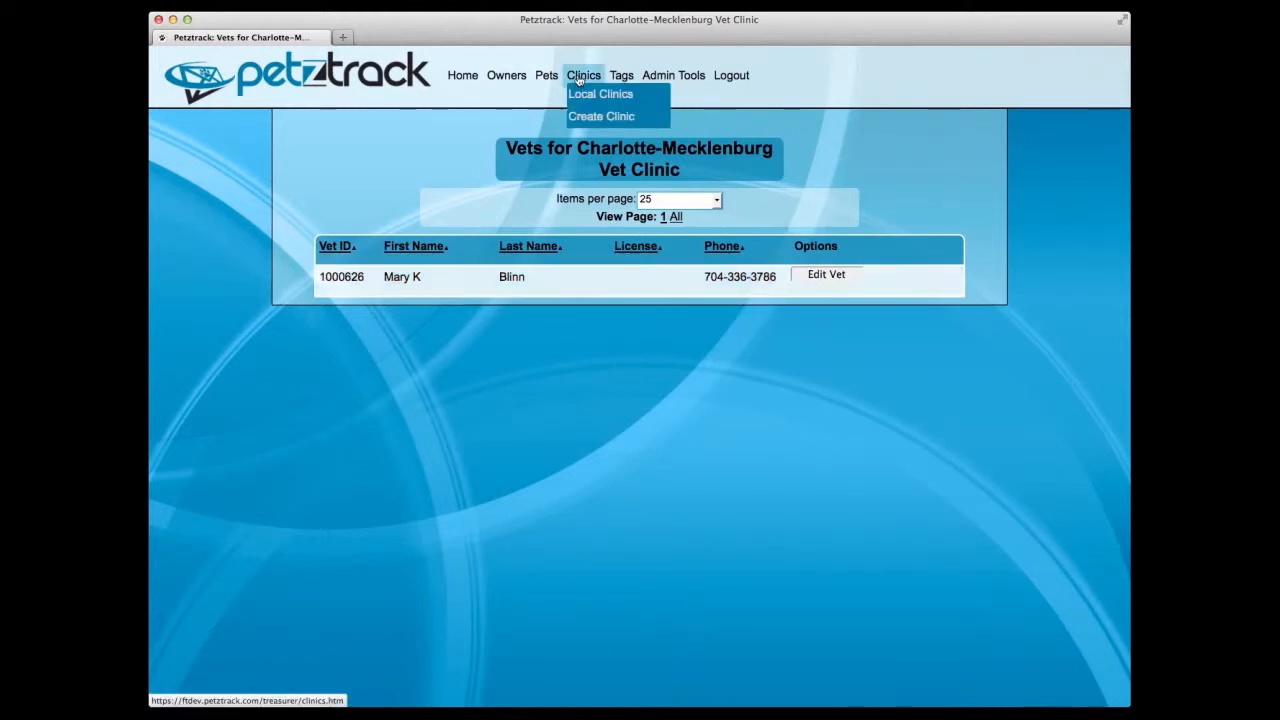
mouse_move(601, 115)
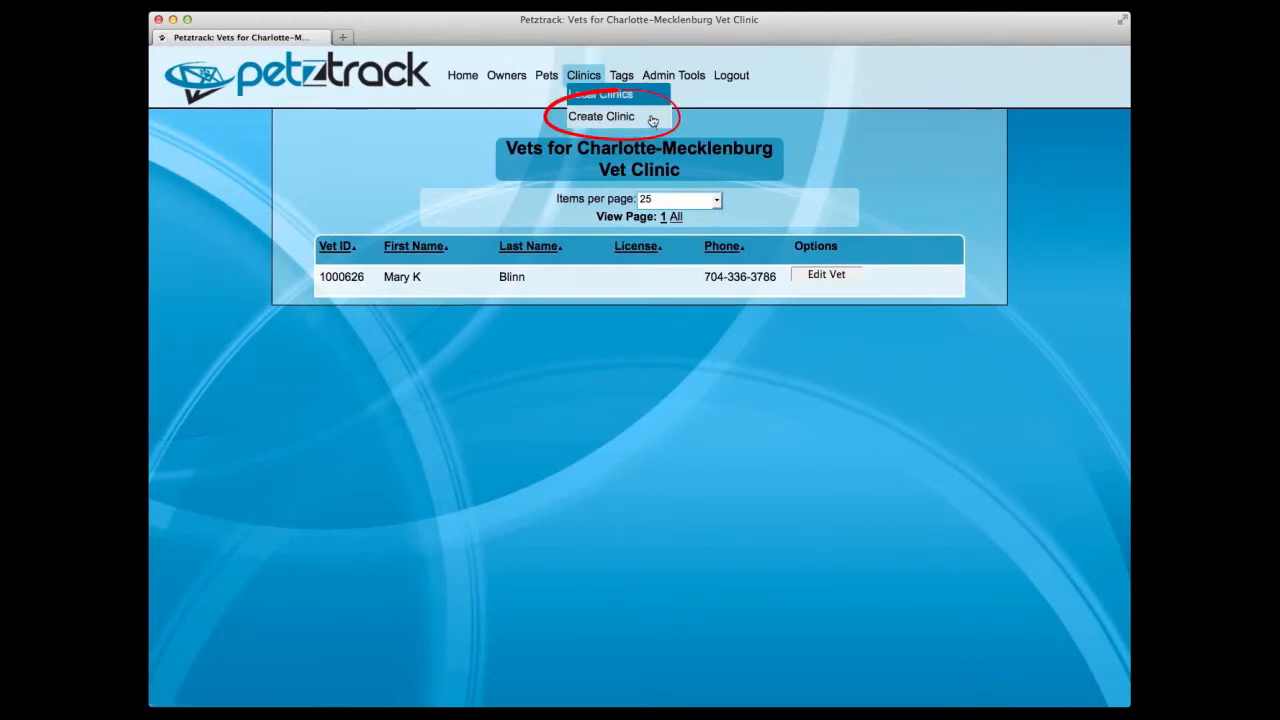
- Create West Side Vet Clinic at 234 Main Street, Forest, VA with its zip
click(601, 116)
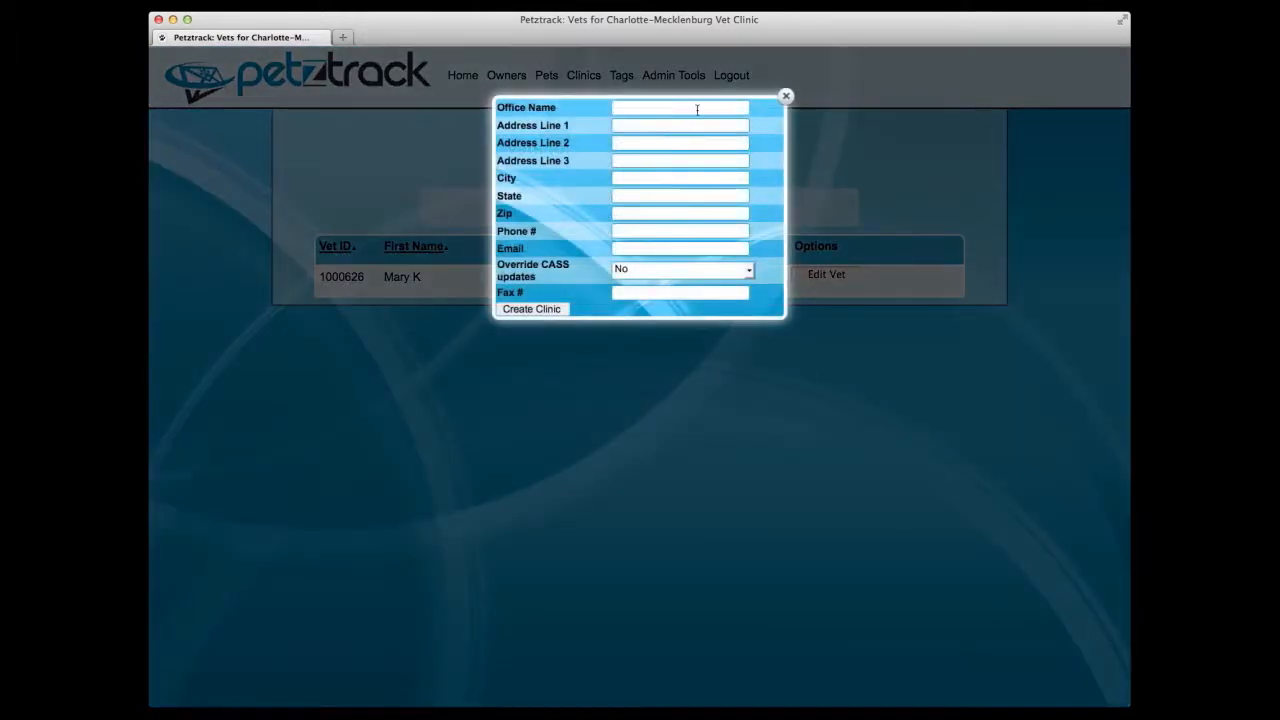
text(West Side Vet Clinic)
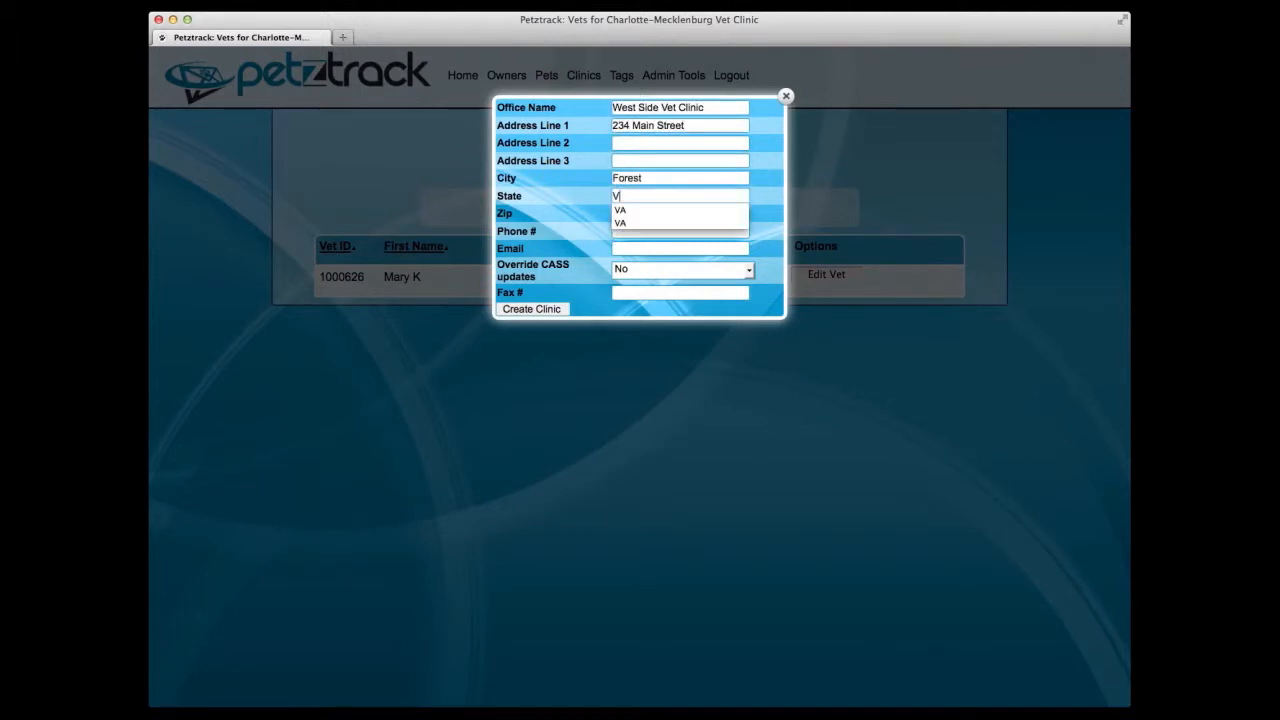
click(620, 210)
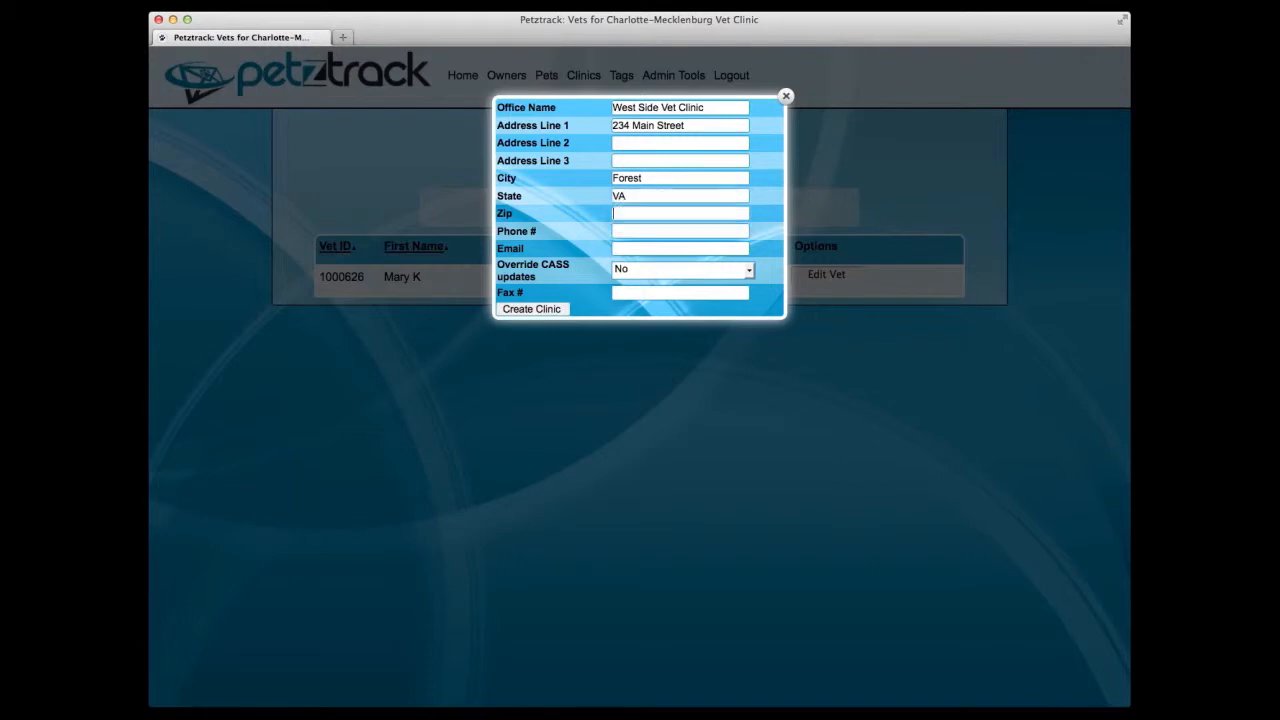
text(24)
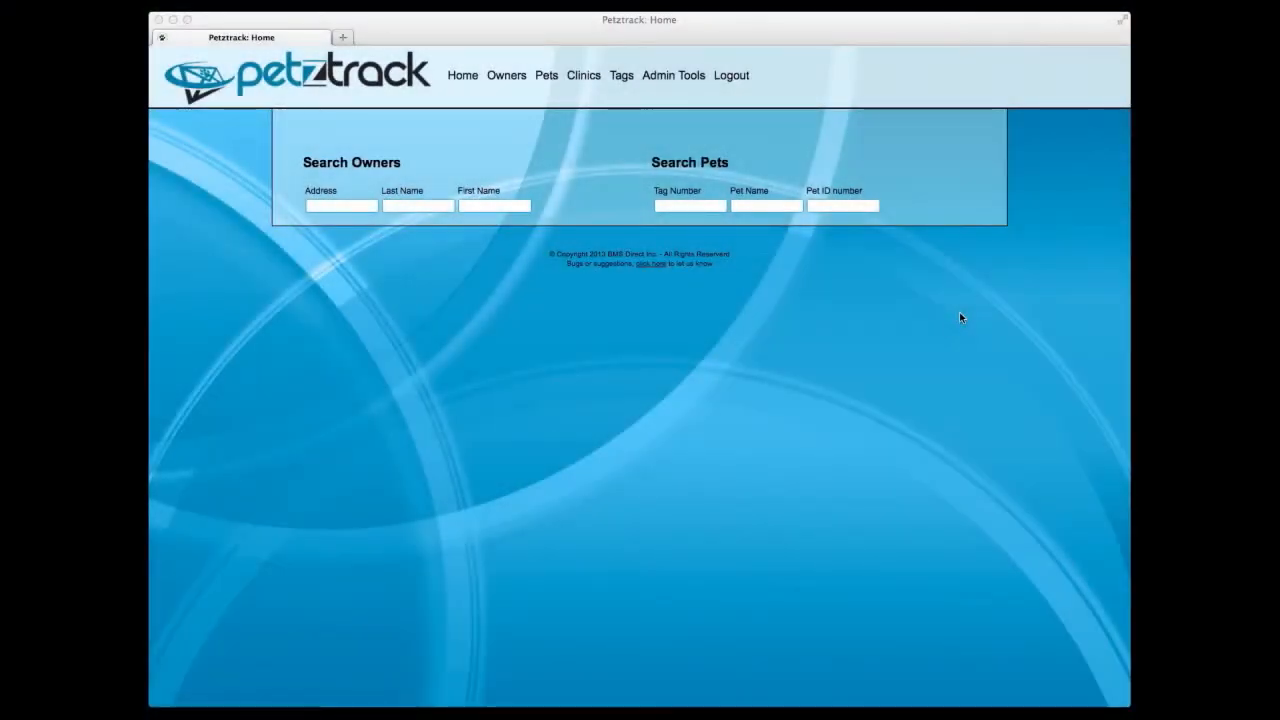
mouse_move(915, 160)
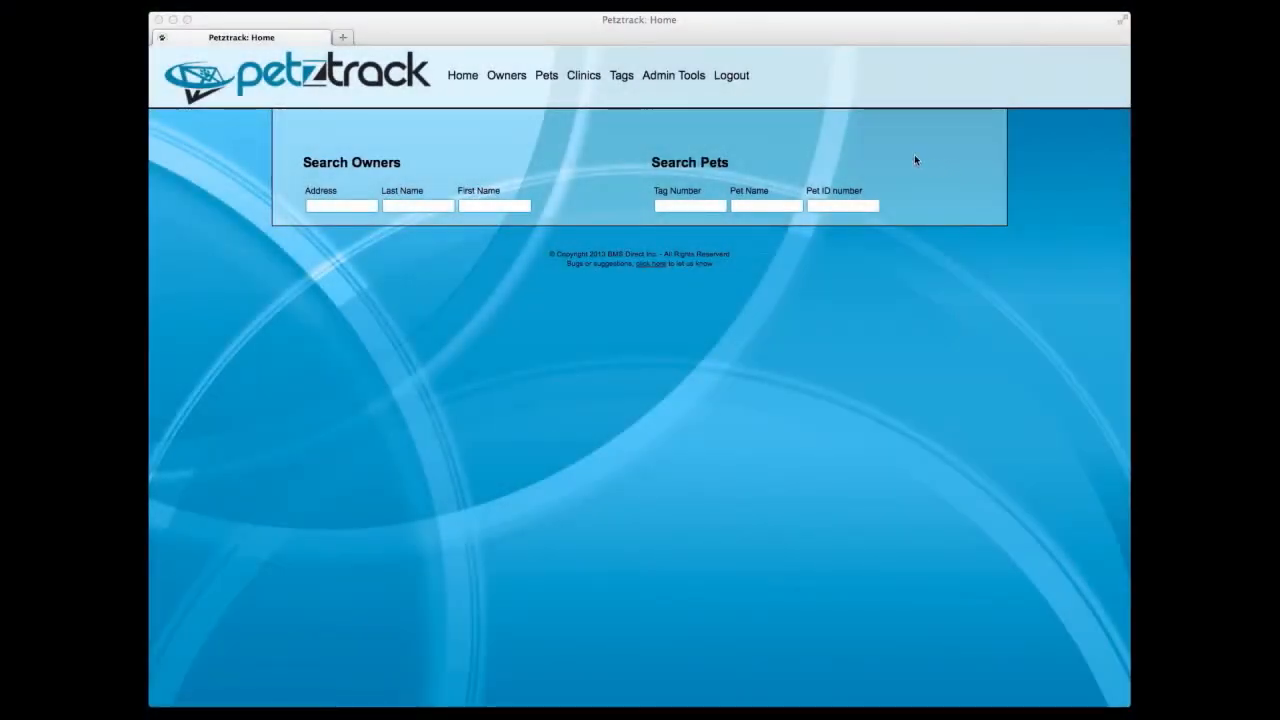
mouse_move(617, 123)
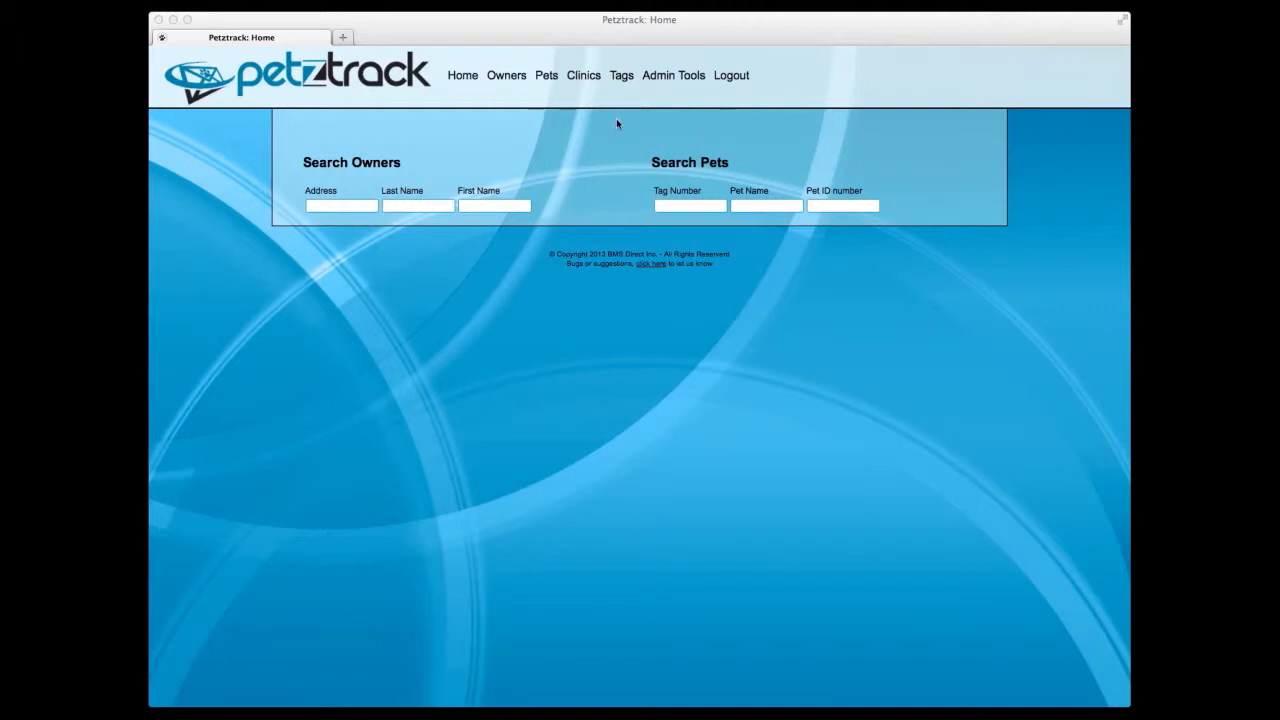
- Show the Tags menu entries: tag types, exports and vaccines
click(621, 75)
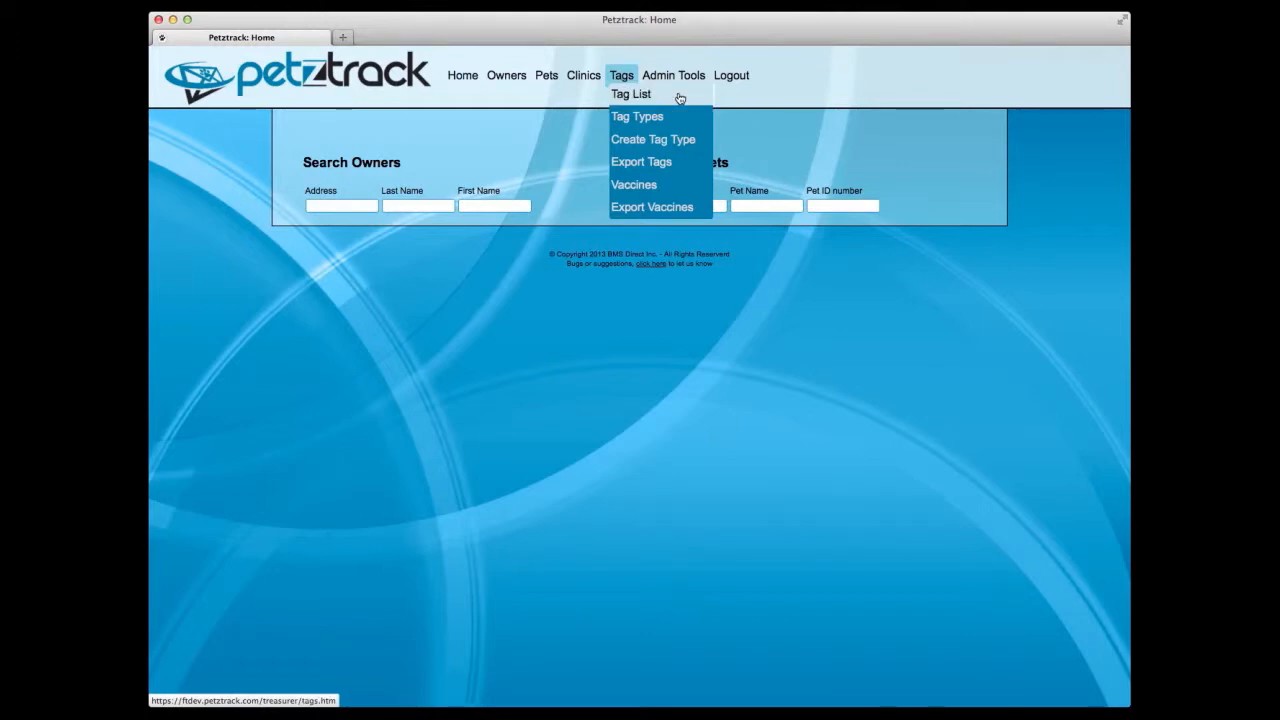
- List local tag records, view tag 1324 for Jinx the Cat, then close it
click(630, 93)
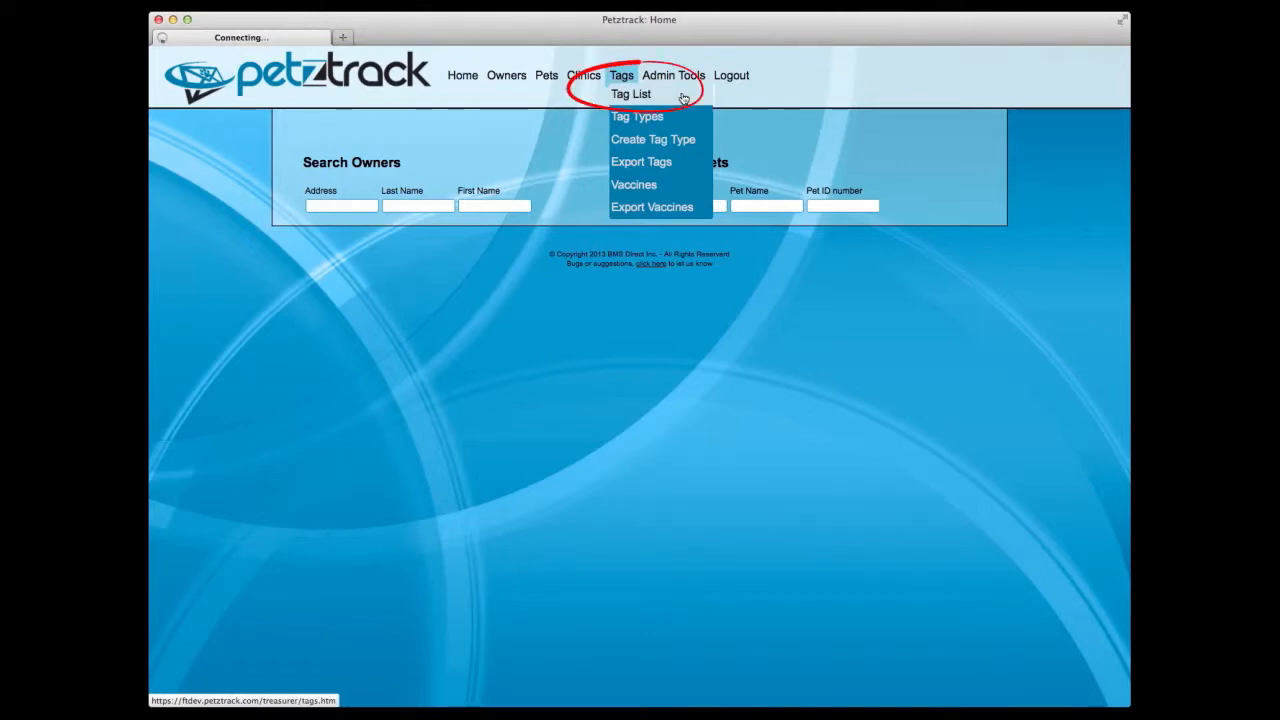
click(630, 93)
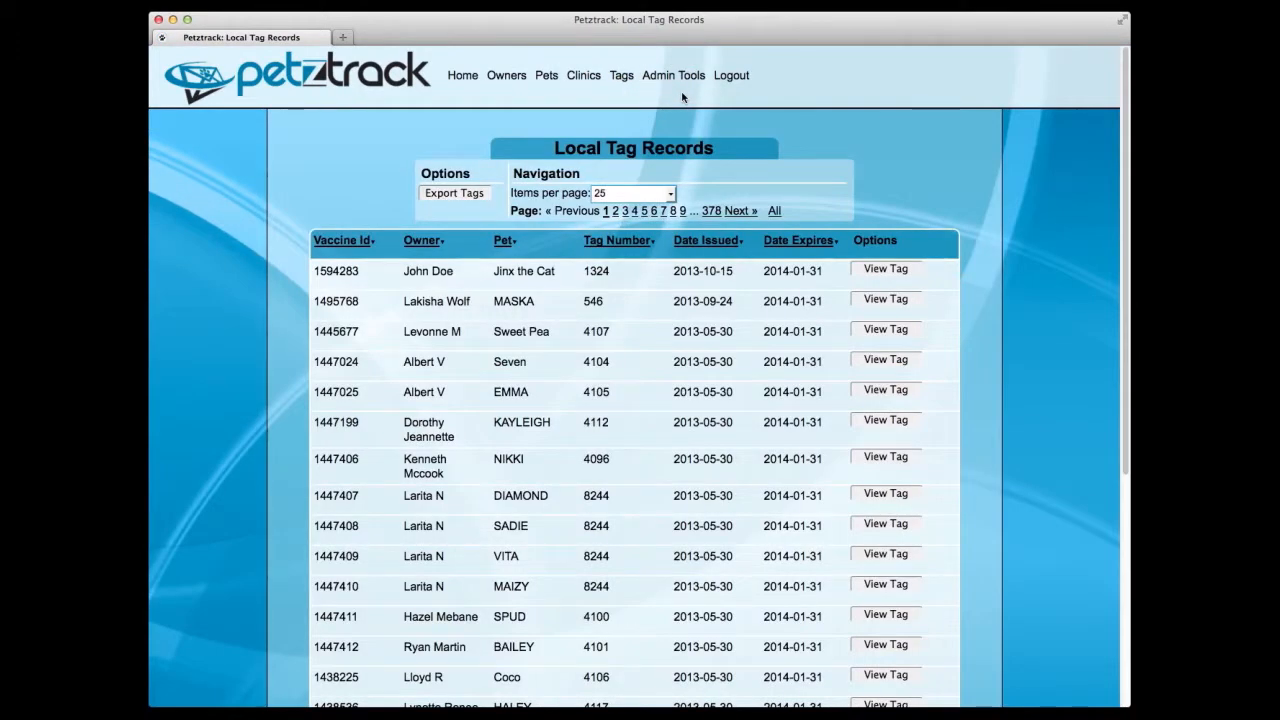
mouse_move(965, 177)
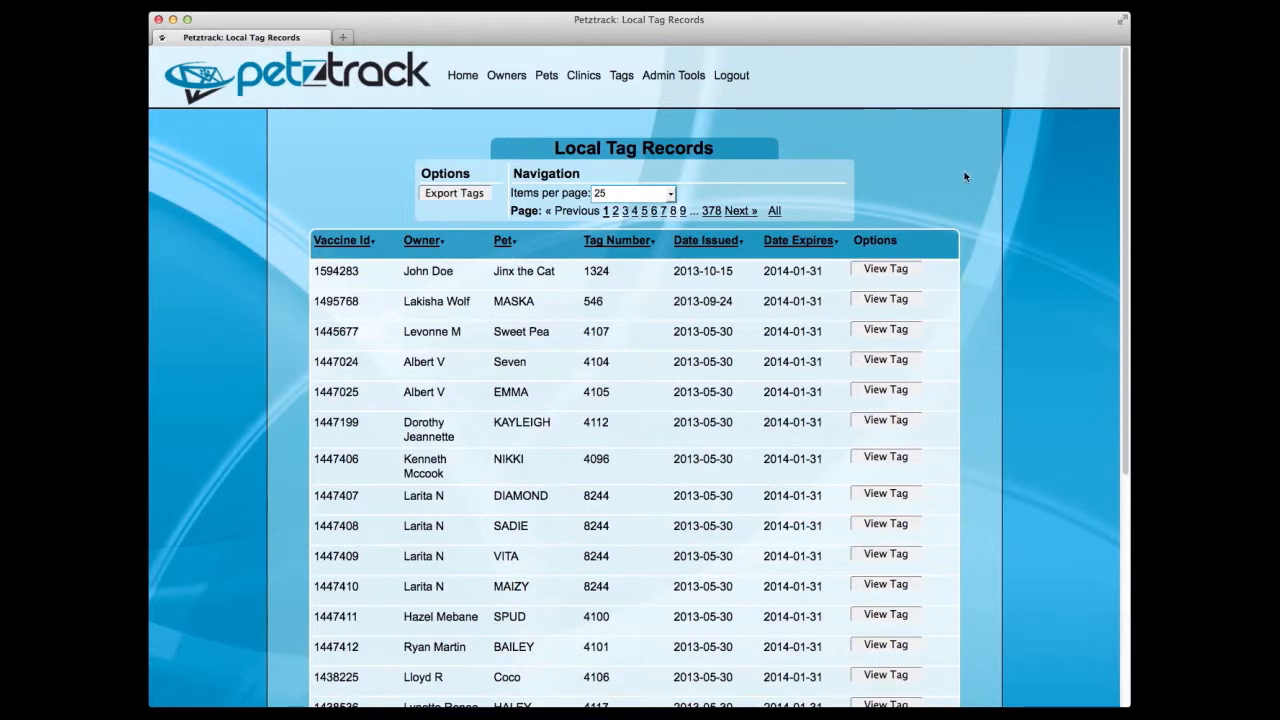
mouse_move(957, 255)
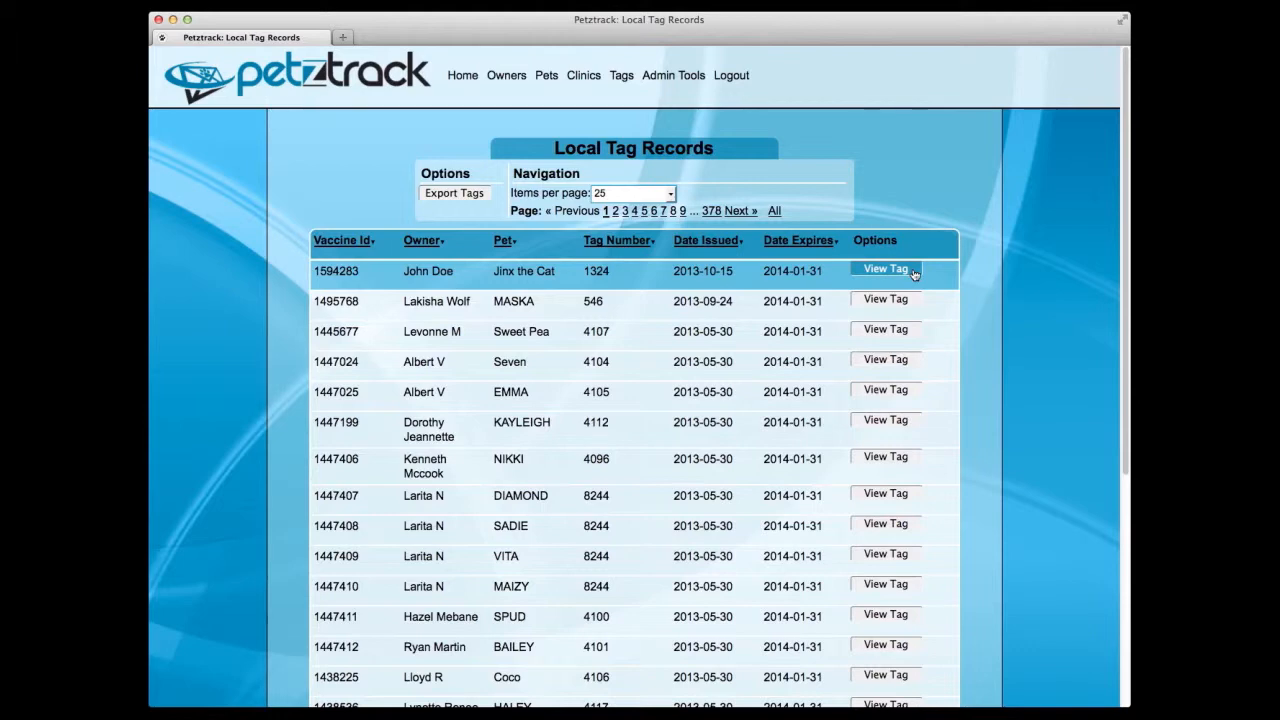
click(885, 269)
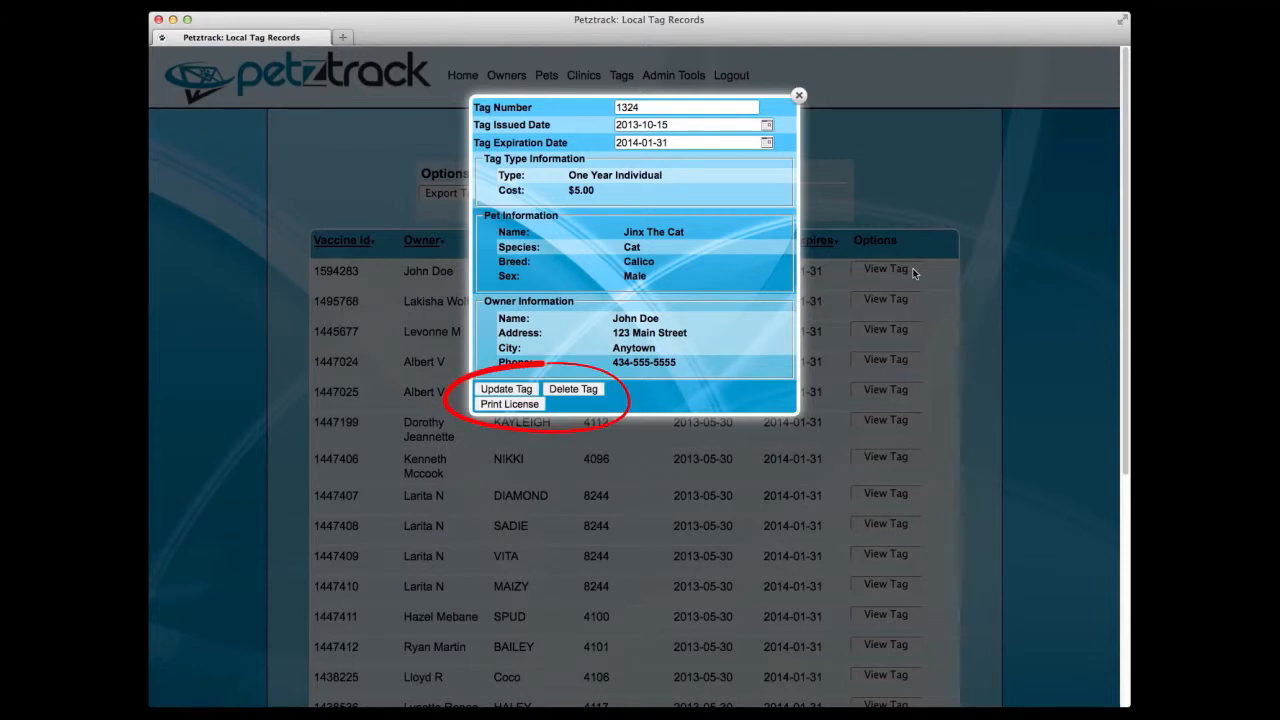
mouse_move(864, 121)
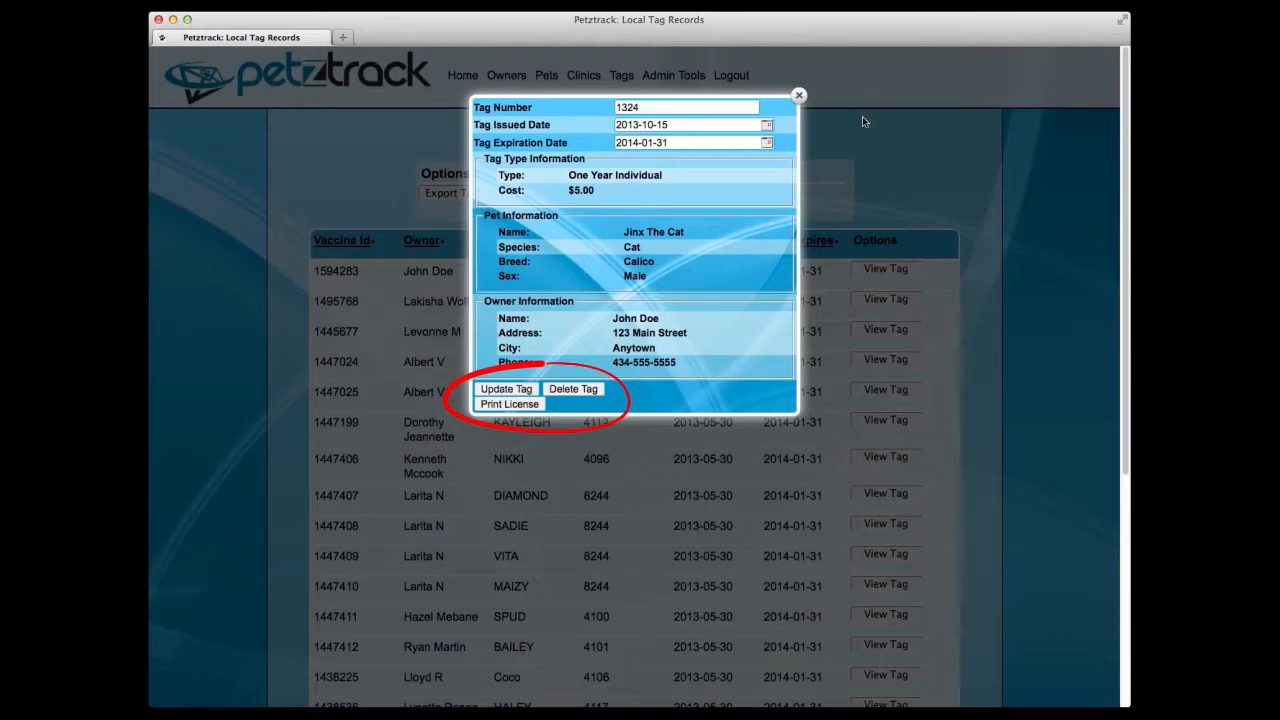
click(799, 95)
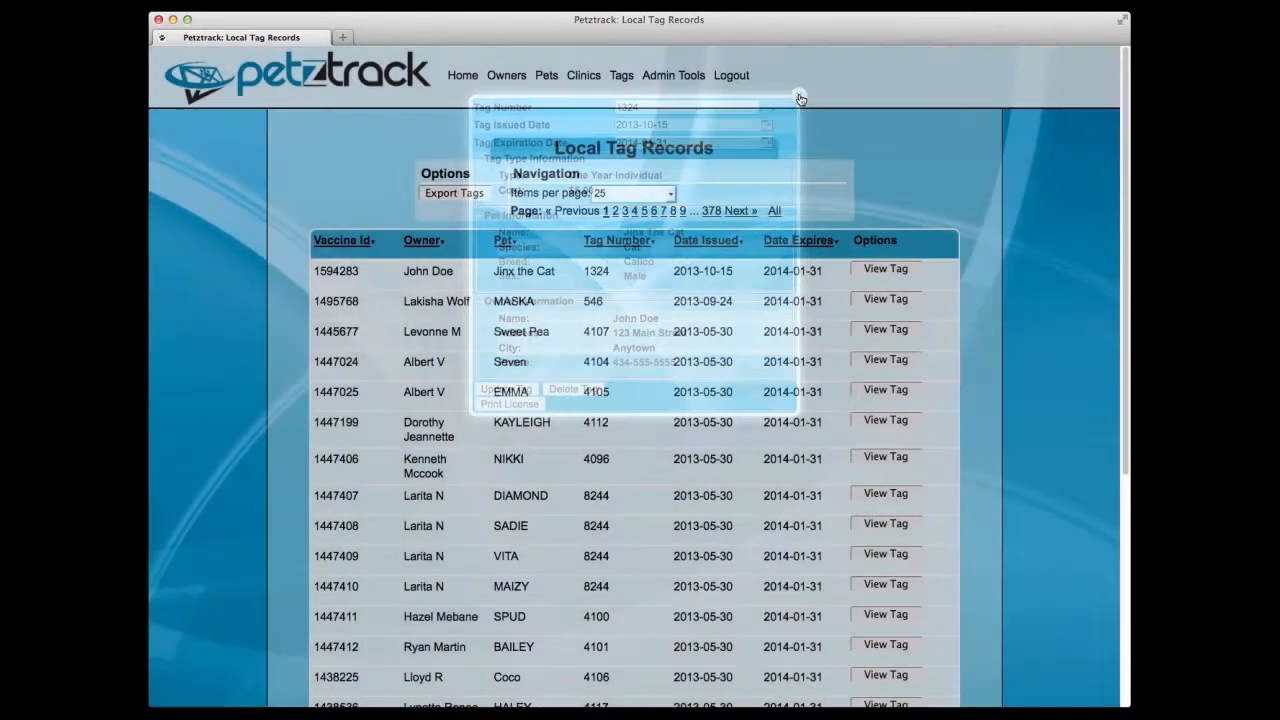
click(800, 98)
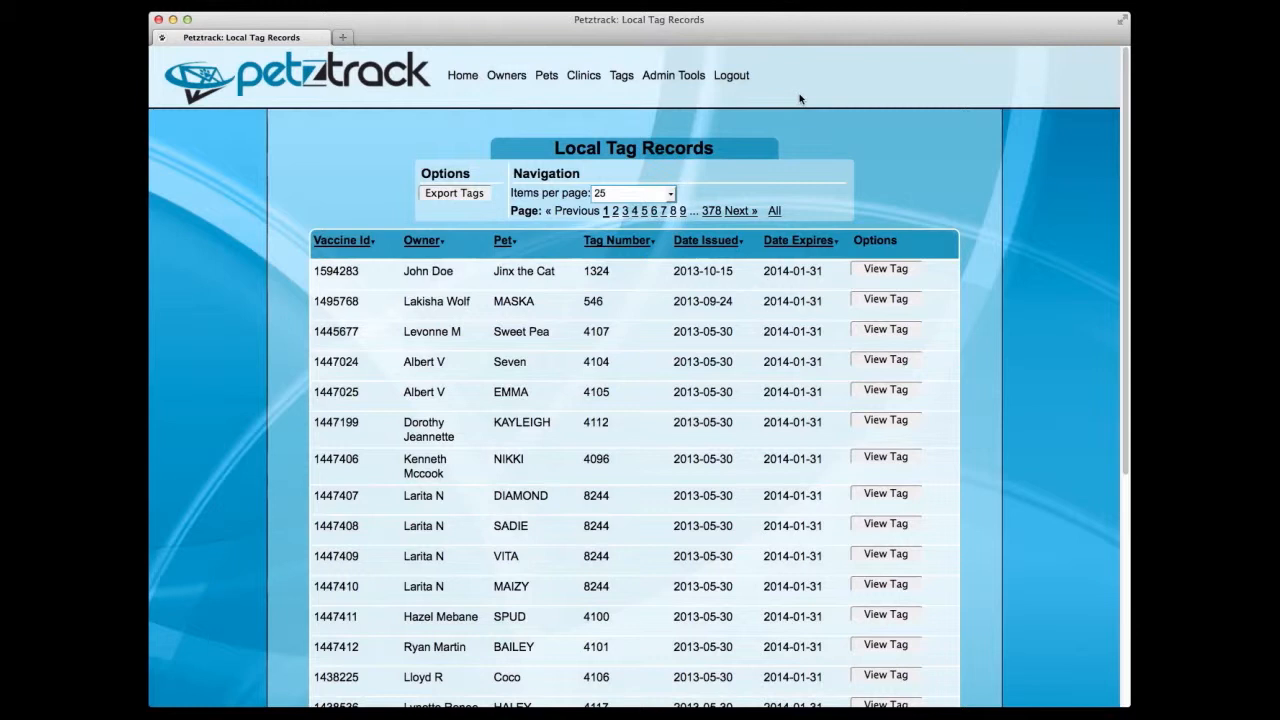
click(621, 75)
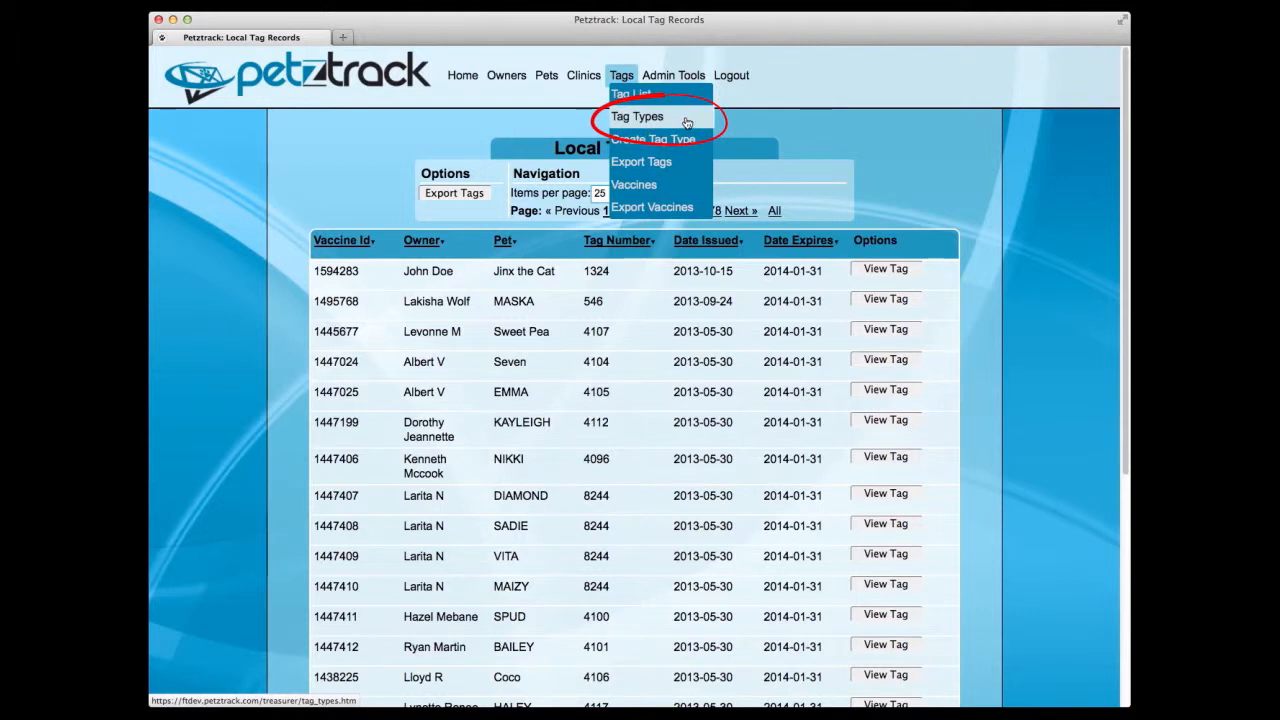
- List tag types, review the Create New Tag Type form, then close it
click(637, 116)
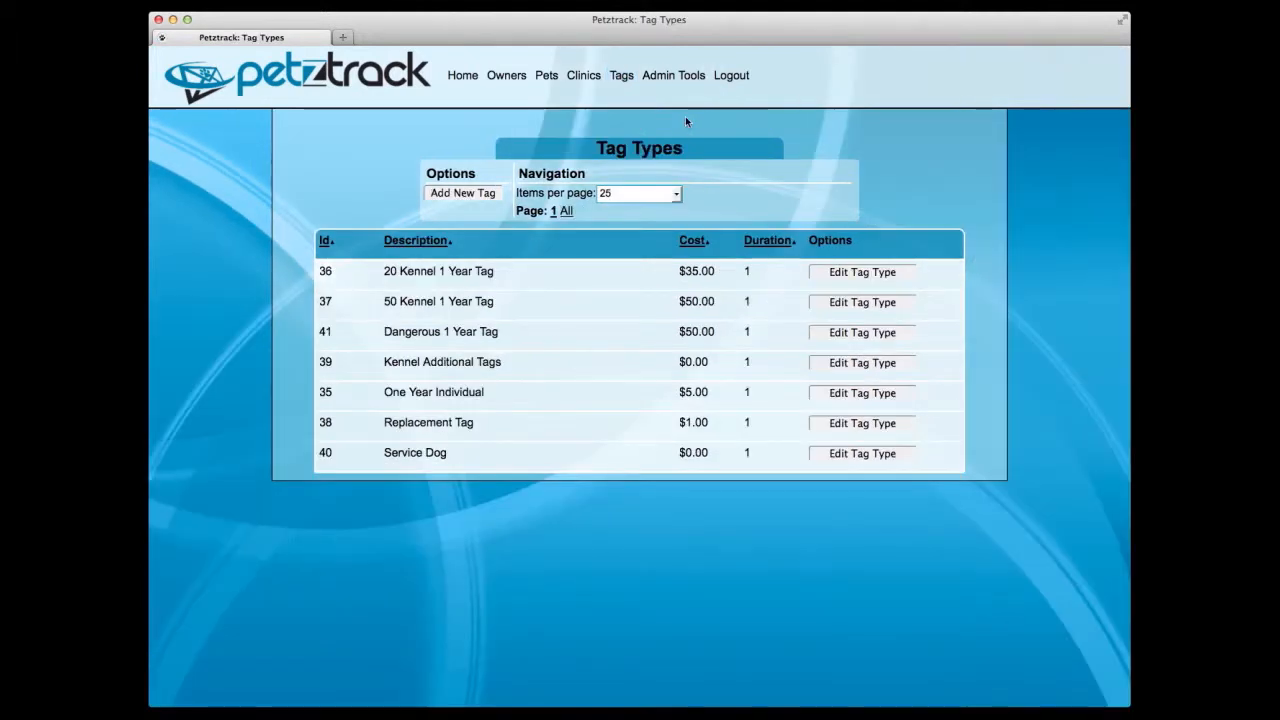
mouse_move(916, 140)
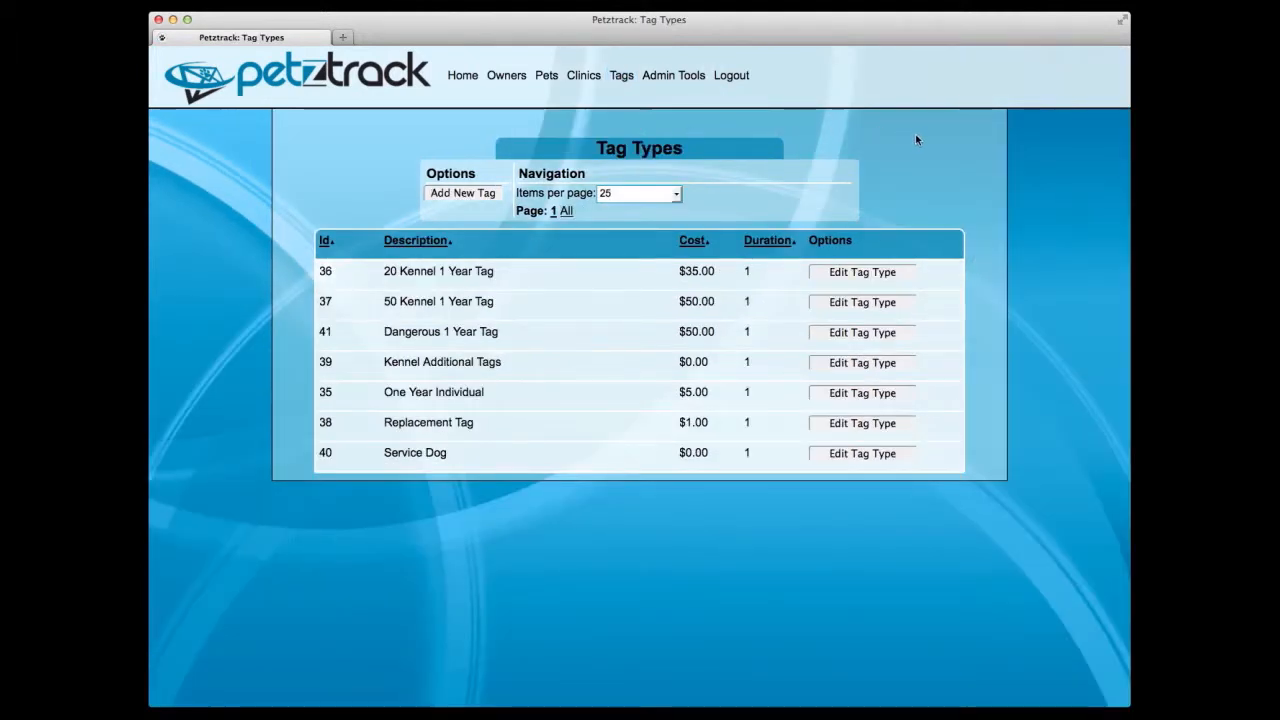
mouse_move(950, 213)
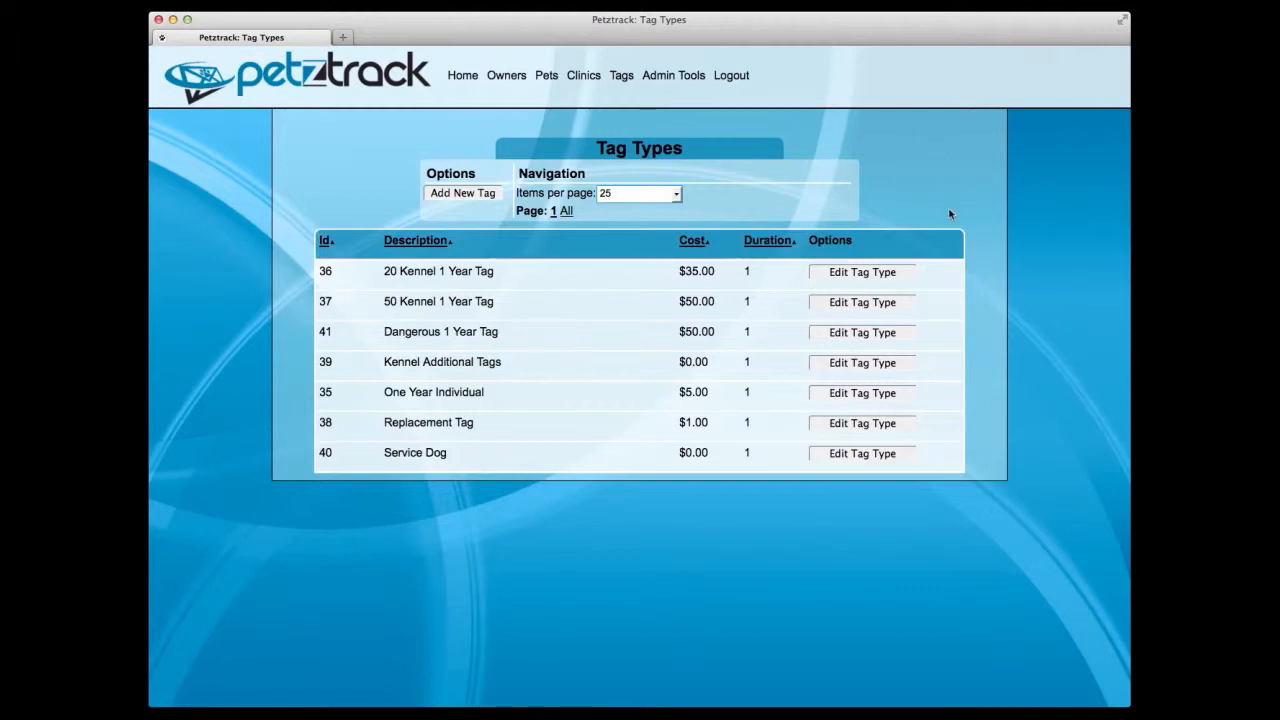
mouse_move(622, 96)
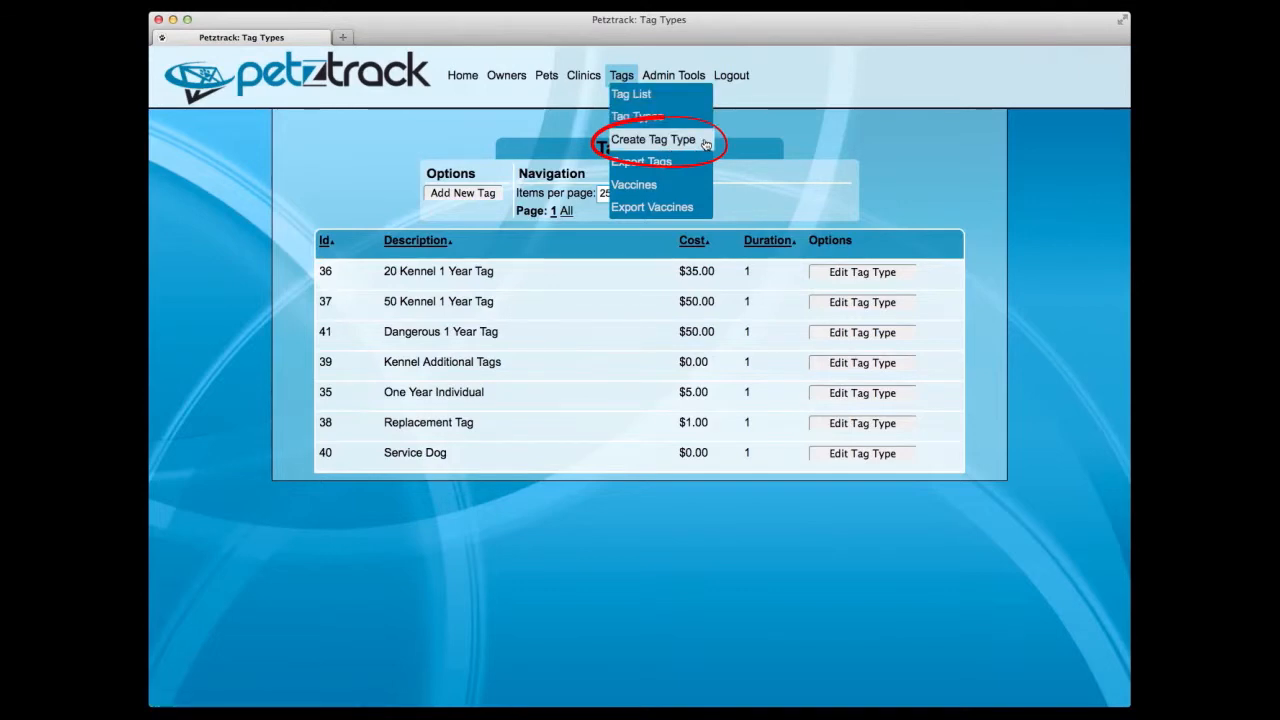
click(653, 139)
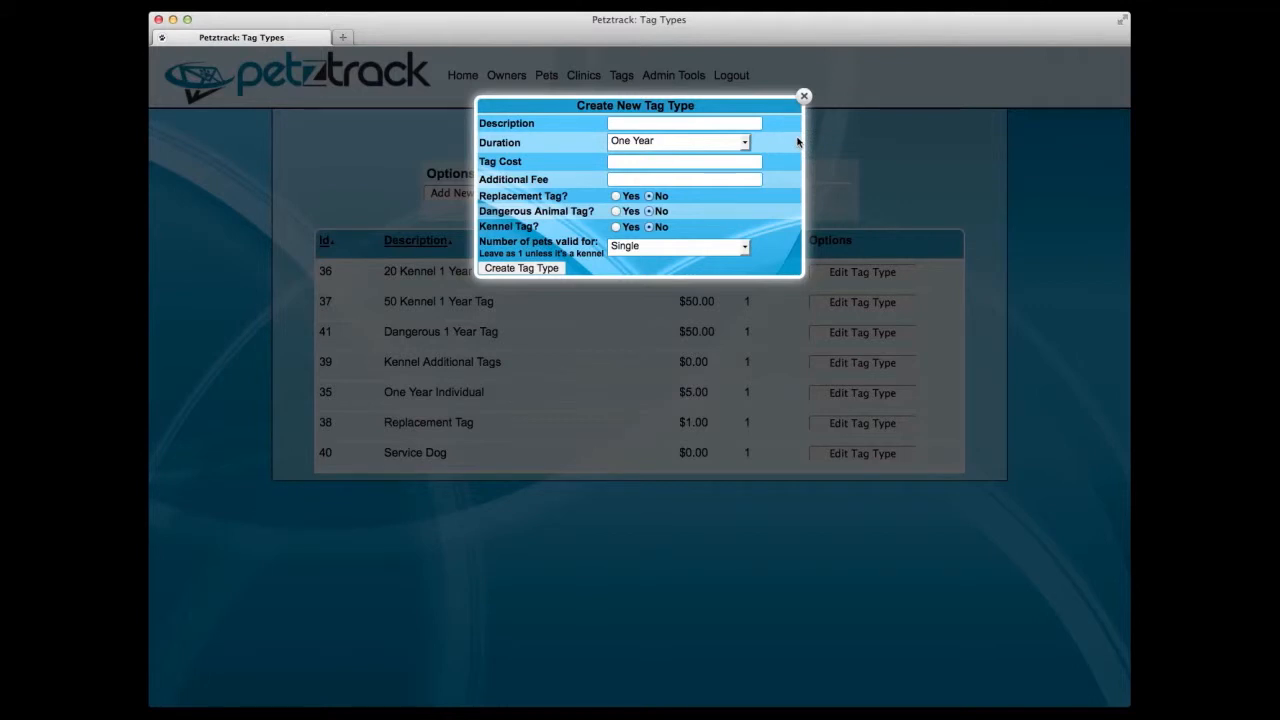
click(803, 96)
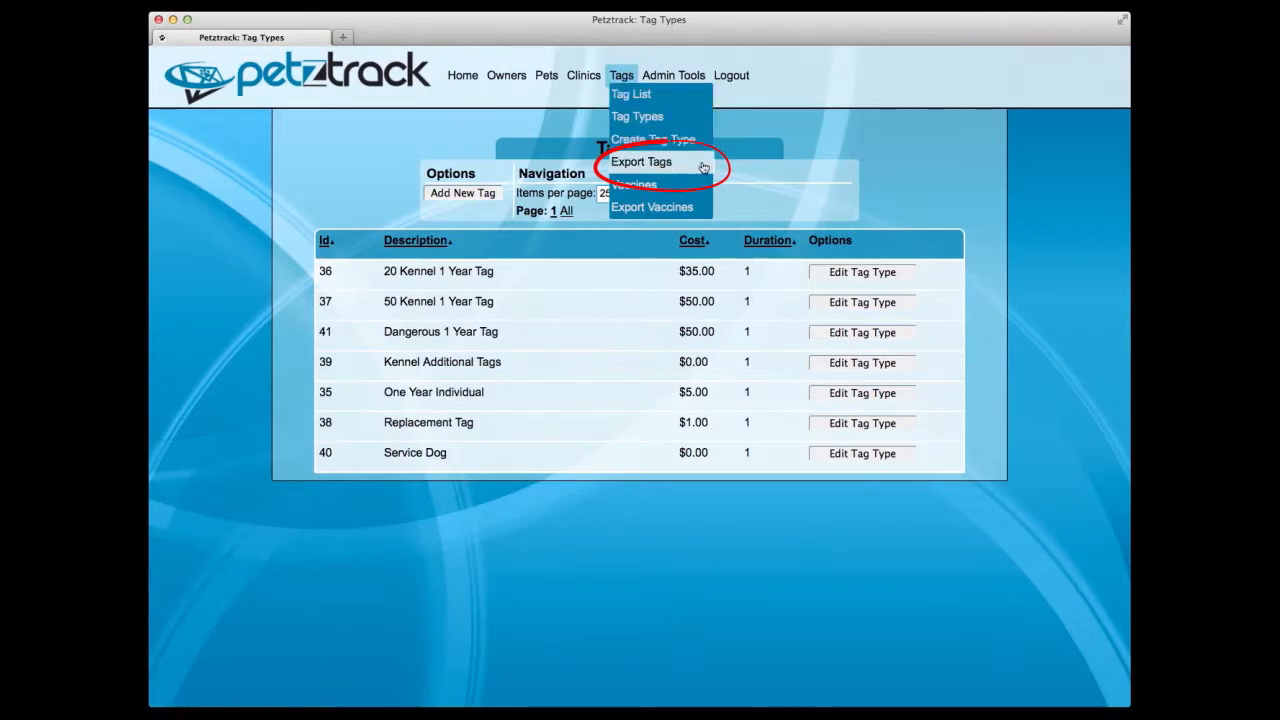
click(641, 161)
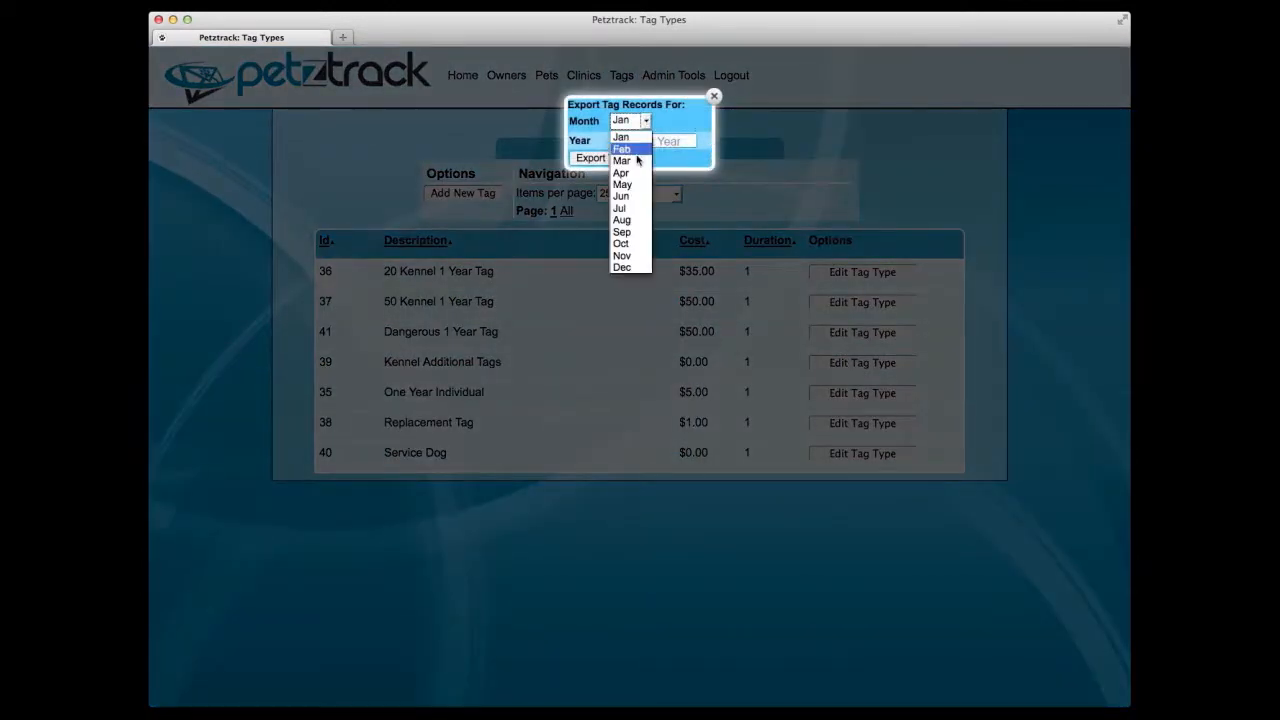
click(620, 160)
text(2013)
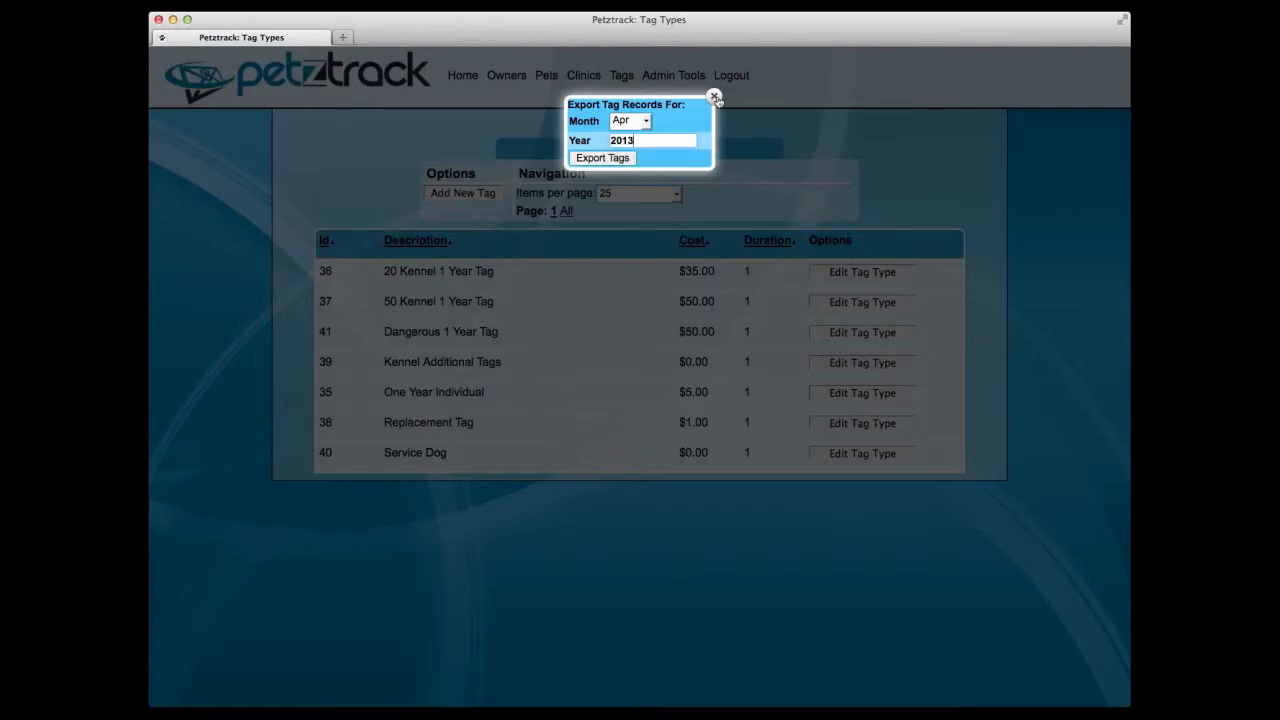
click(714, 98)
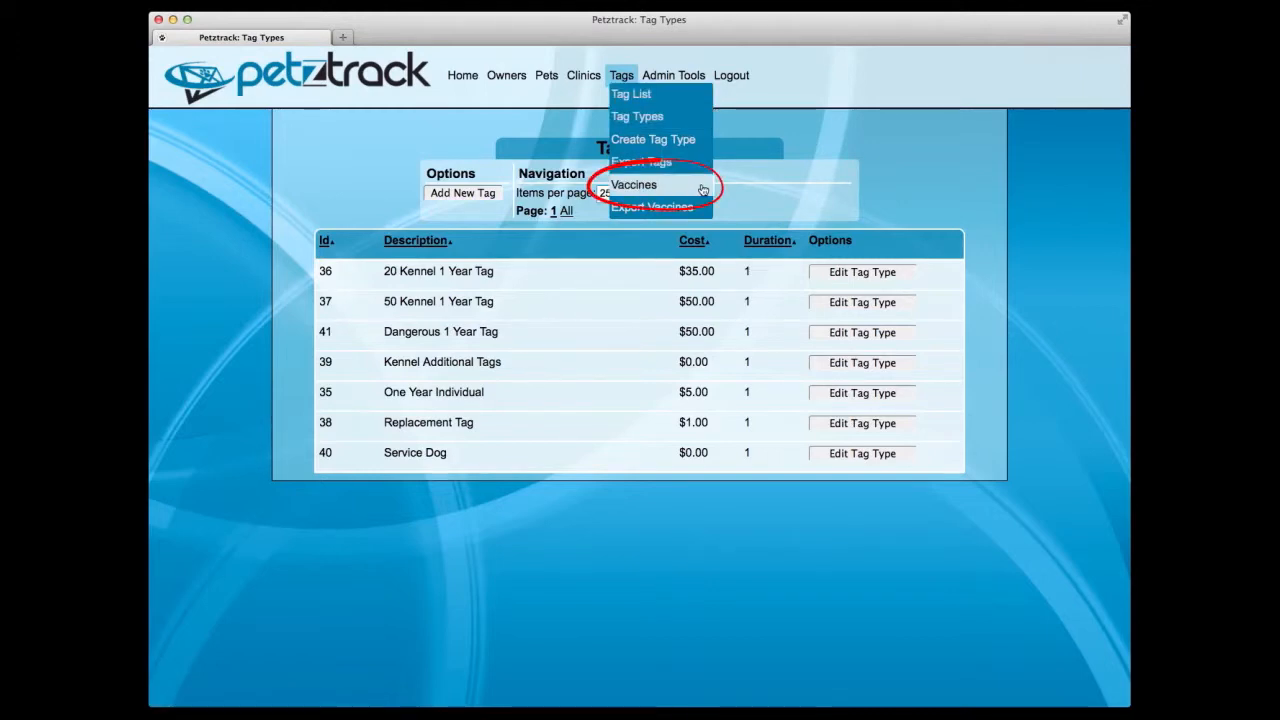
- View the first local vaccination record's details (John Doe / Jinx the Cat) and close the popup
click(634, 184)
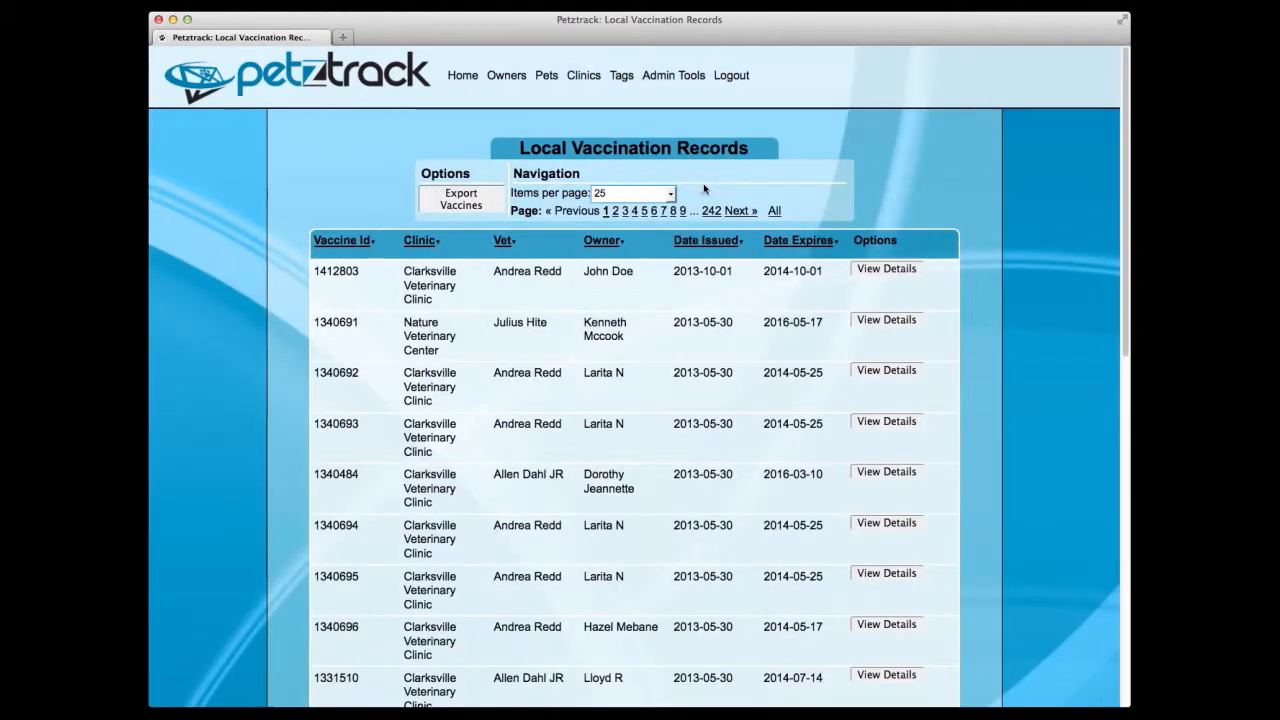
mouse_move(985, 197)
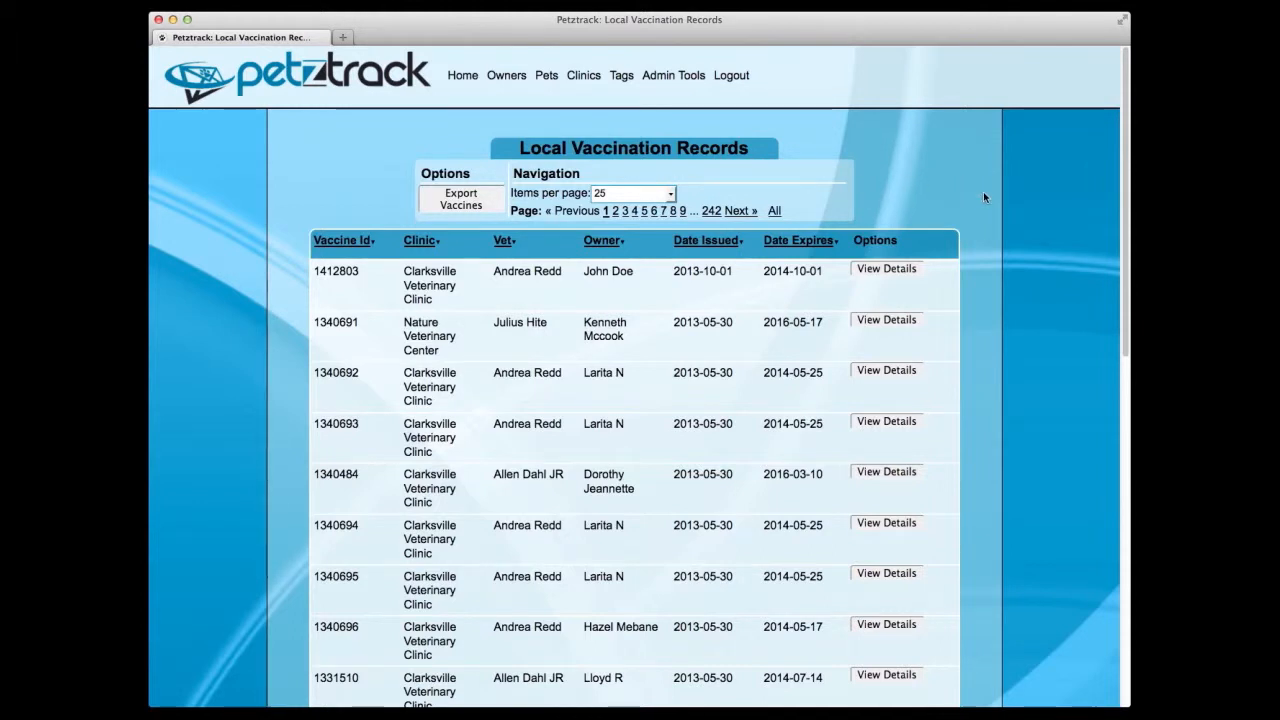
mouse_move(935, 275)
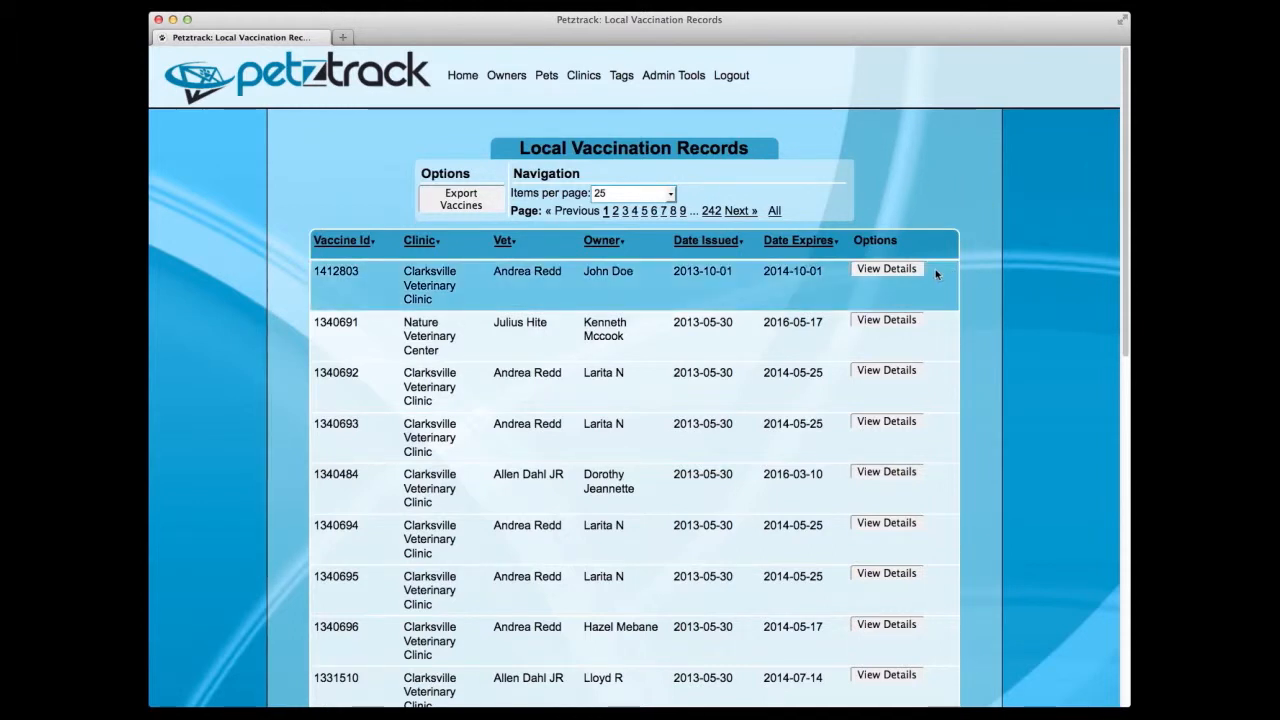
click(885, 268)
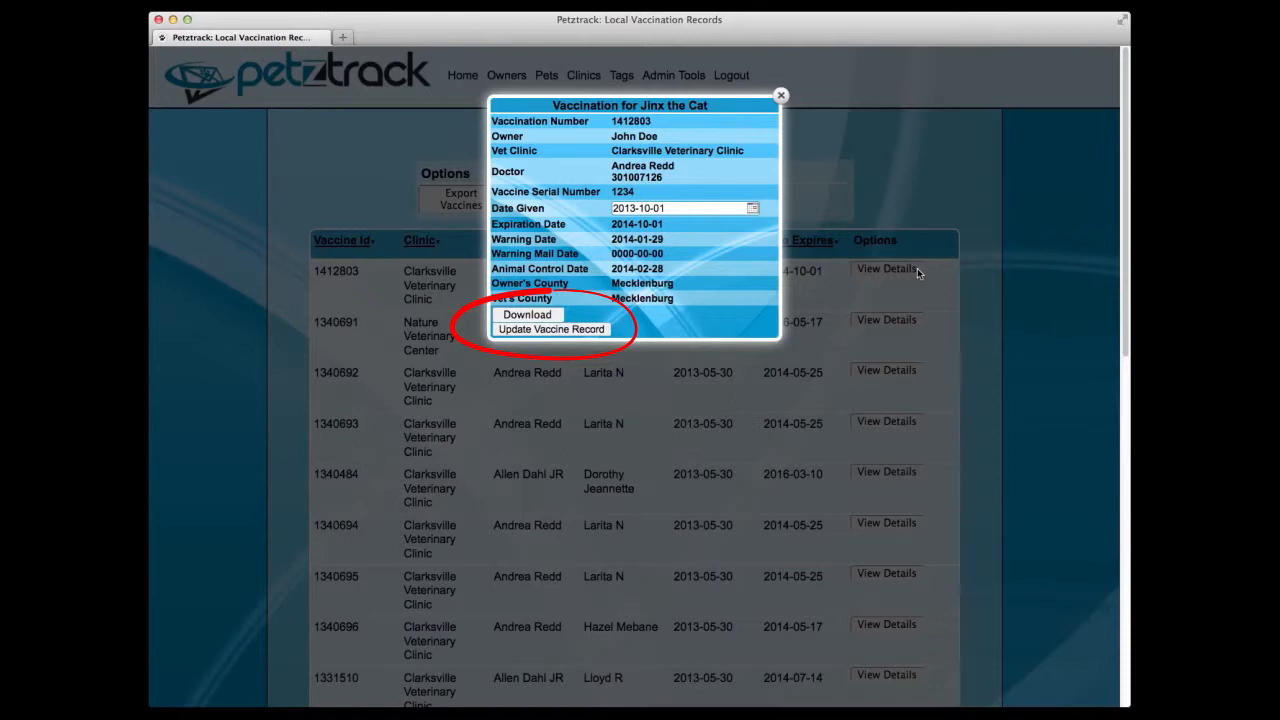
mouse_move(903, 209)
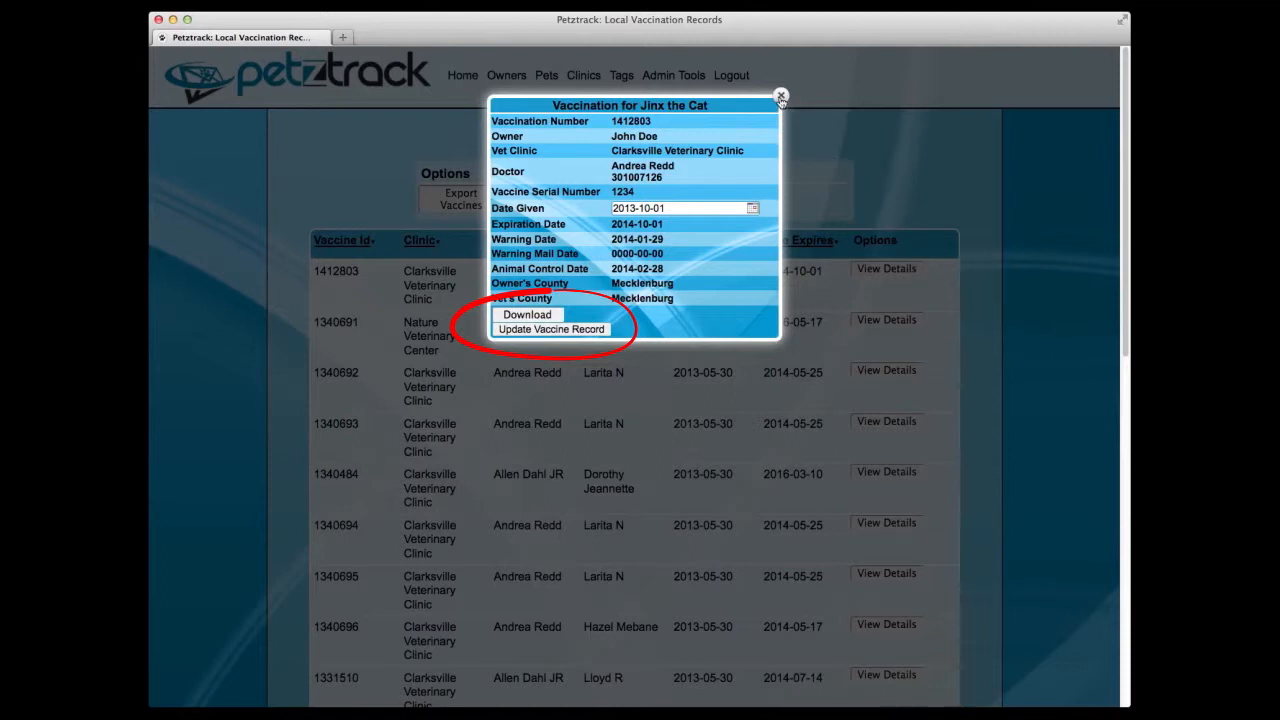
click(781, 97)
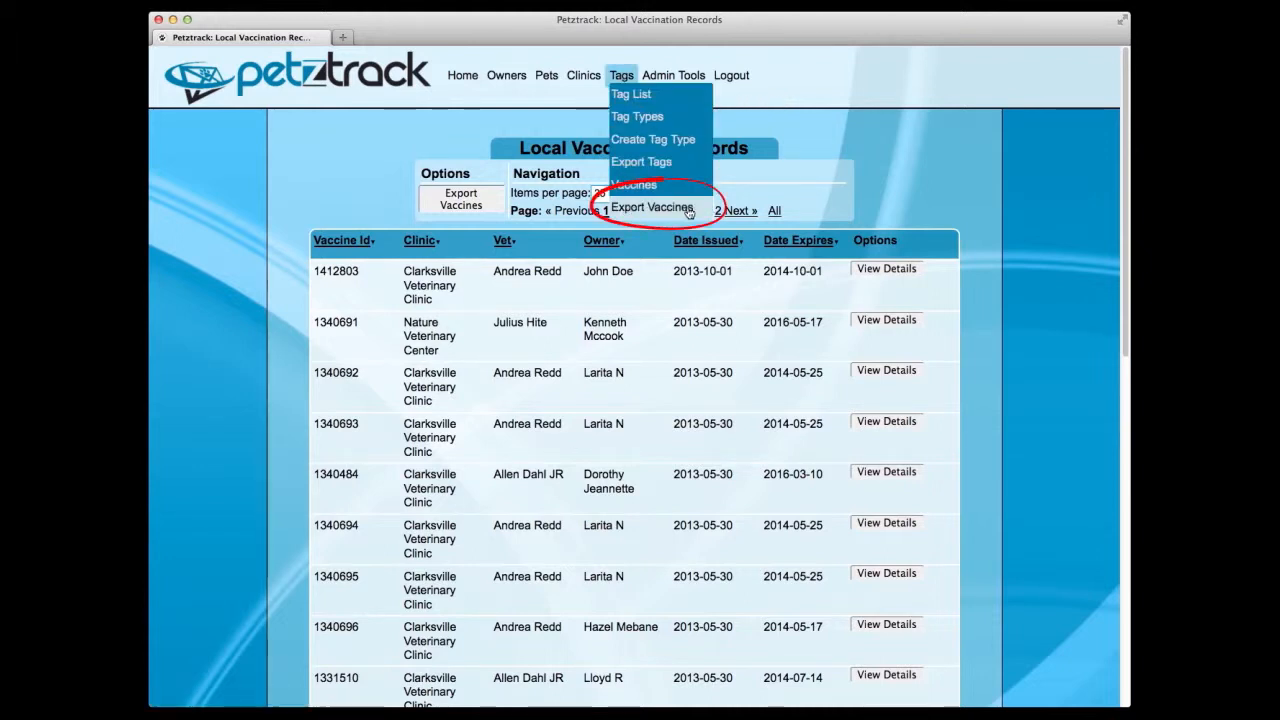
mouse_move(705, 210)
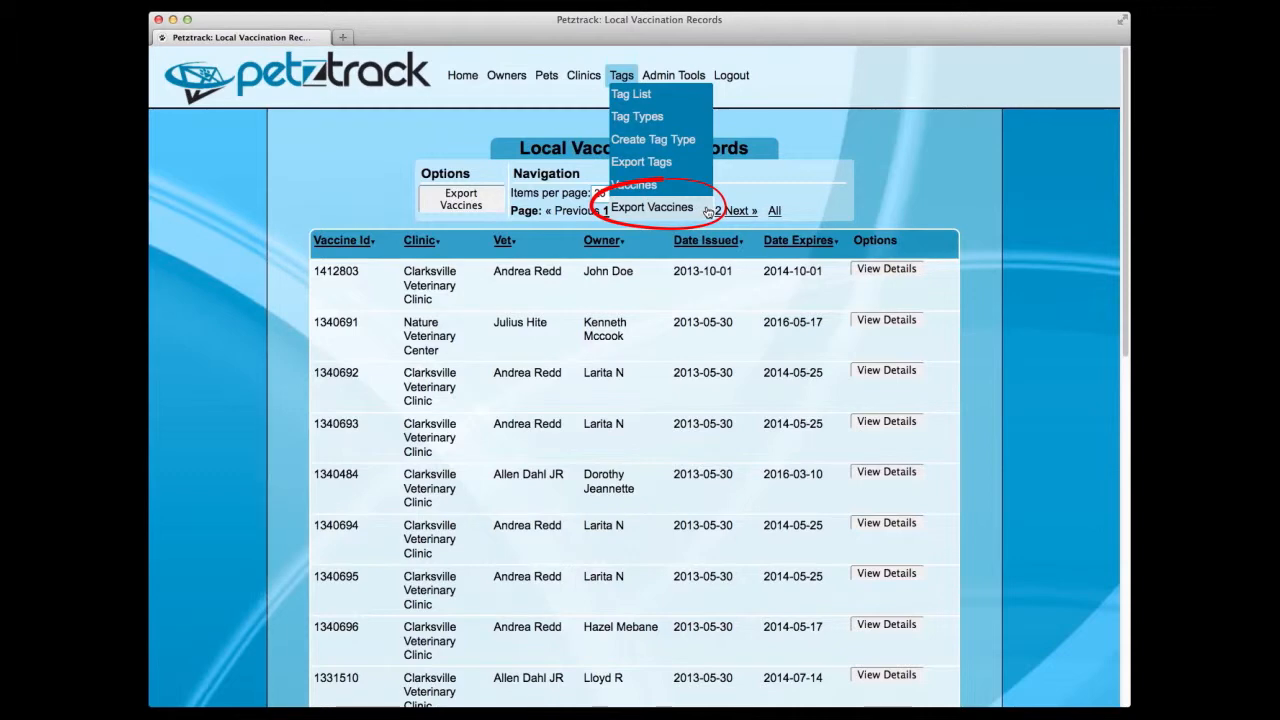
- Bring up the Export Vaccines month/year form, set to May 2013
click(652, 207)
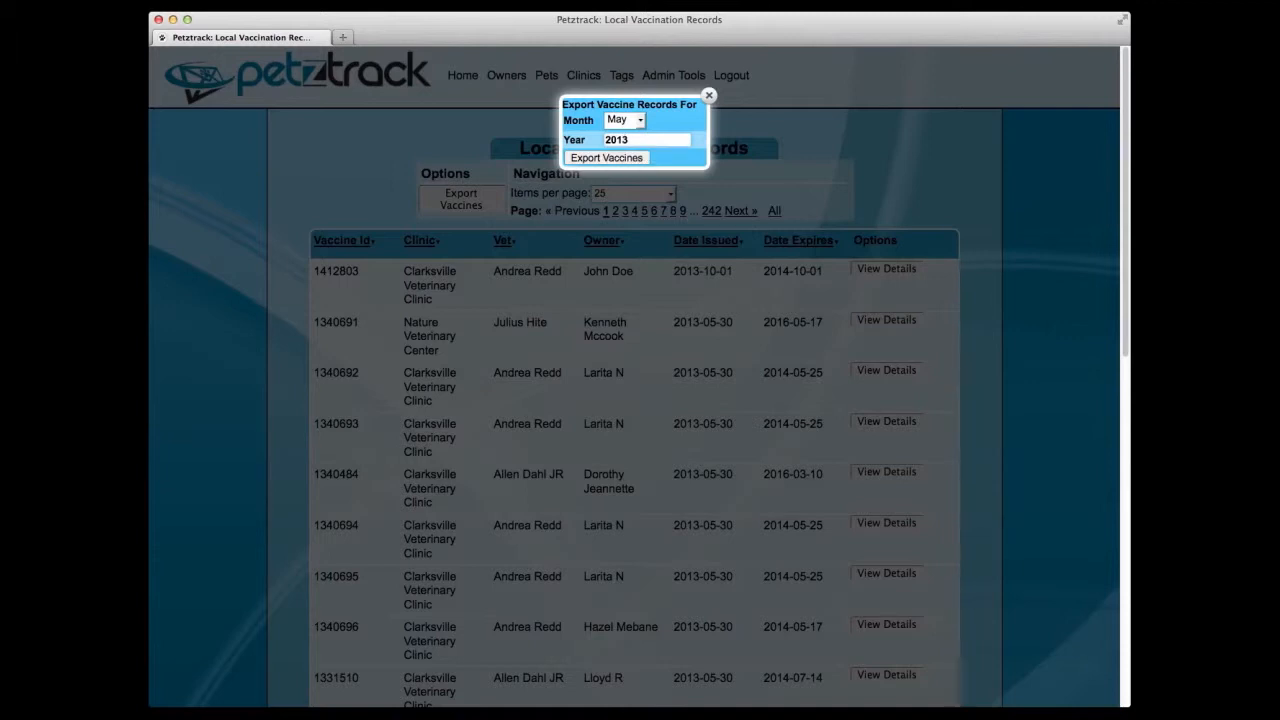
mouse_move(762, 128)
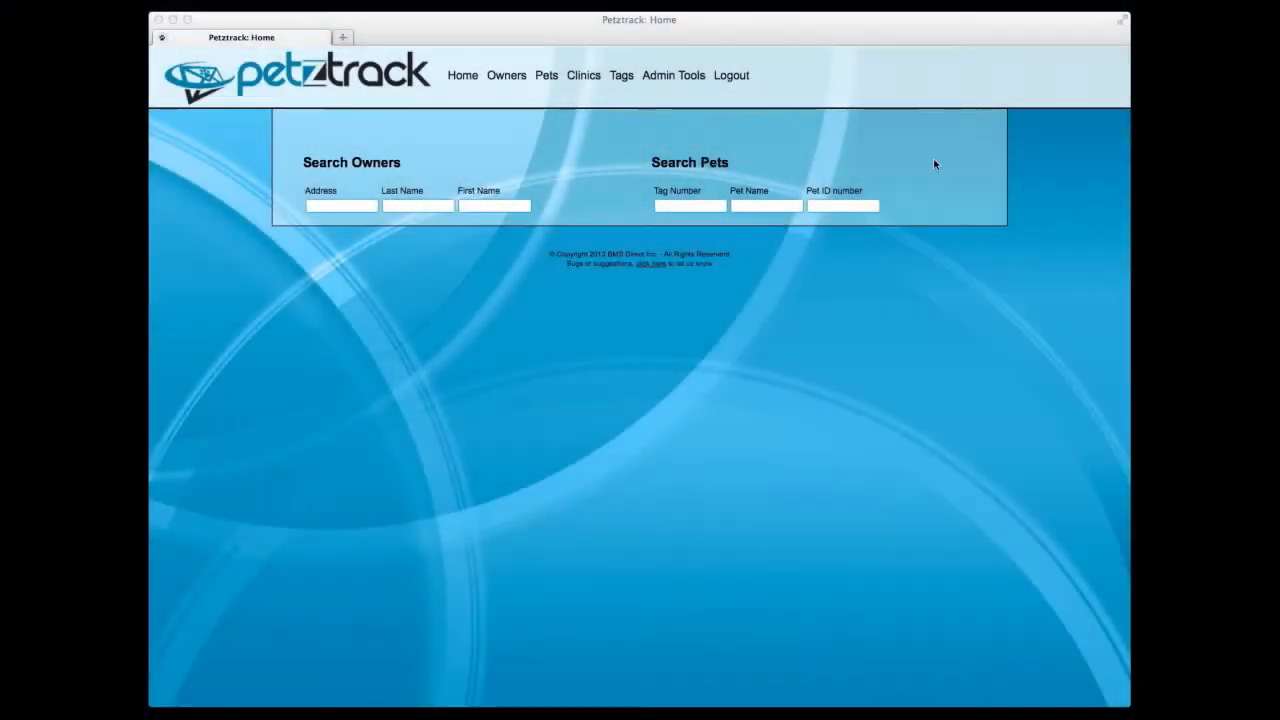
- Run the Total Vaccines Received report from Admin Tools > Reports, listing nine clinics totalling 2276
click(673, 75)
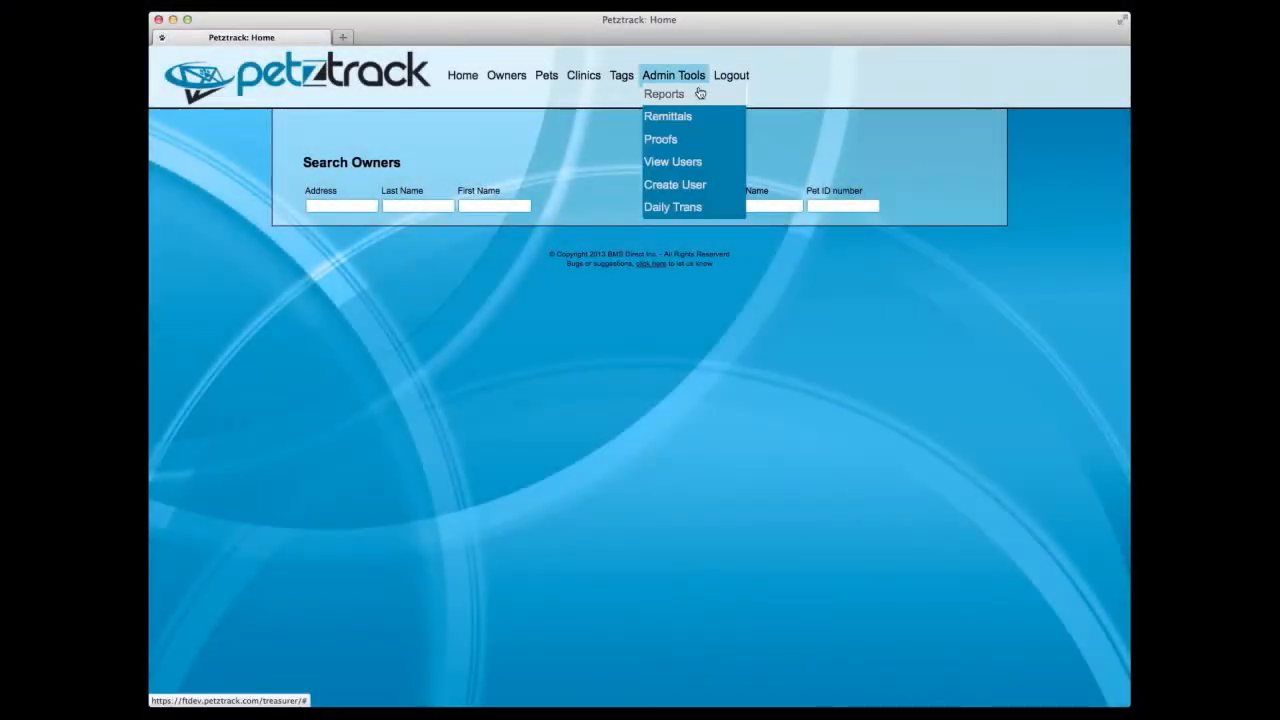
click(664, 93)
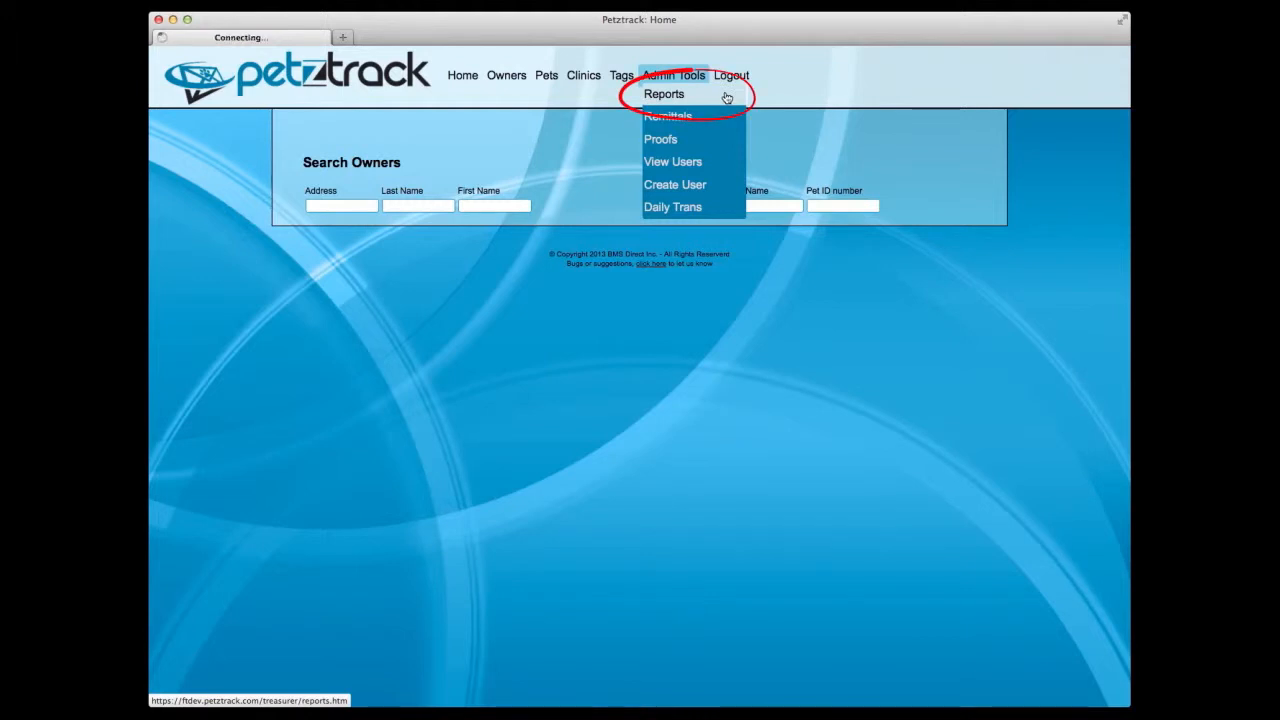
click(664, 93)
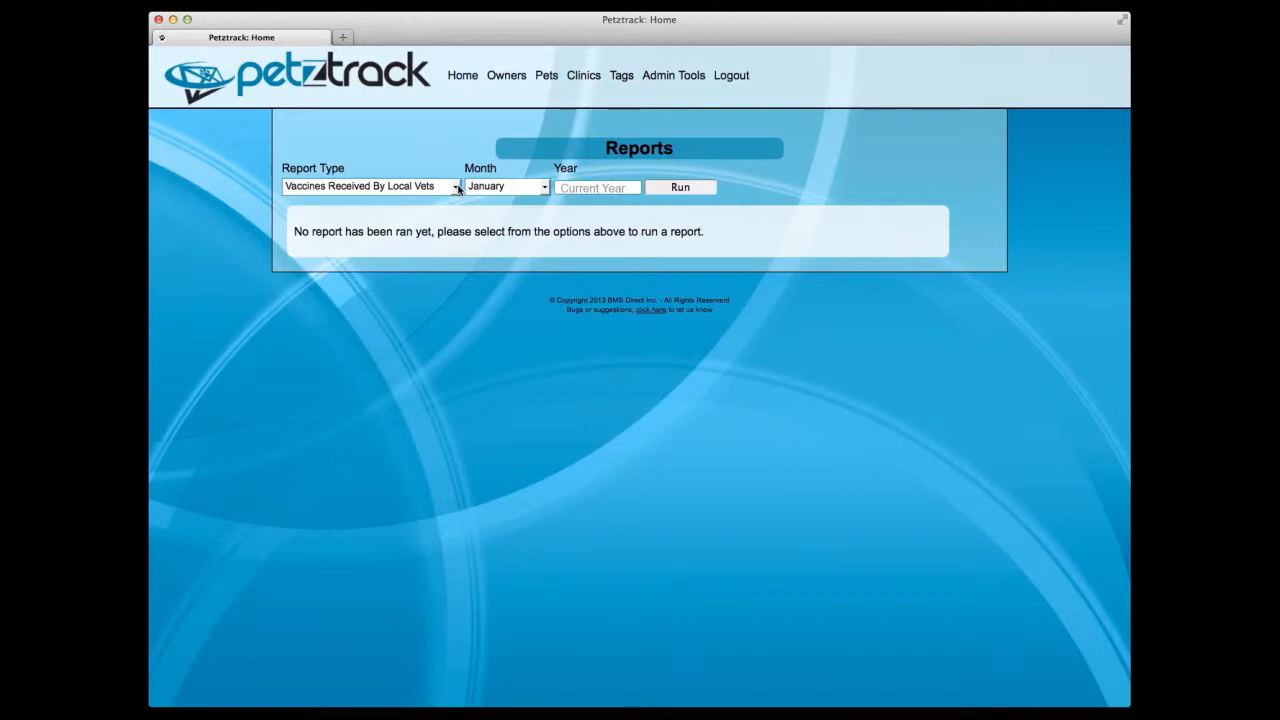
click(457, 187)
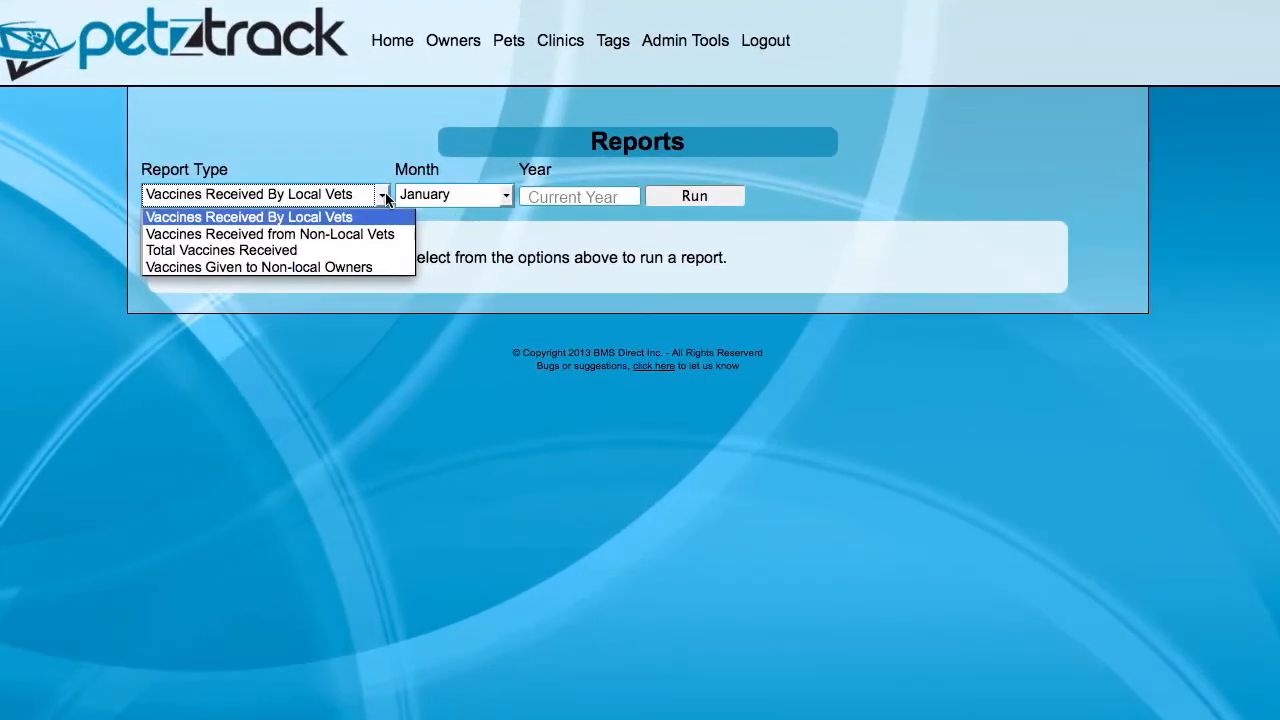
mouse_move(370, 250)
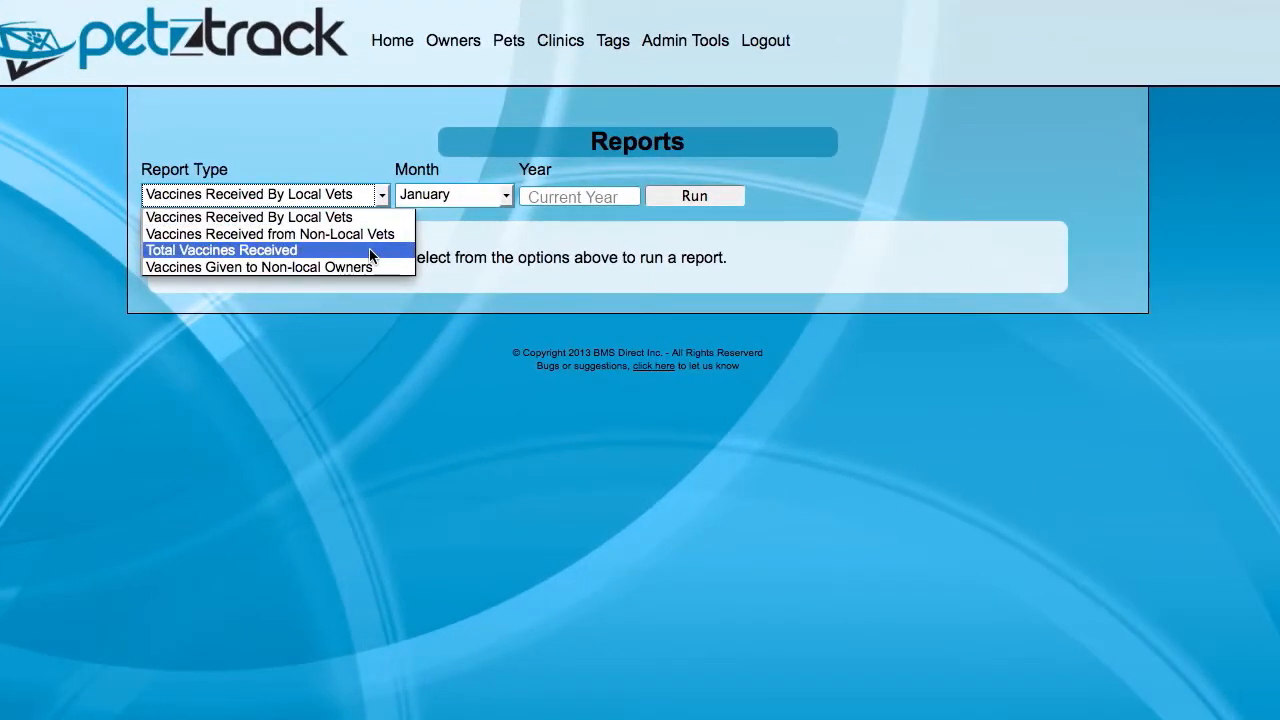
click(223, 250)
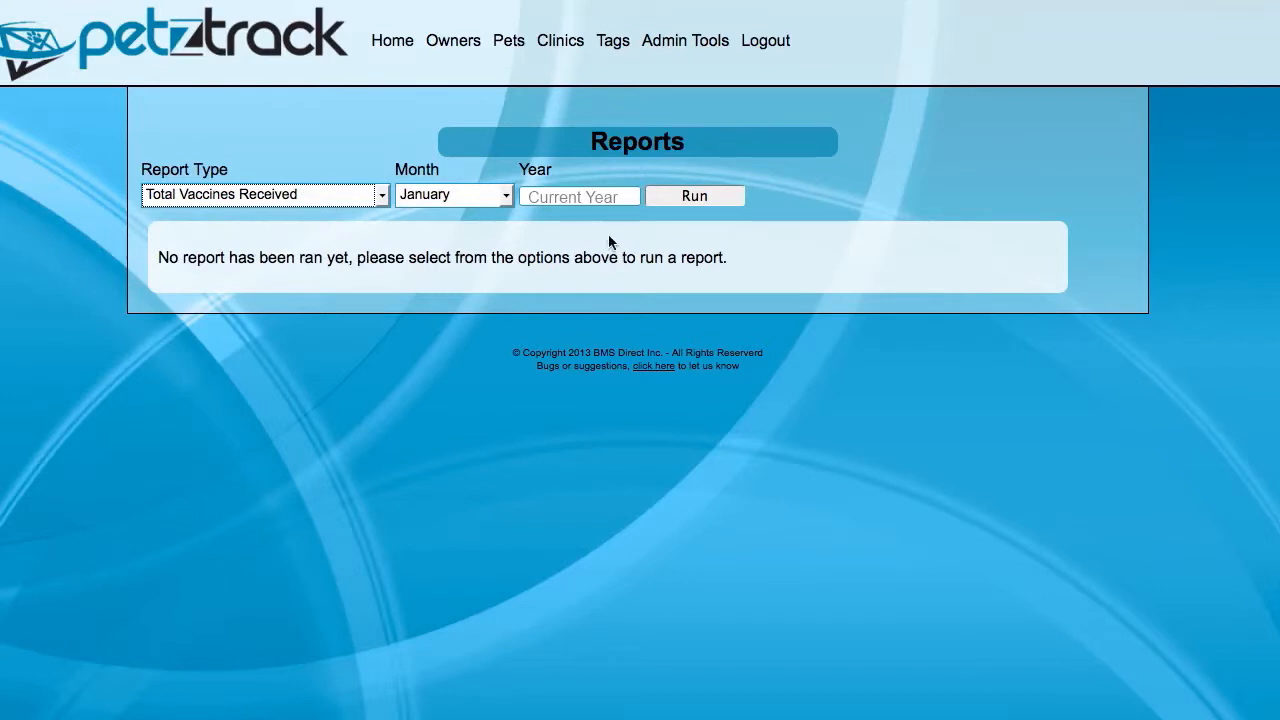
click(694, 195)
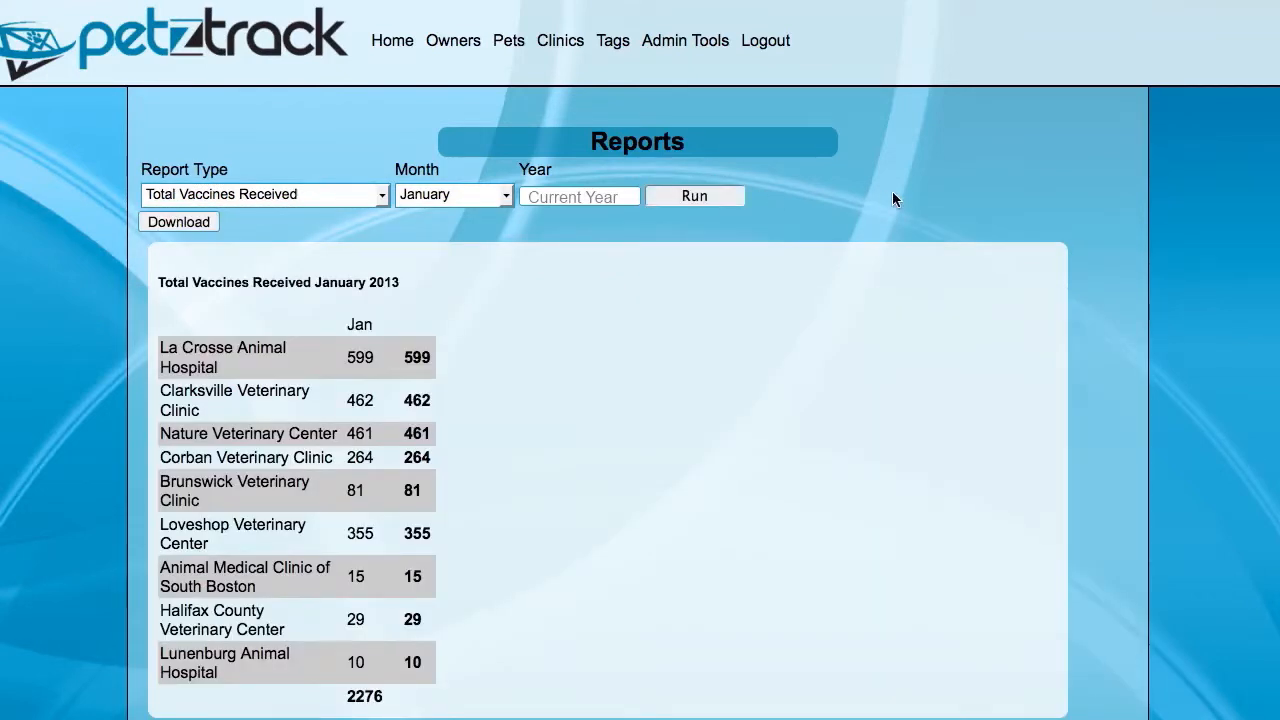
mouse_move(904, 107)
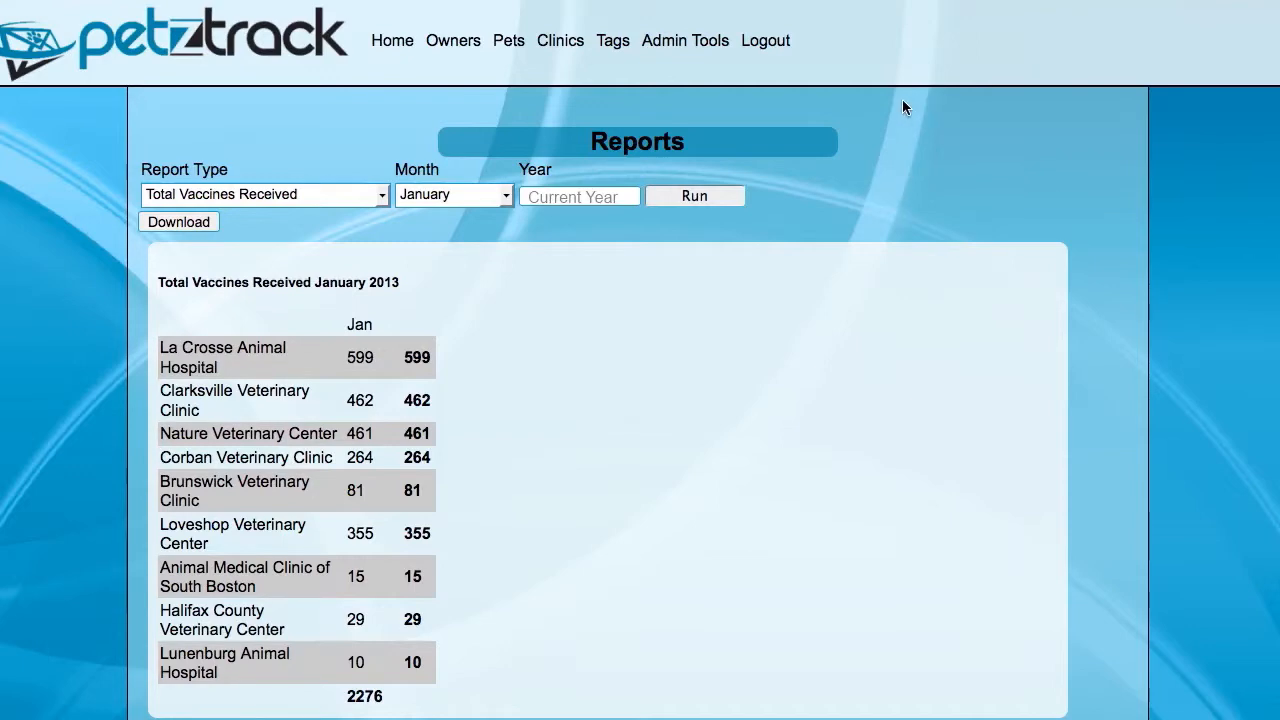
click(685, 40)
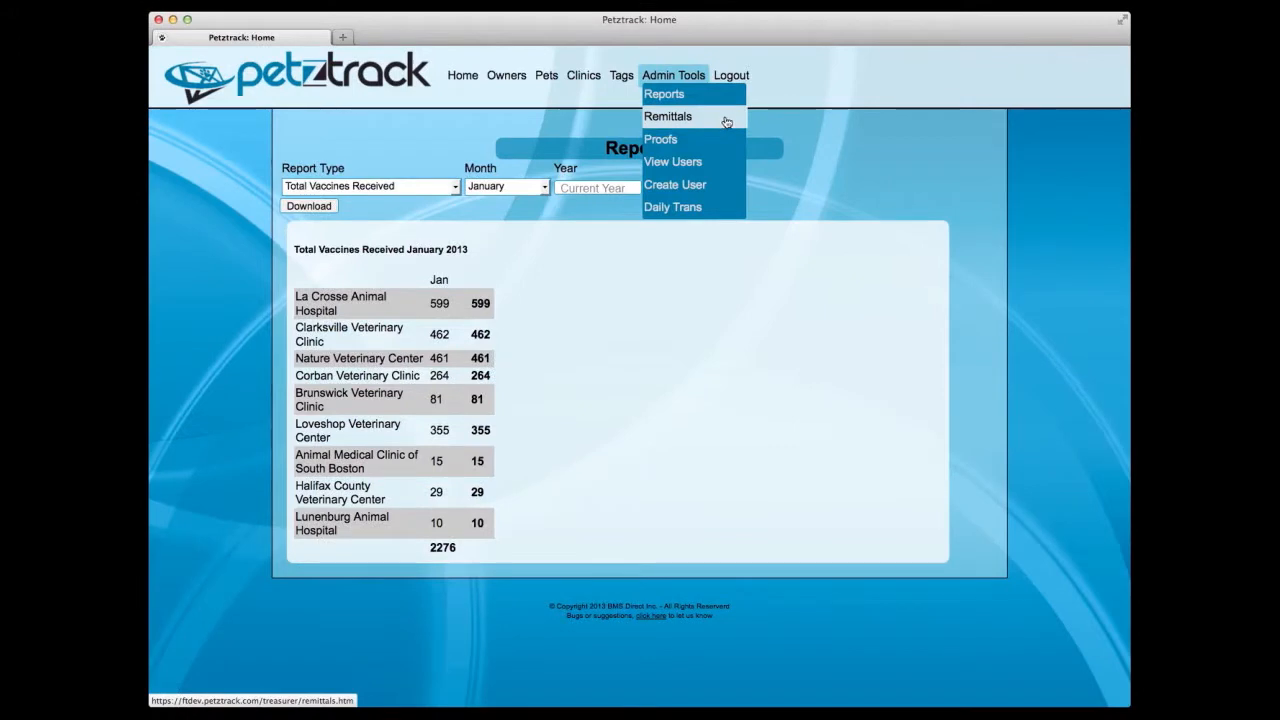
- View the first remittal's details, vaccination 1388849 for Molly at Charlotte-Mecklenburg Vet Clinic
click(668, 116)
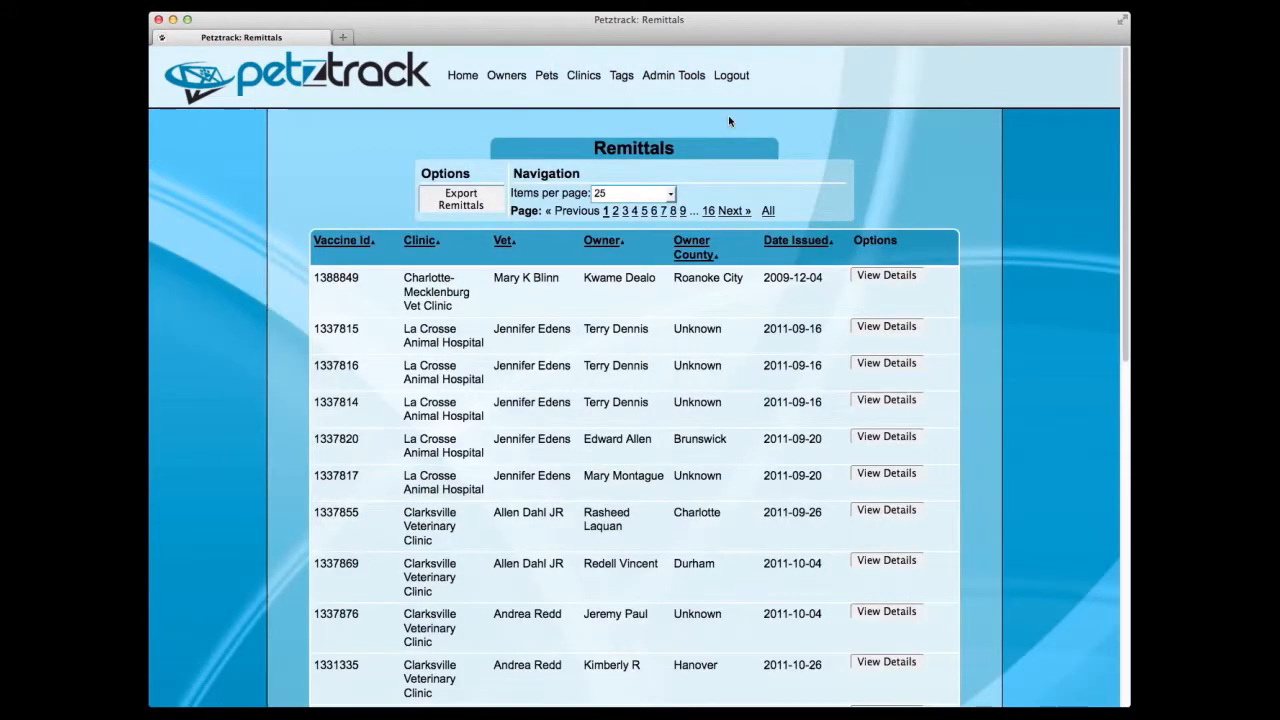
mouse_move(947, 142)
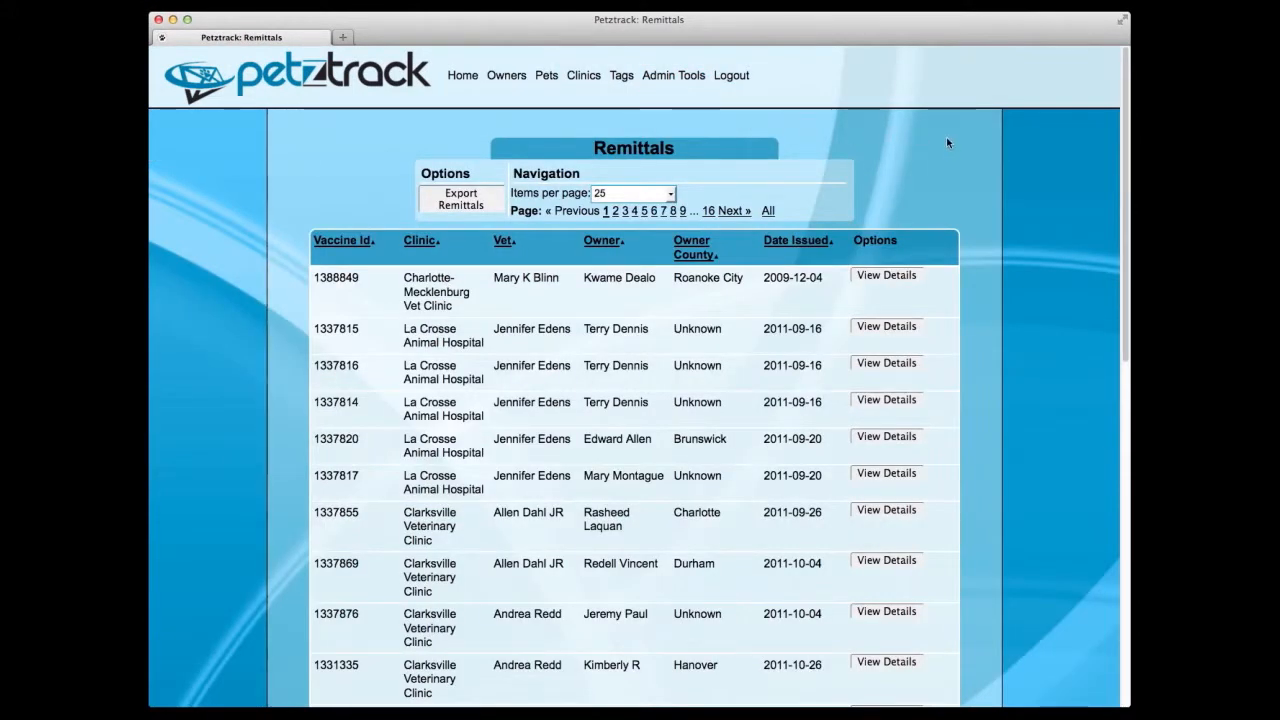
mouse_move(981, 280)
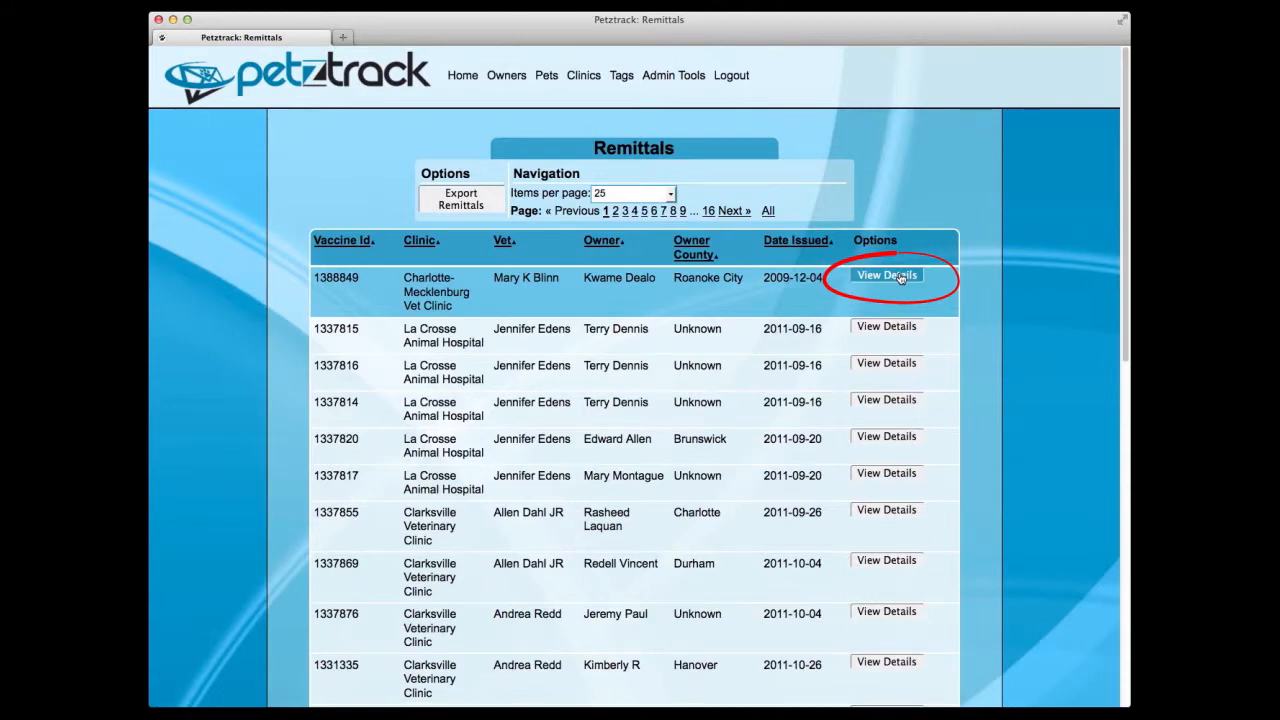
click(886, 275)
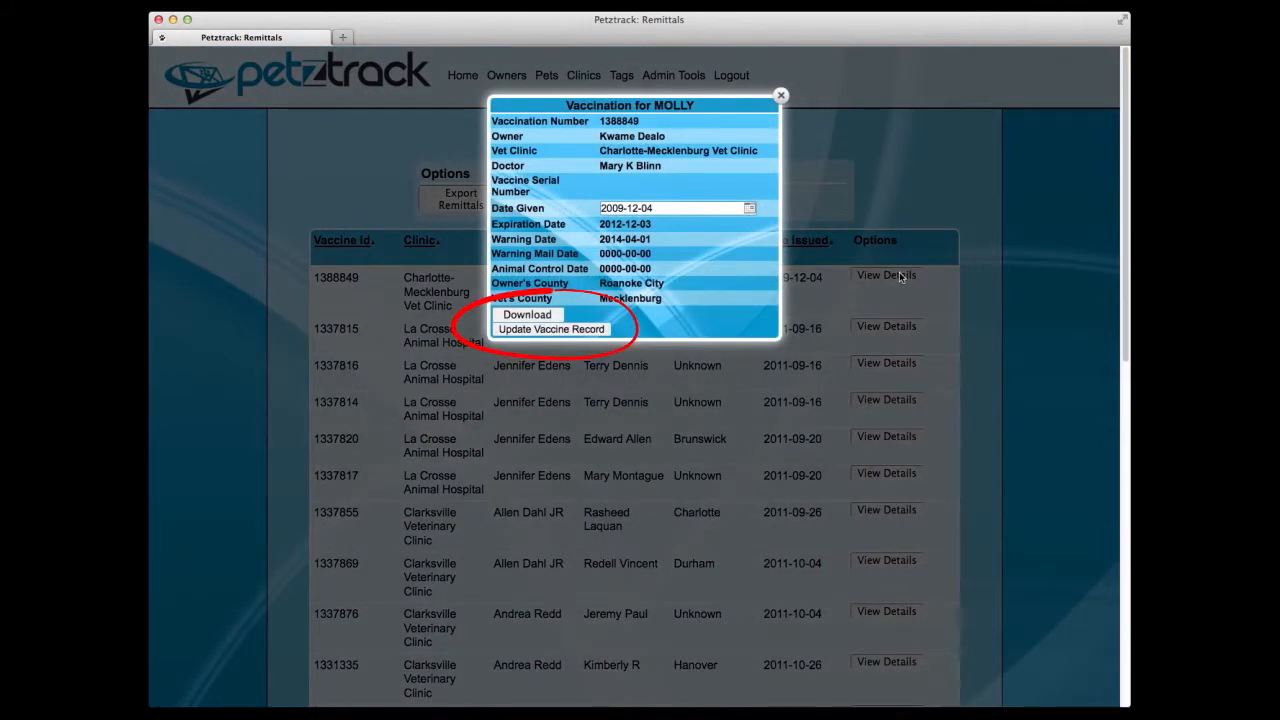
mouse_move(783, 98)
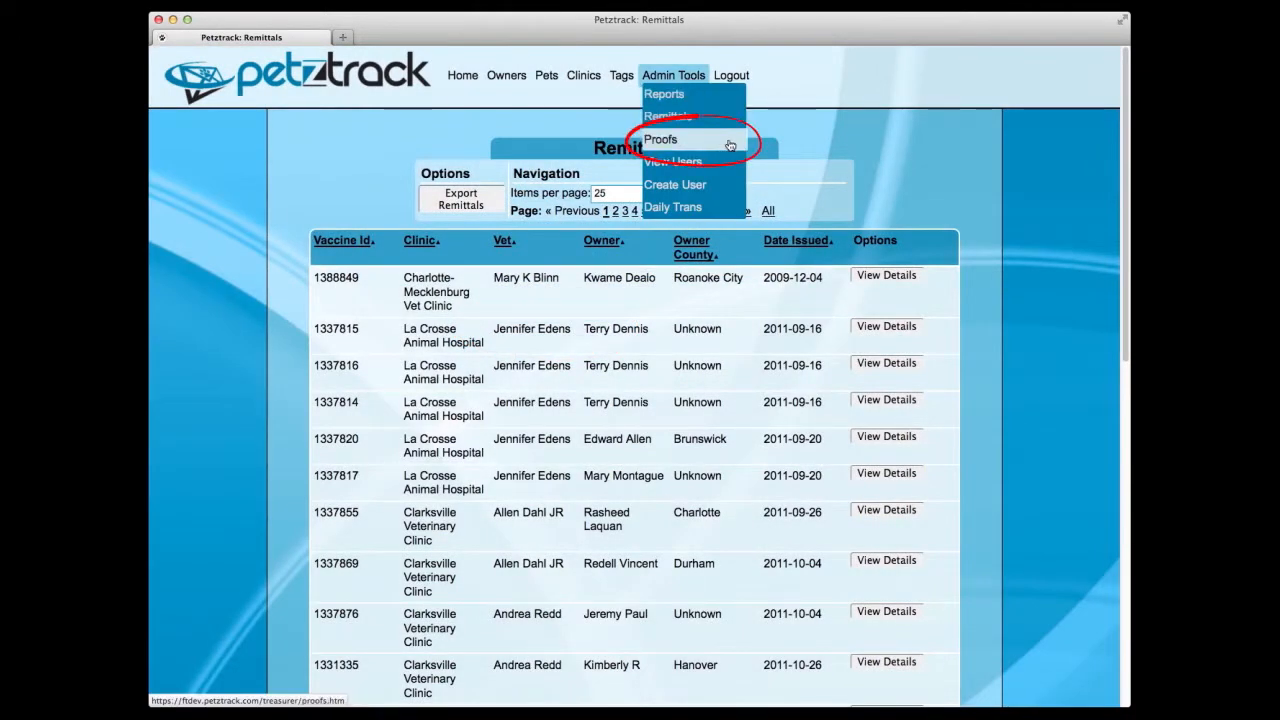
- Go to Proofs/Mailings and download the most recent Tag Renewal mailing
click(660, 139)
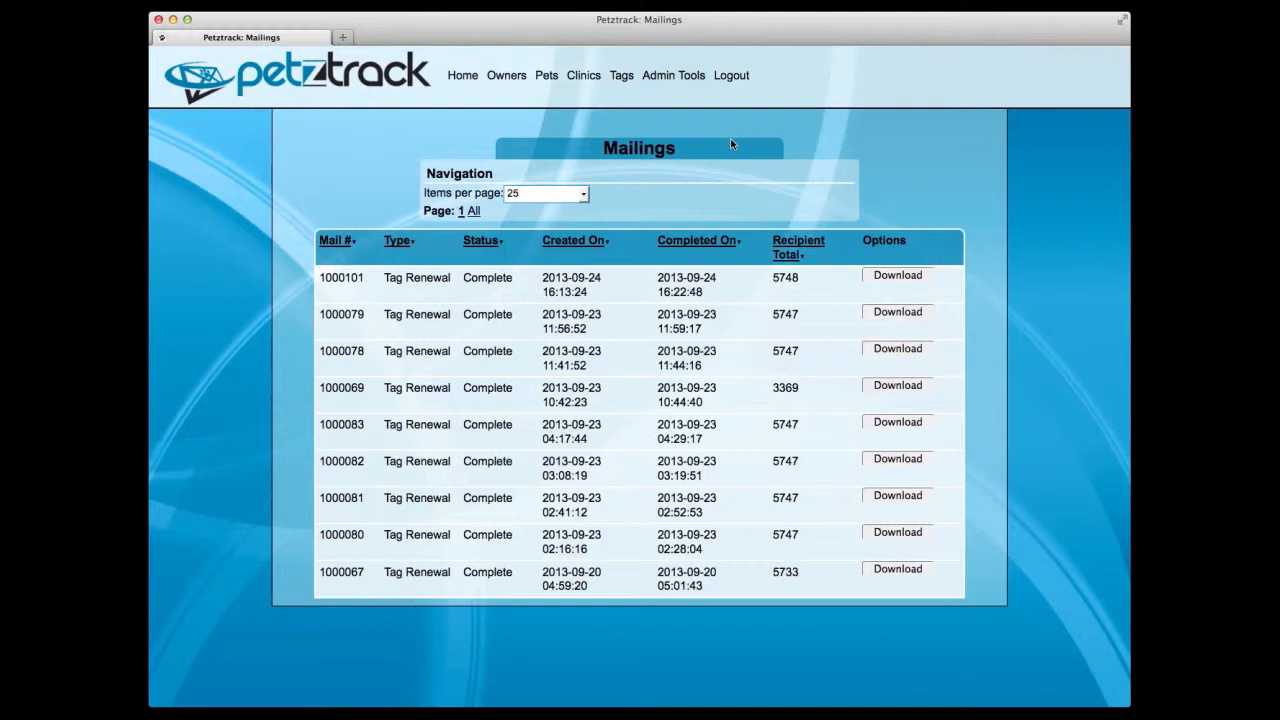
mouse_move(964, 194)
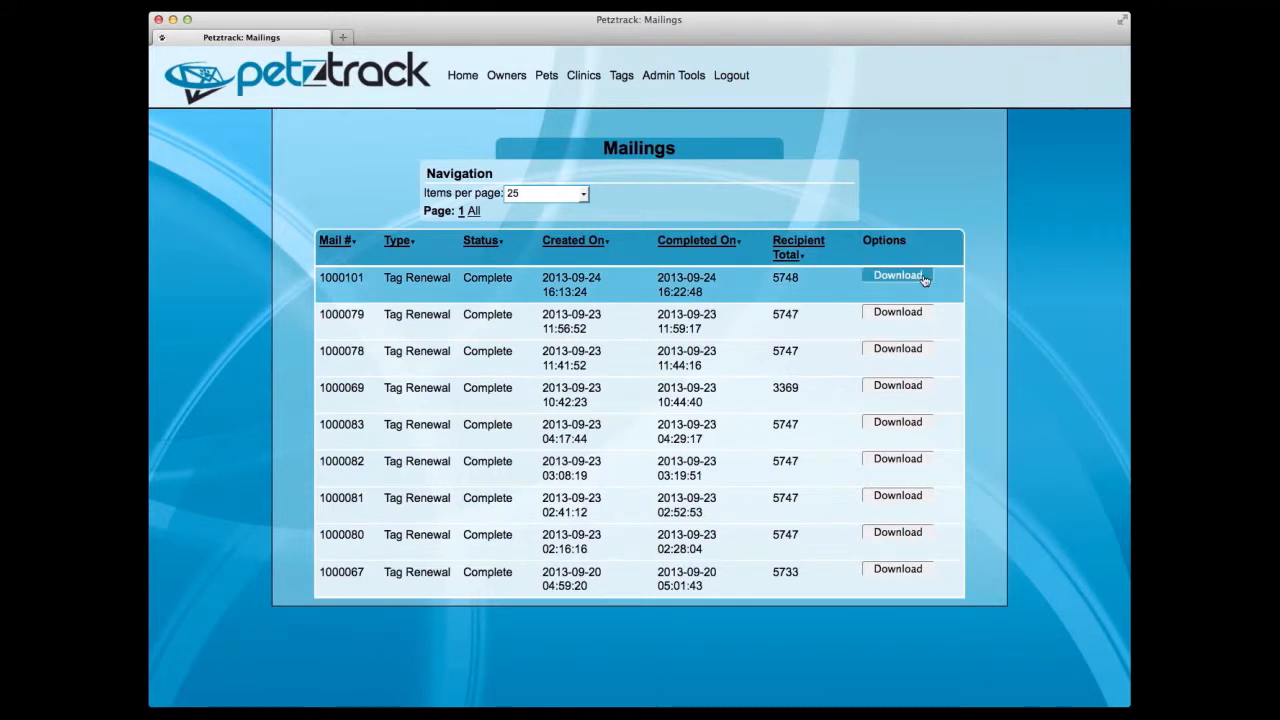
click(897, 275)
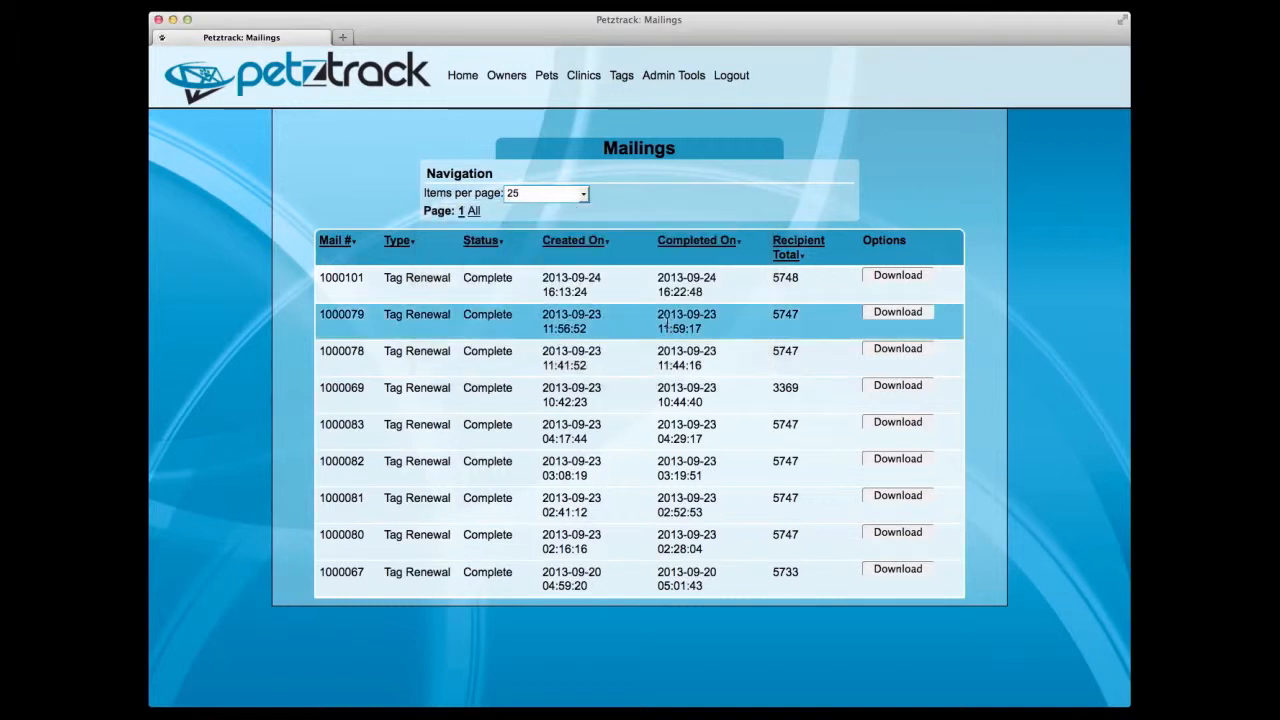
mouse_move(965, 173)
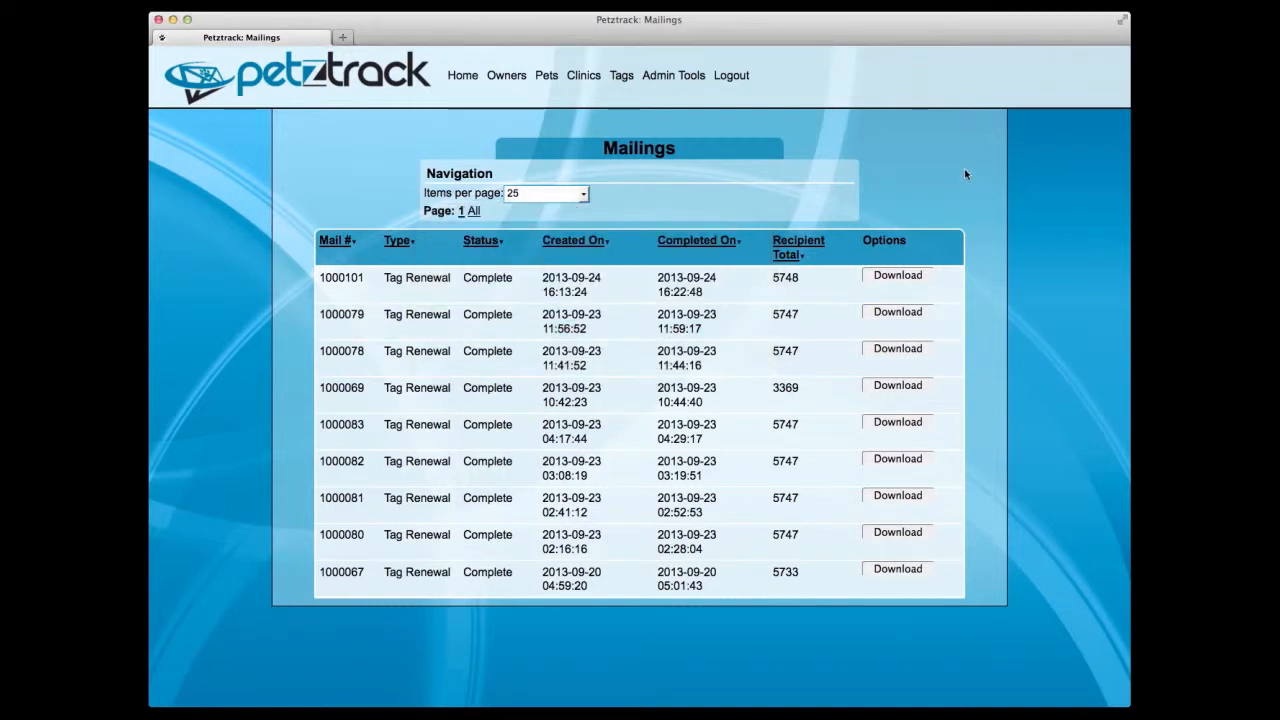
click(673, 75)
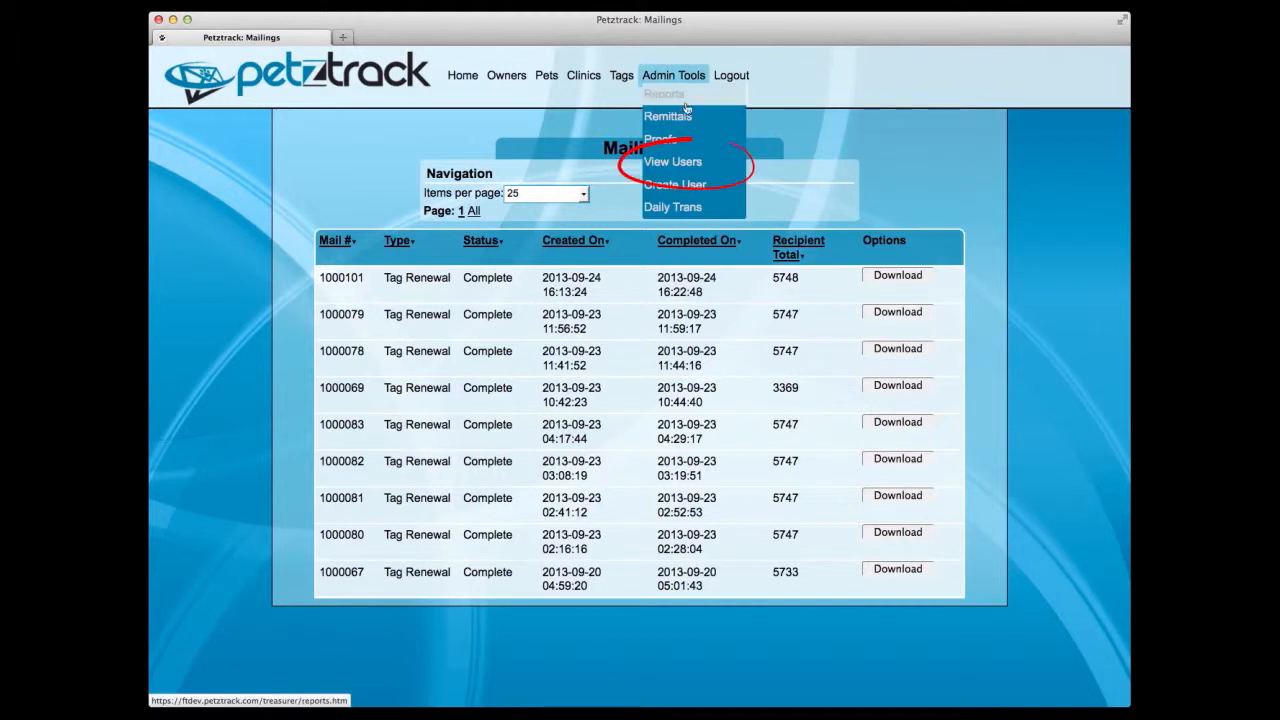
click(672, 161)
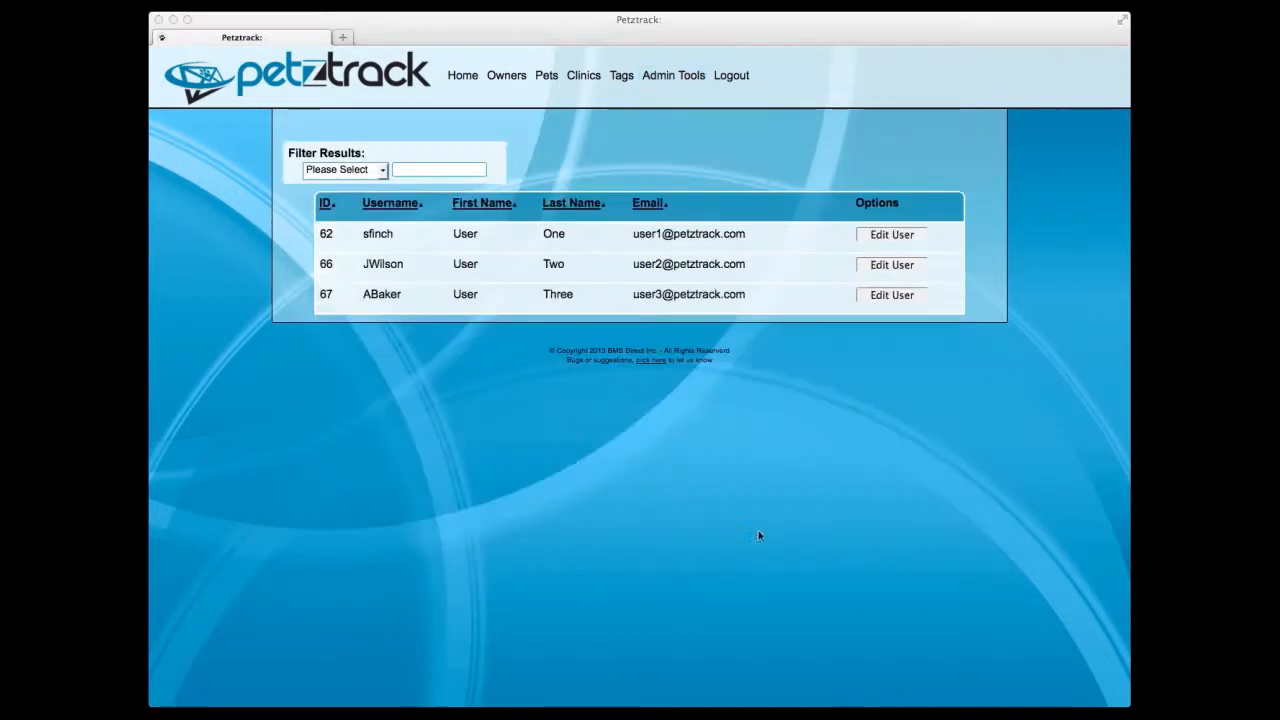
mouse_move(696, 149)
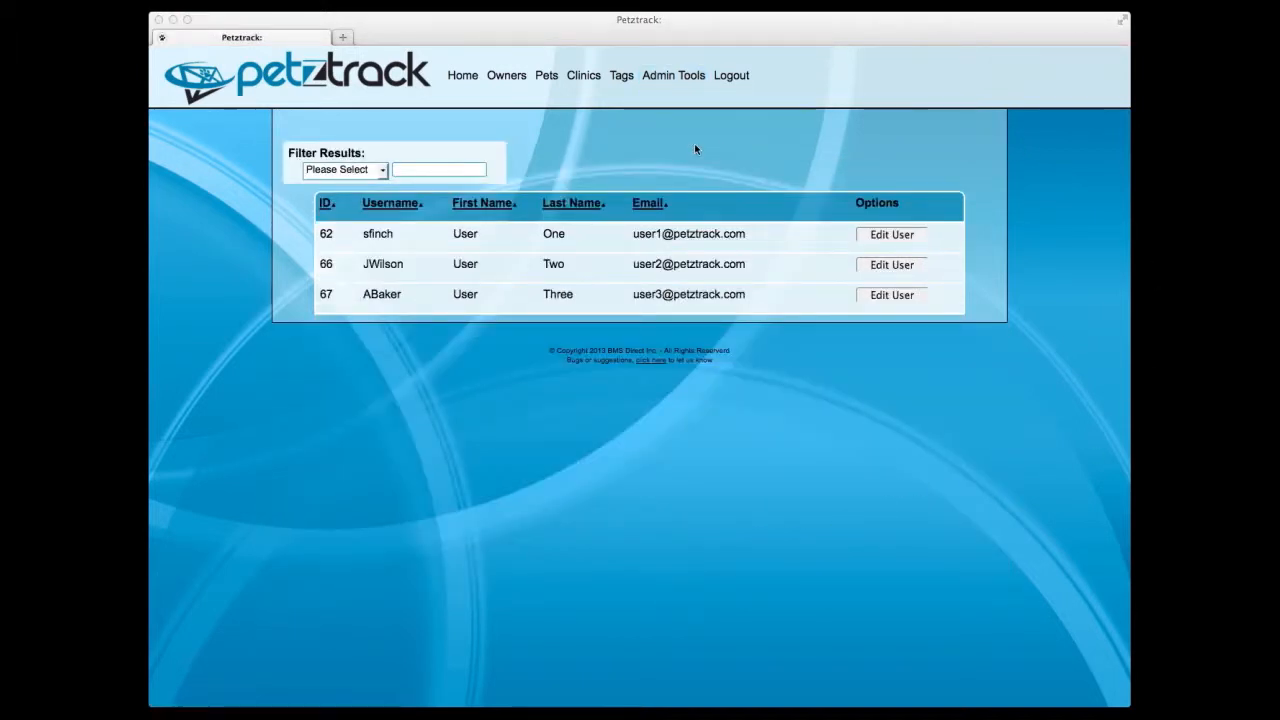
mouse_move(933, 243)
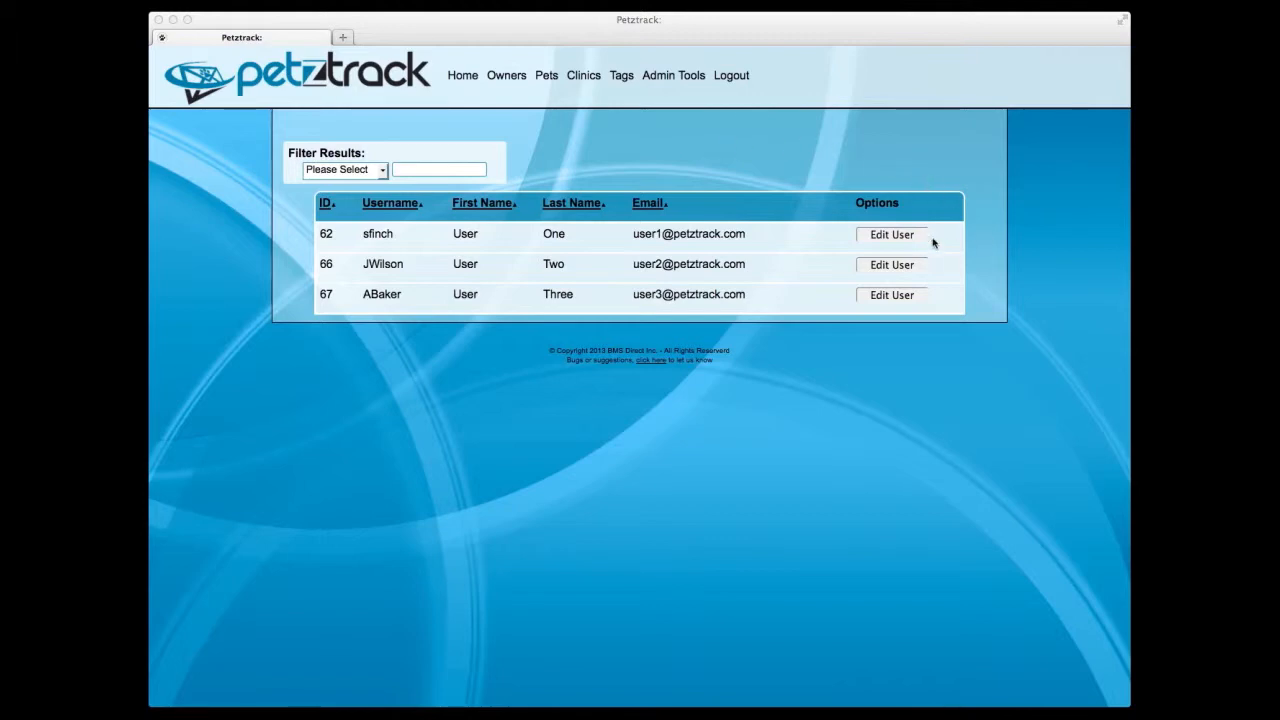
click(891, 234)
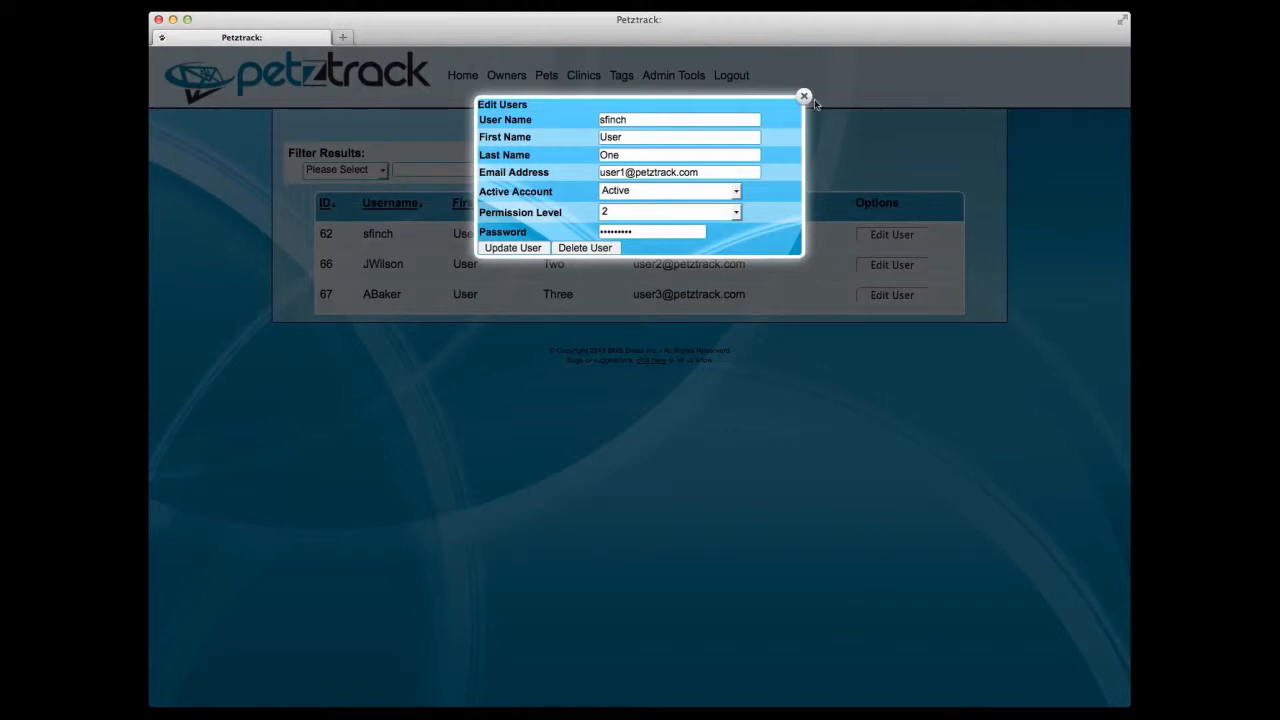
click(804, 96)
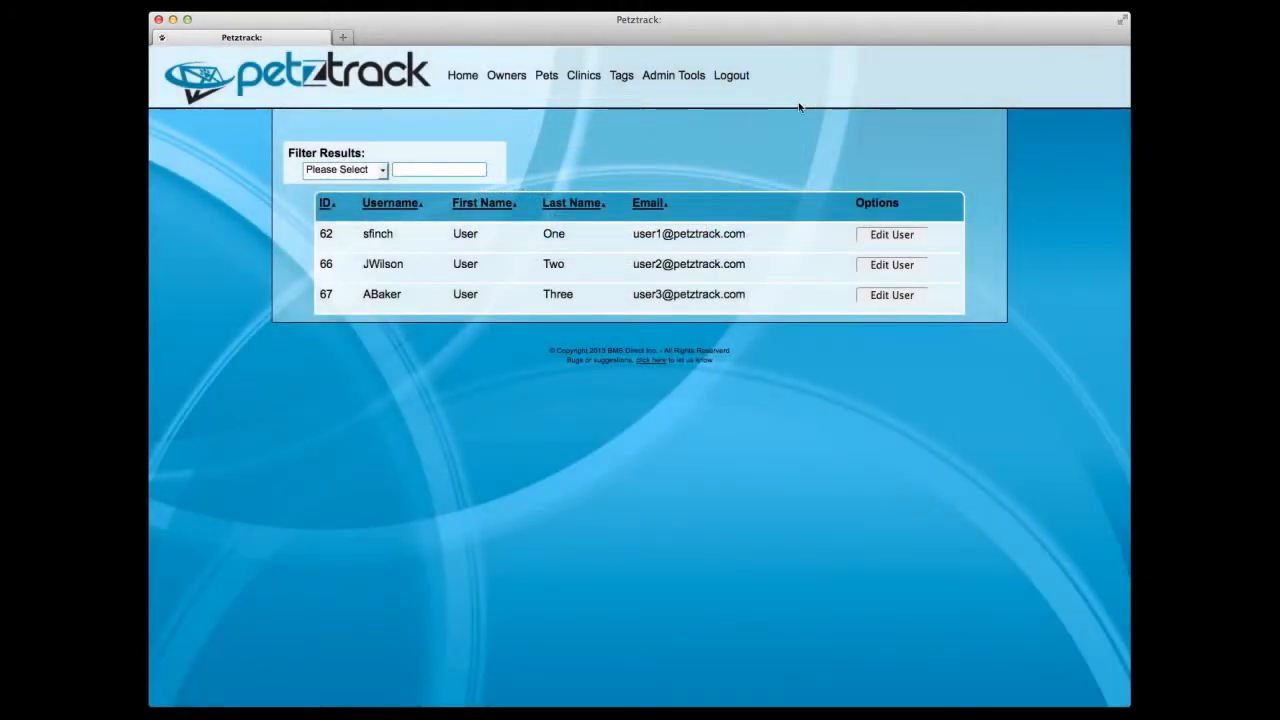
click(674, 75)
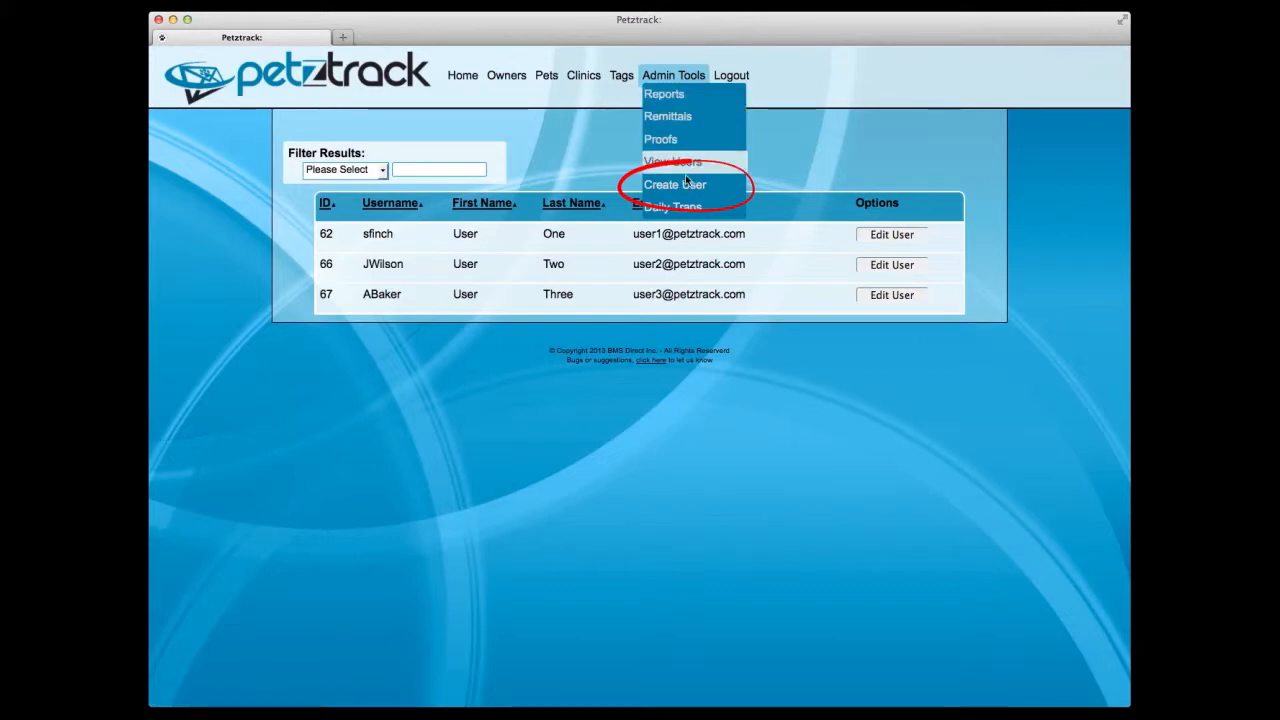
click(675, 184)
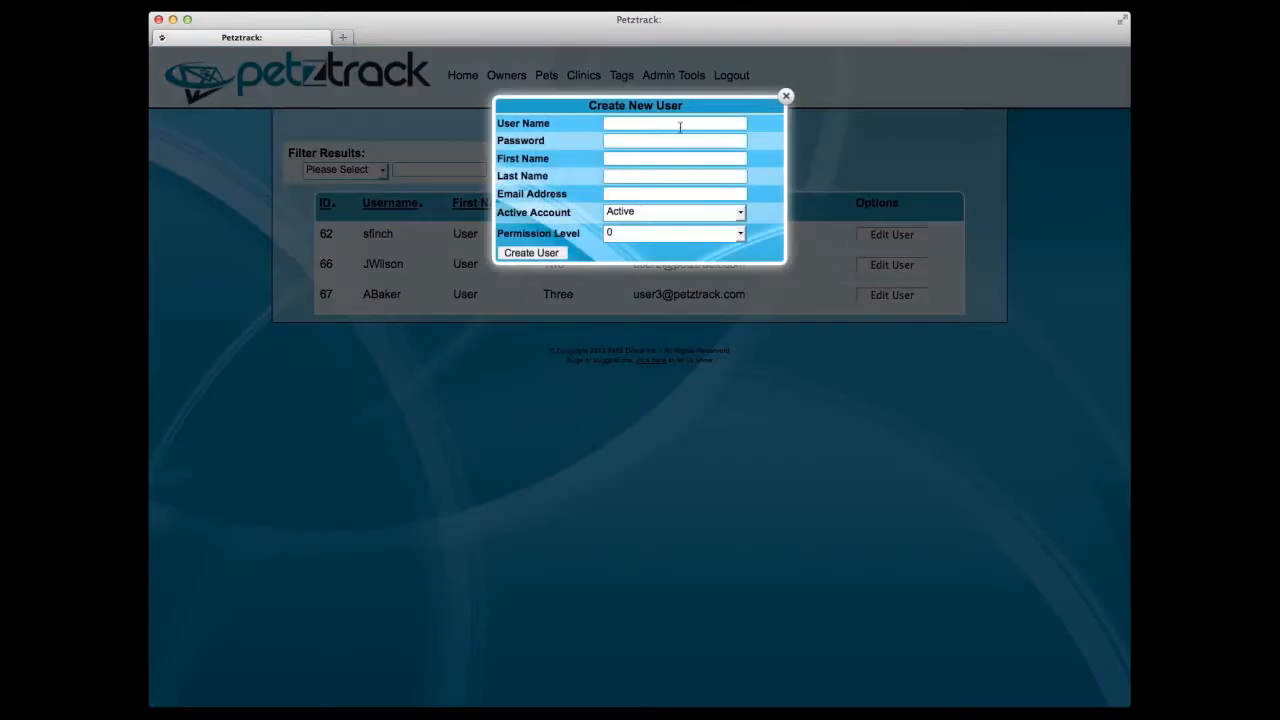
text(john)
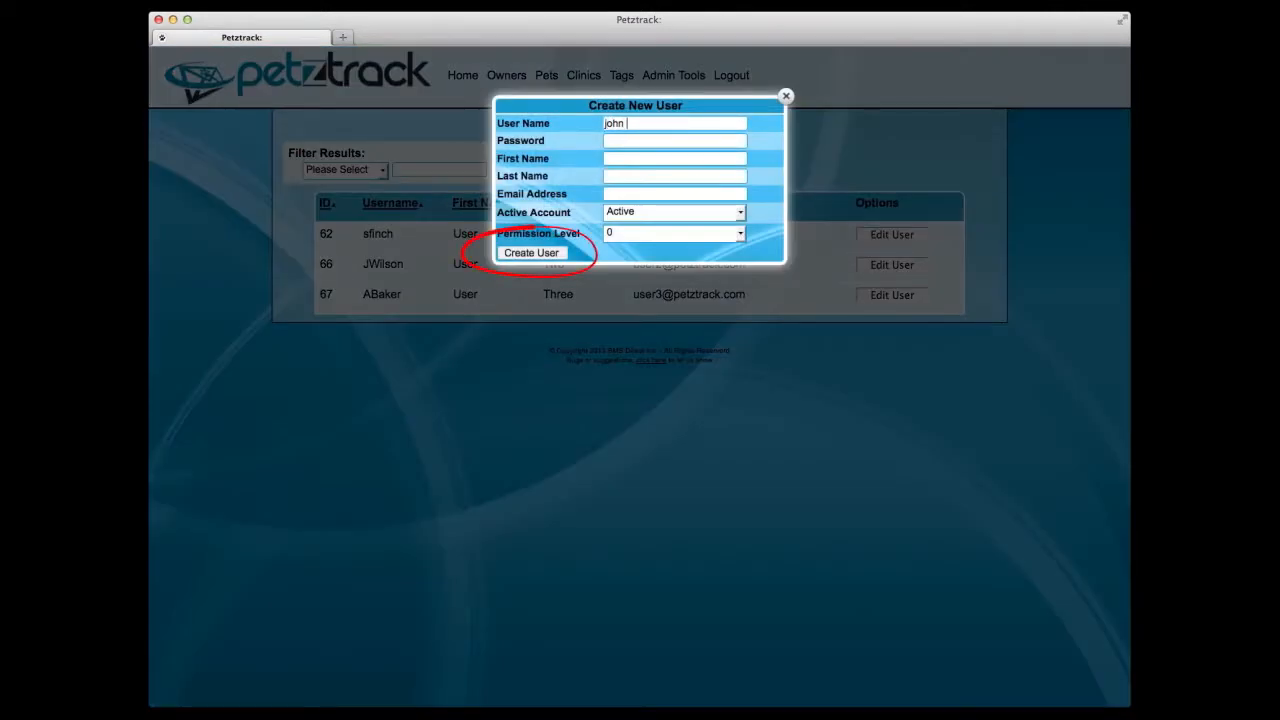
text(doe)
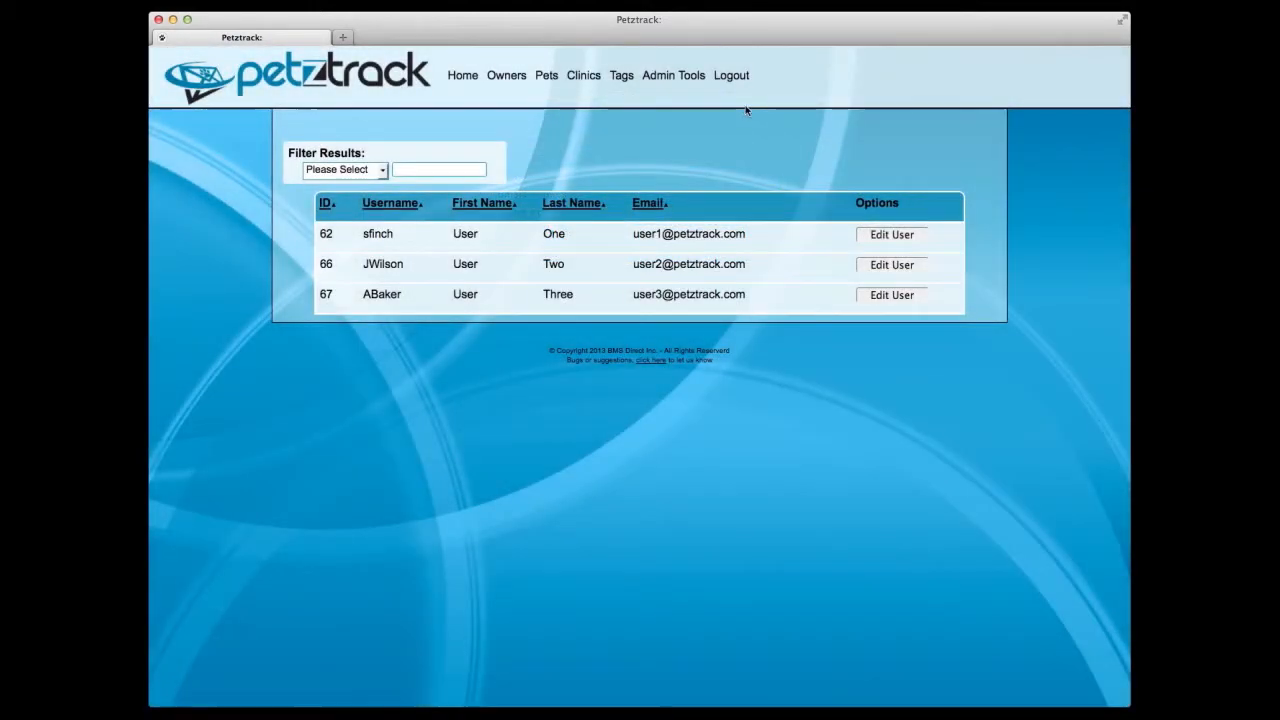
- Submit a Daily Trans export for September 3, 2013, prompting the transaction CSV download
click(673, 75)
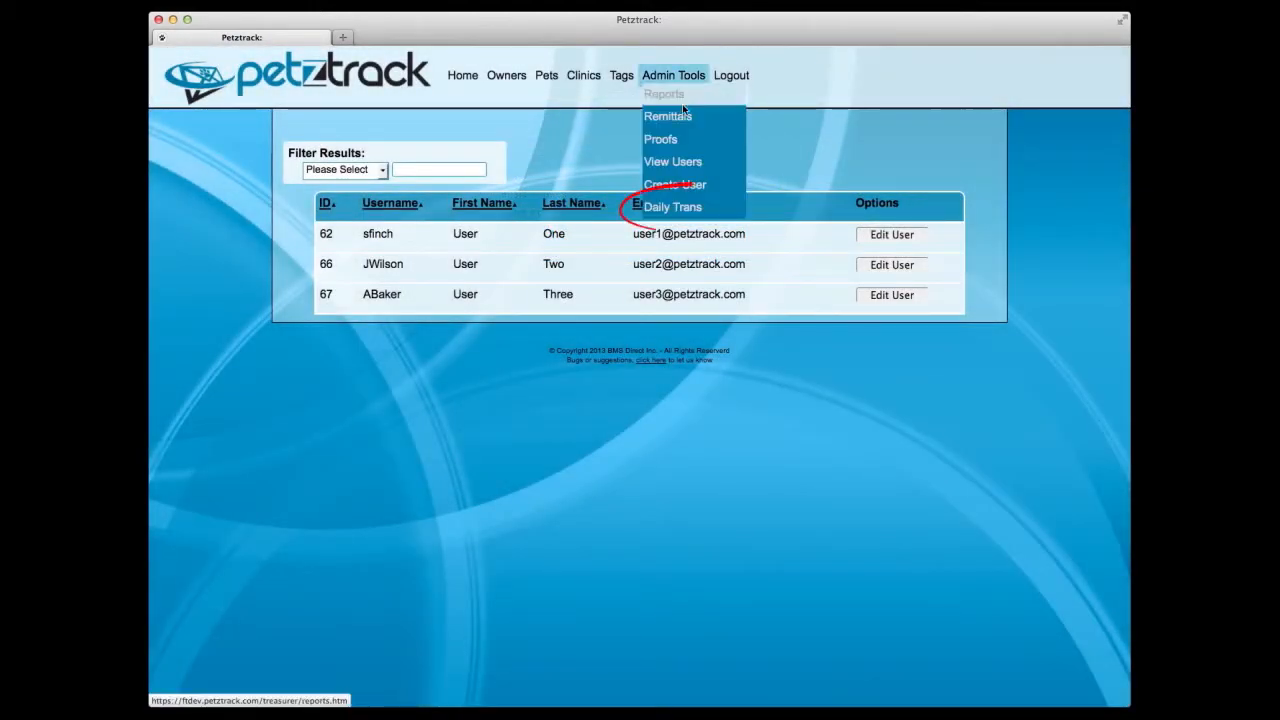
mouse_move(672, 207)
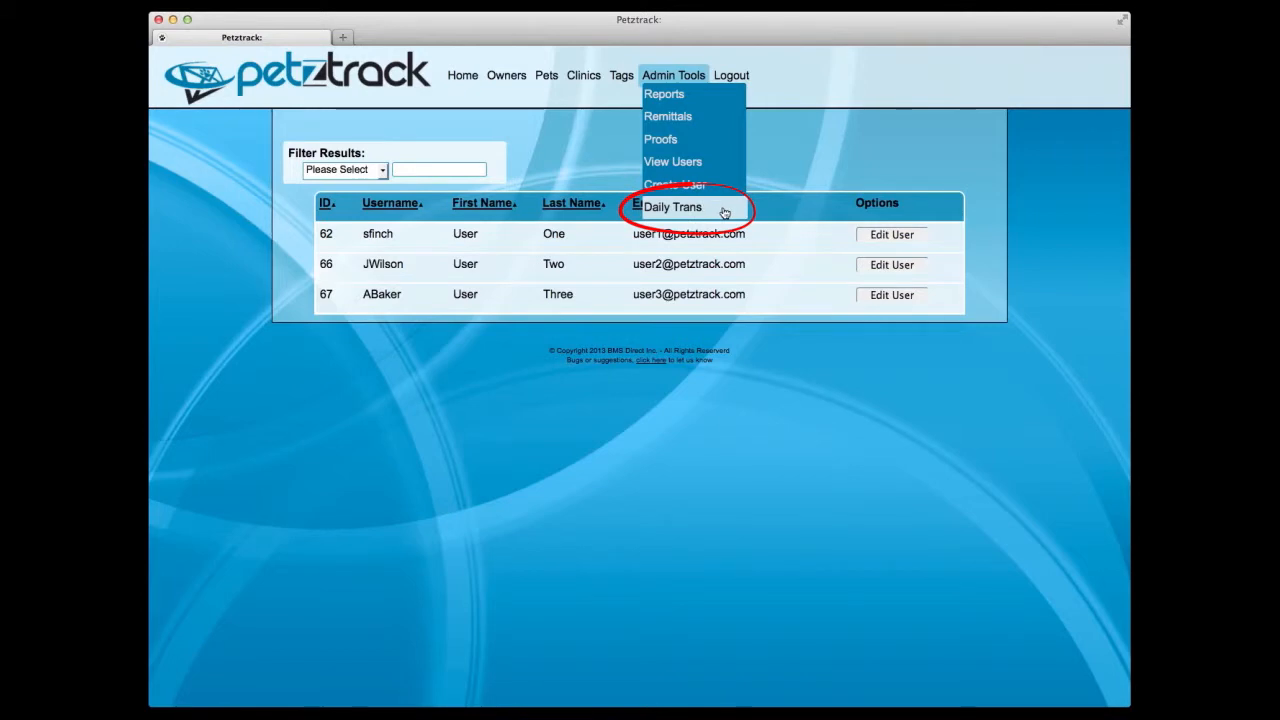
click(672, 207)
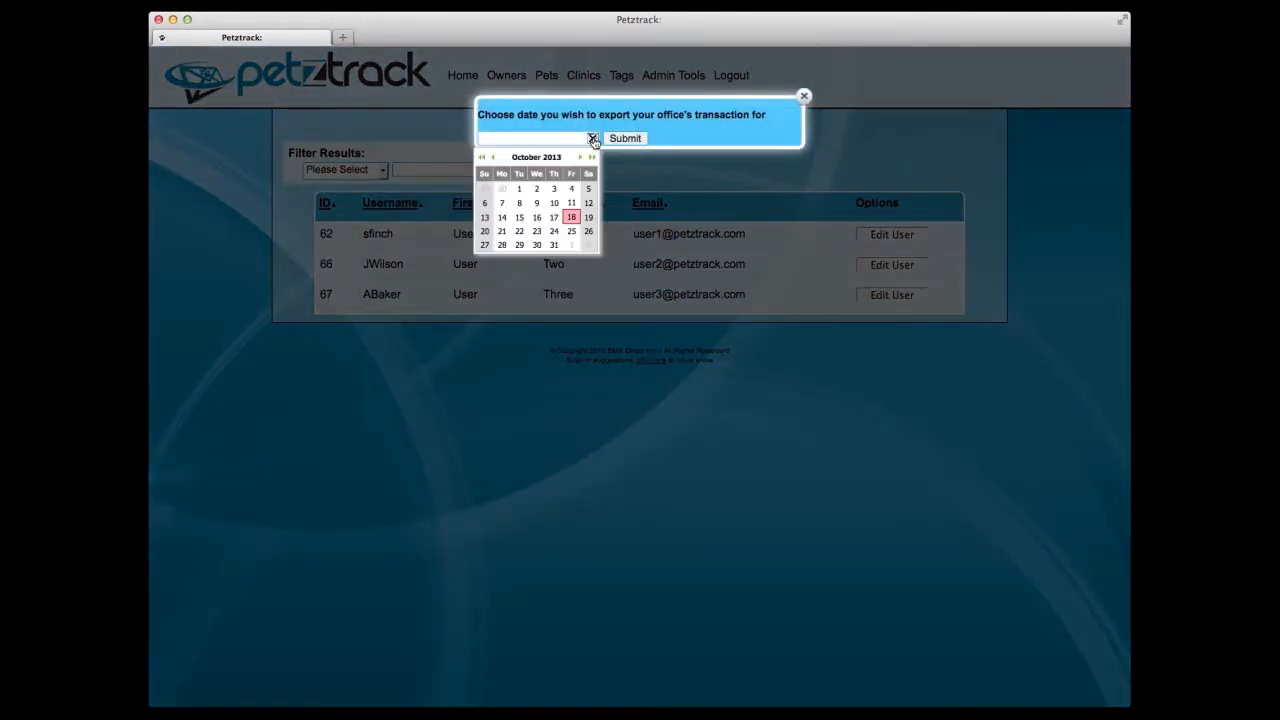
click(492, 157)
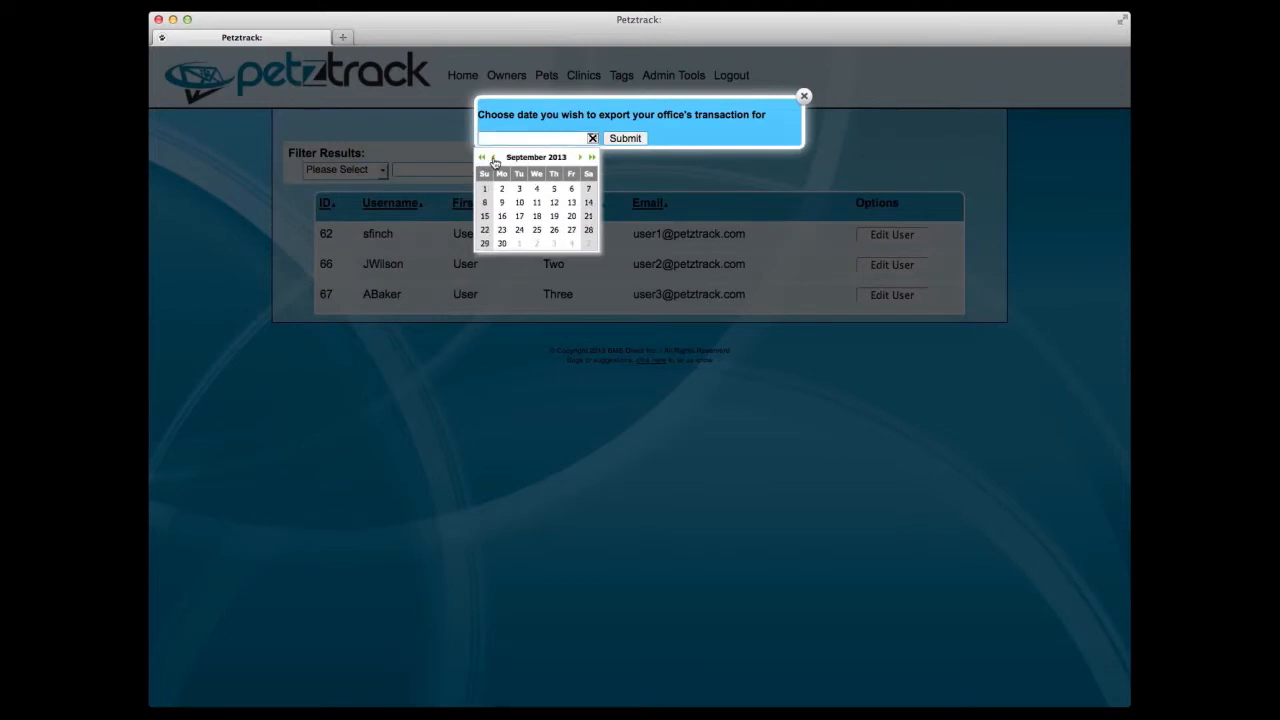
click(519, 188)
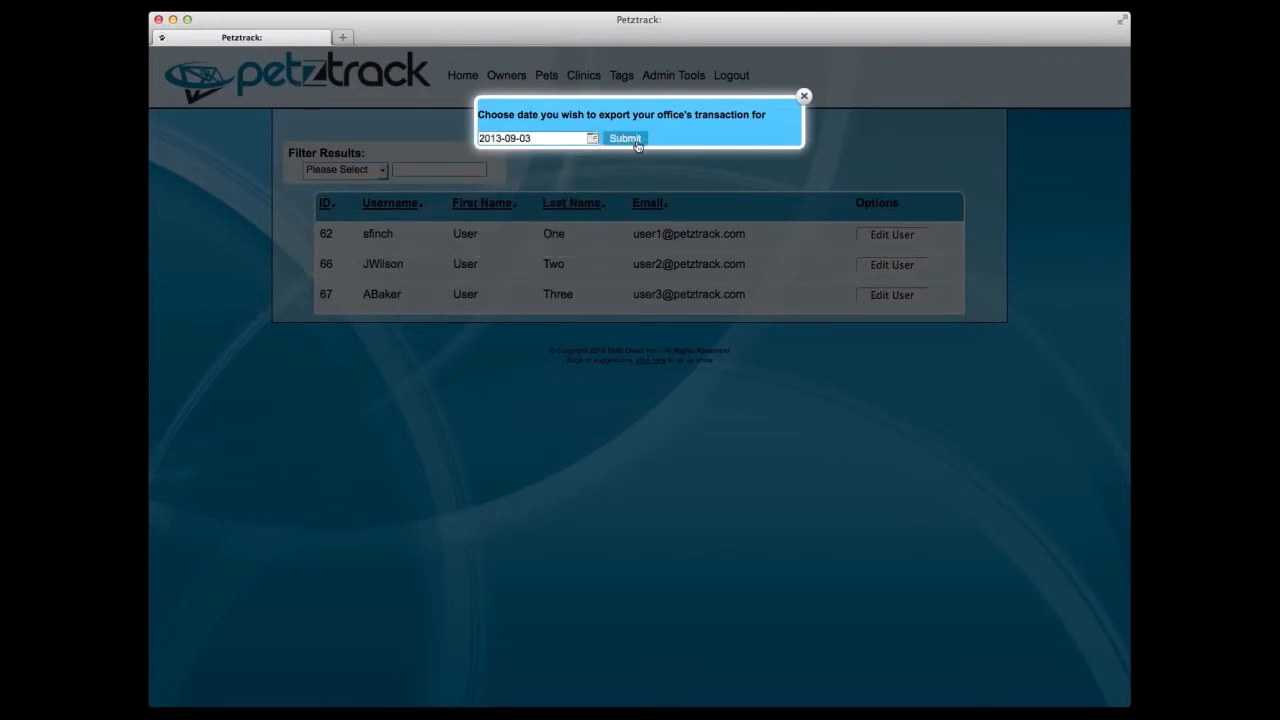
click(624, 138)
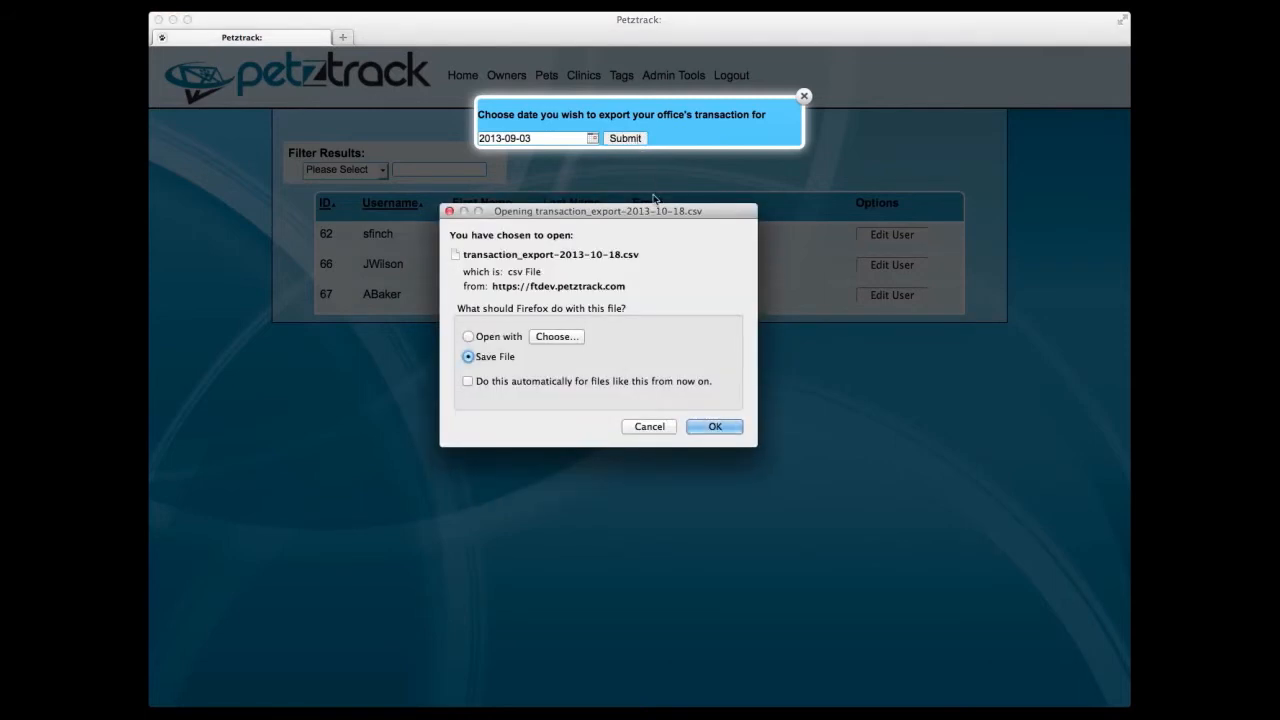
mouse_move(663, 414)
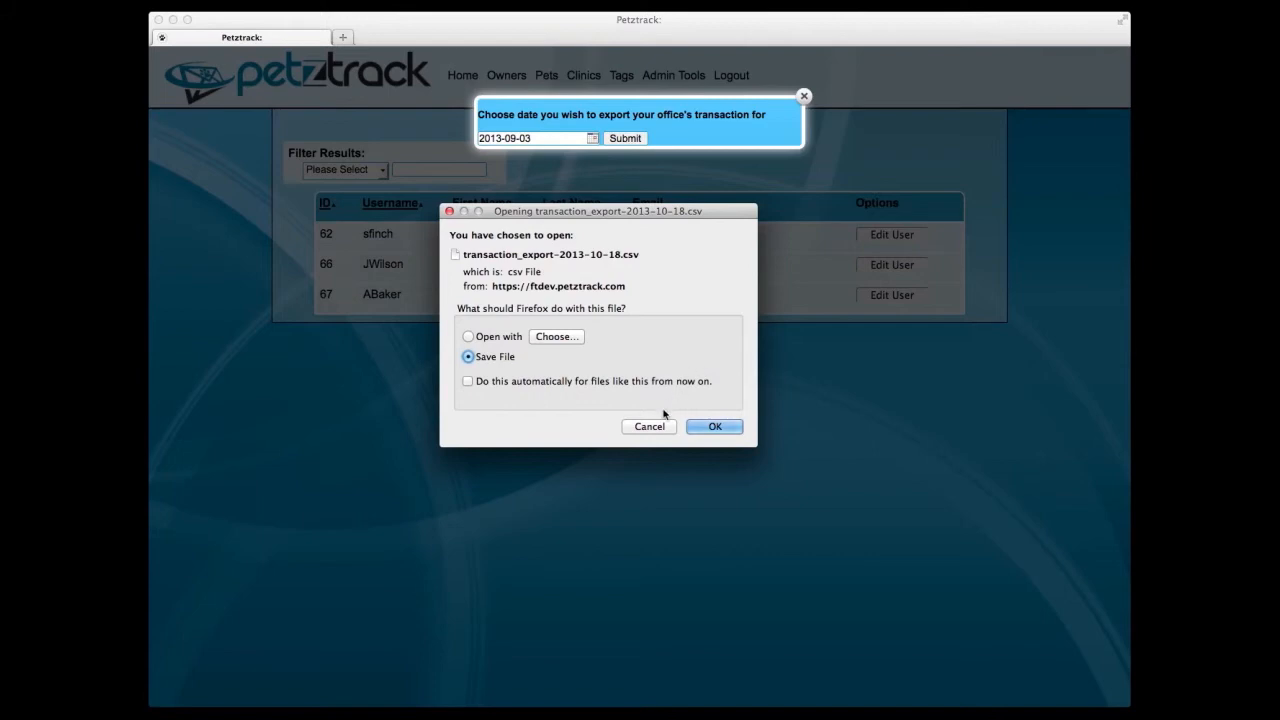